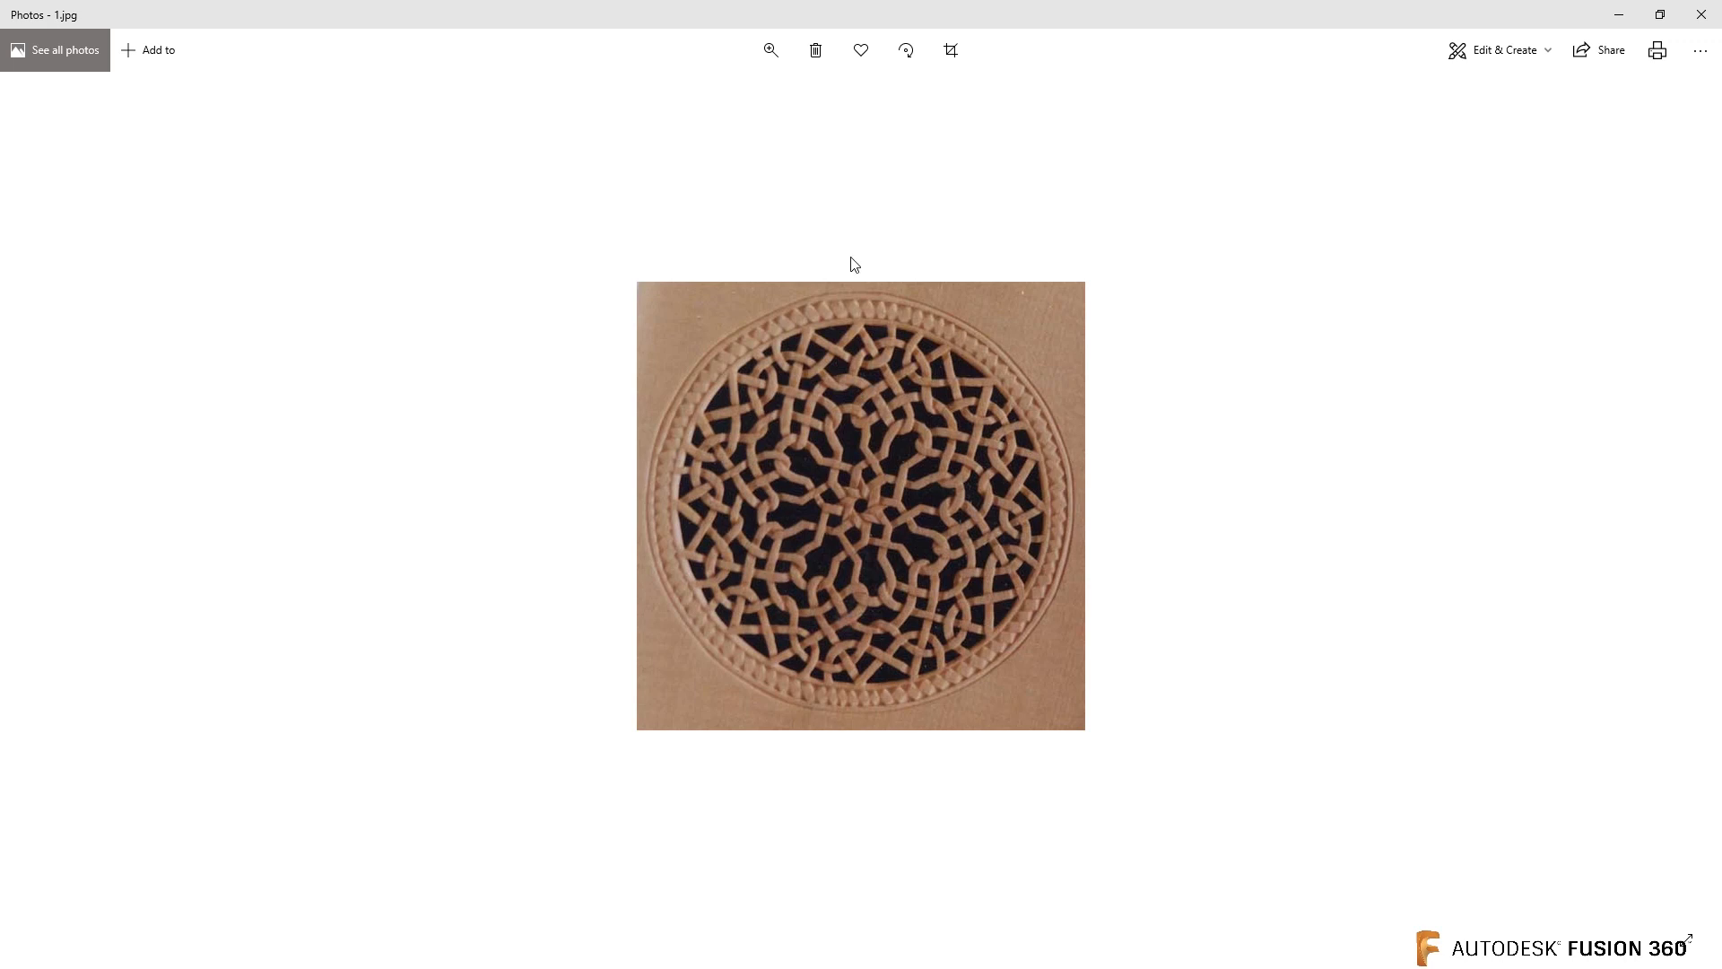
mouse_move(859, 305)
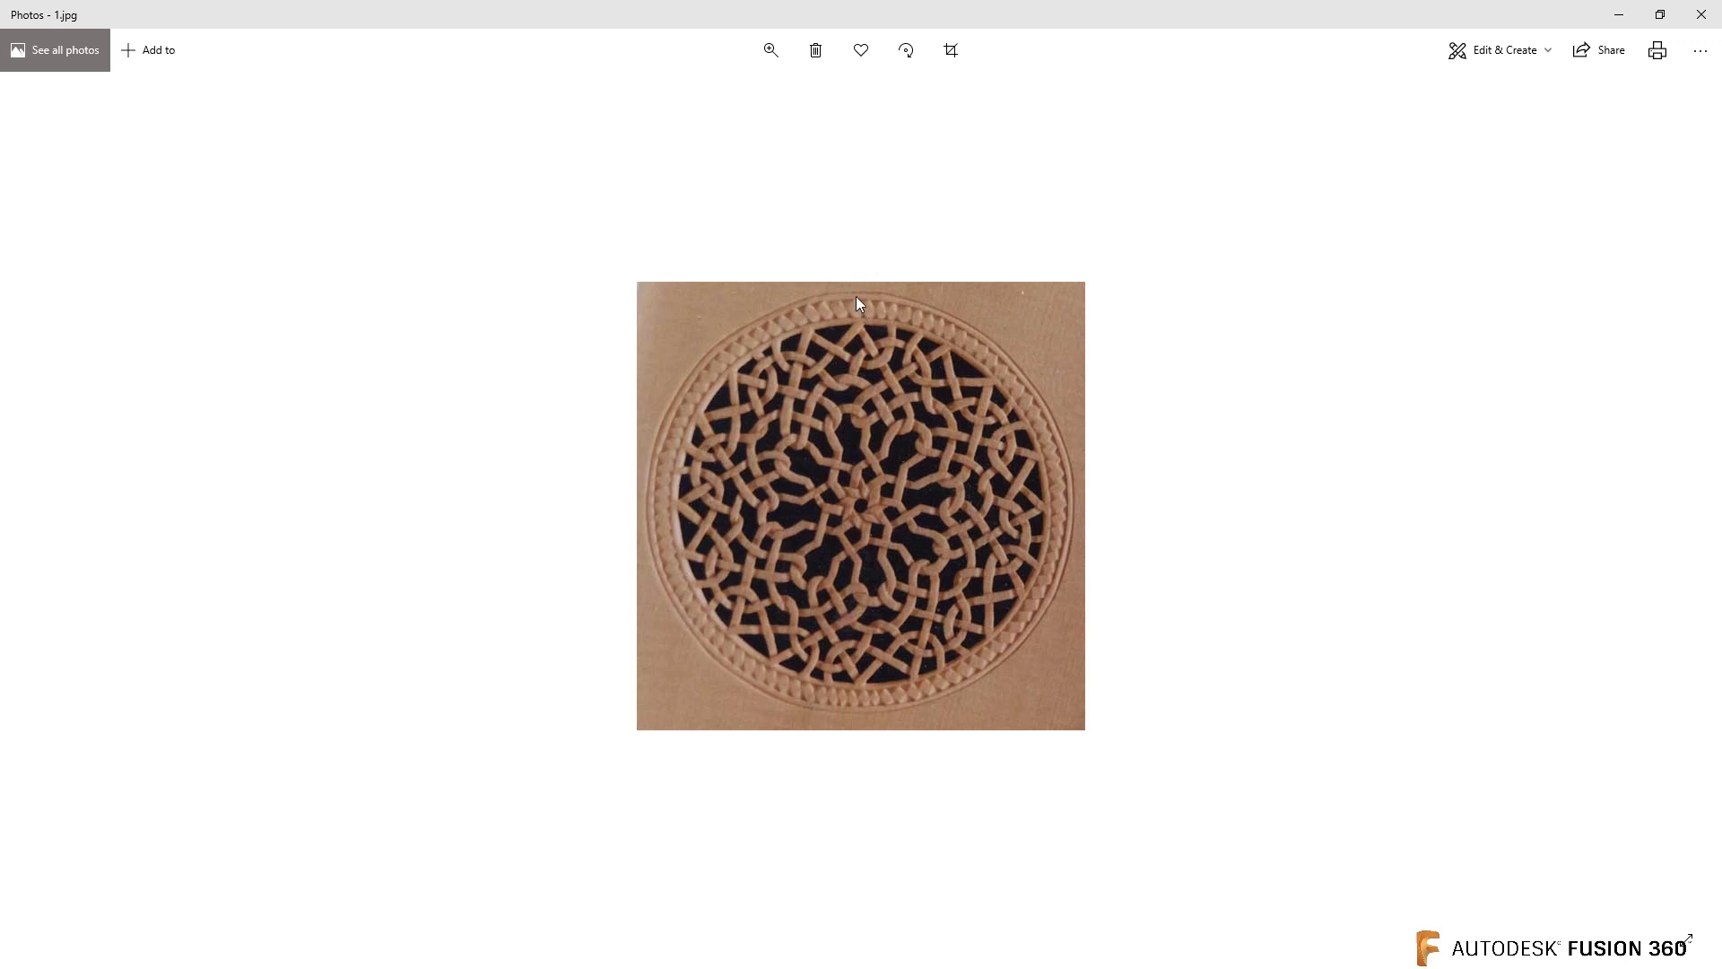
mouse_move(866, 517)
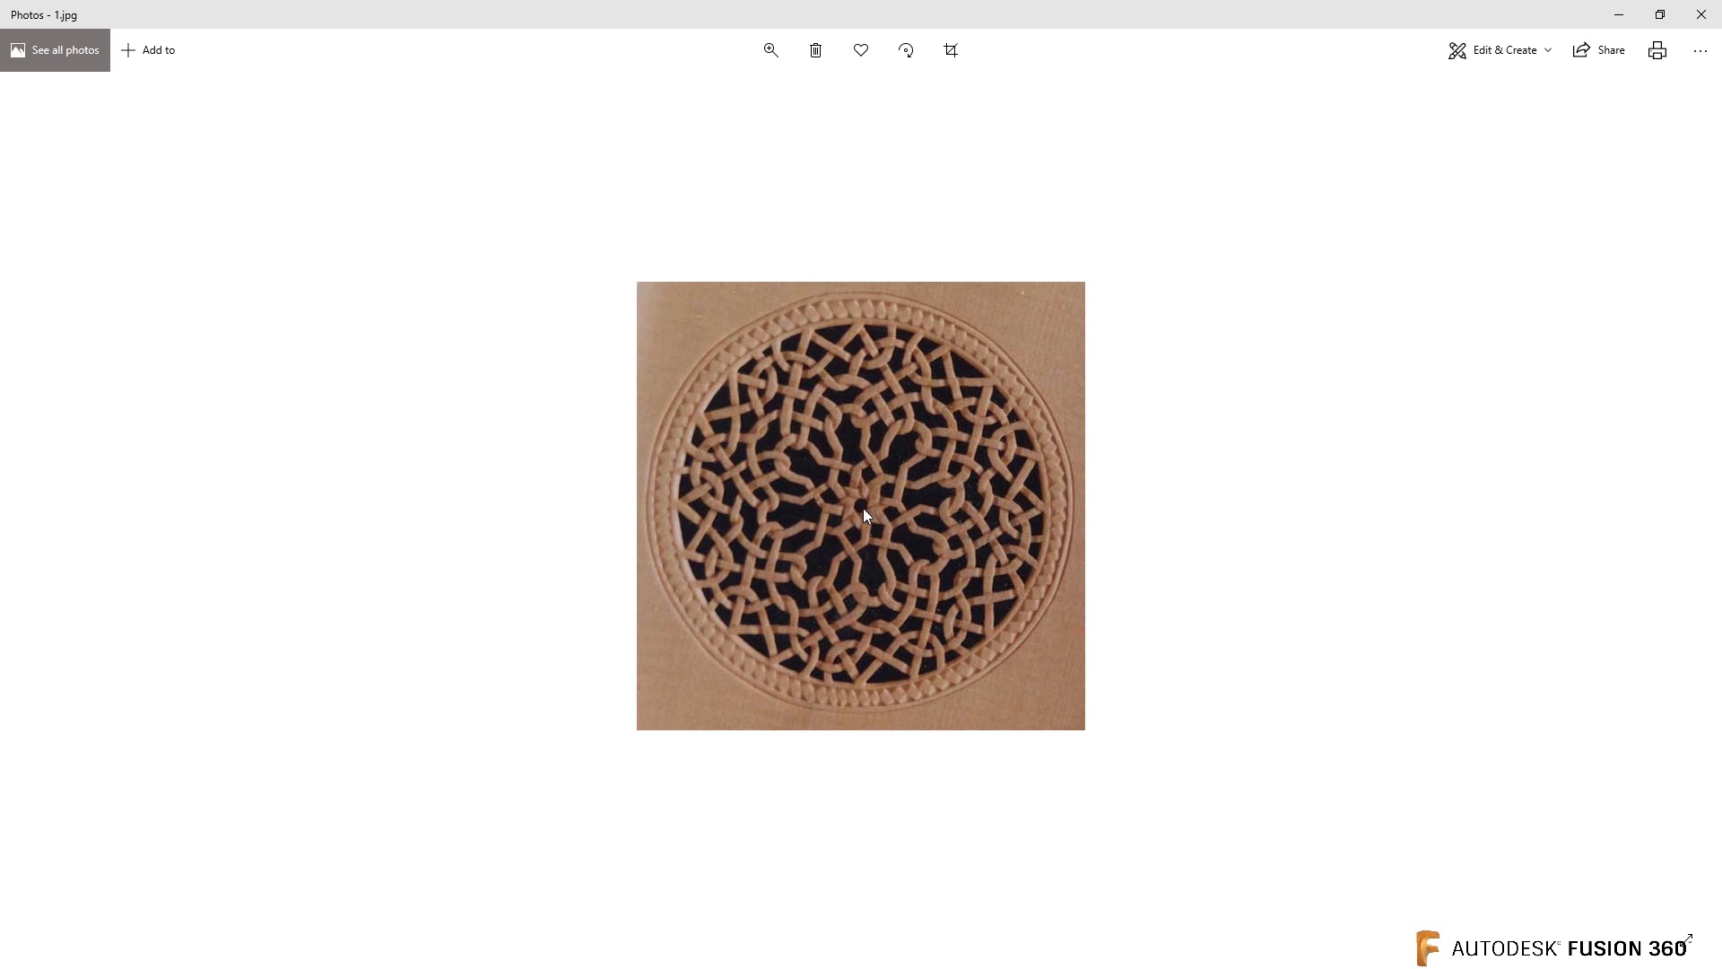
mouse_move(870, 312)
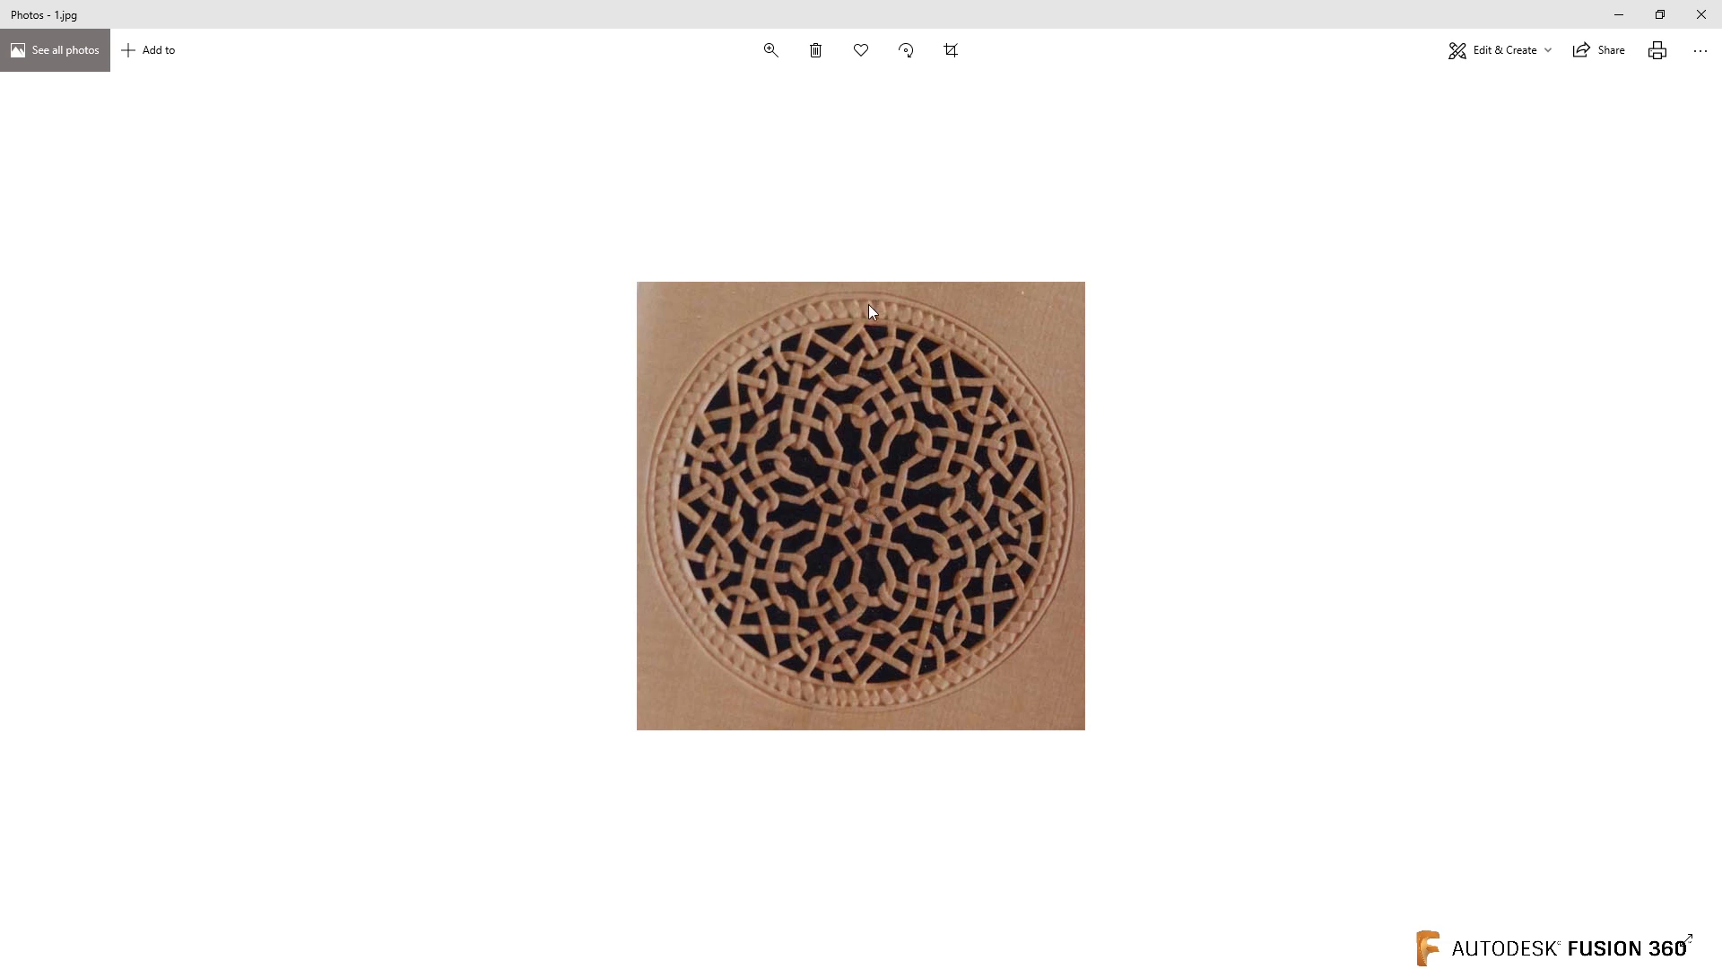
mouse_move(863, 506)
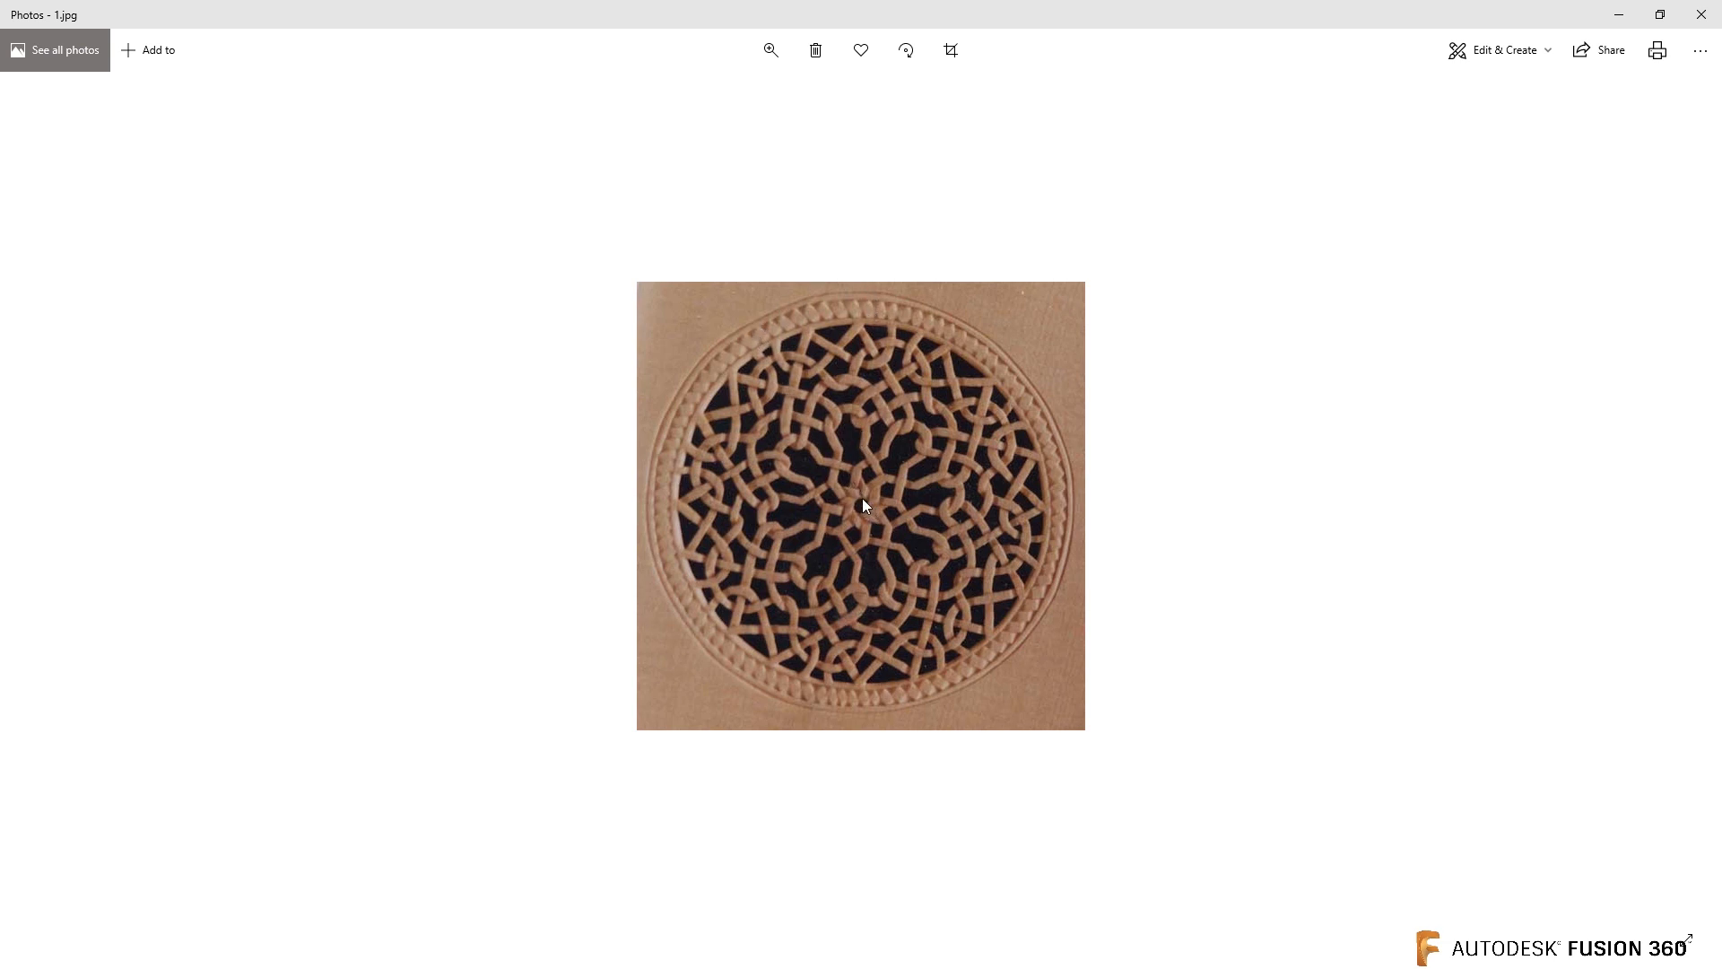
mouse_move(785, 339)
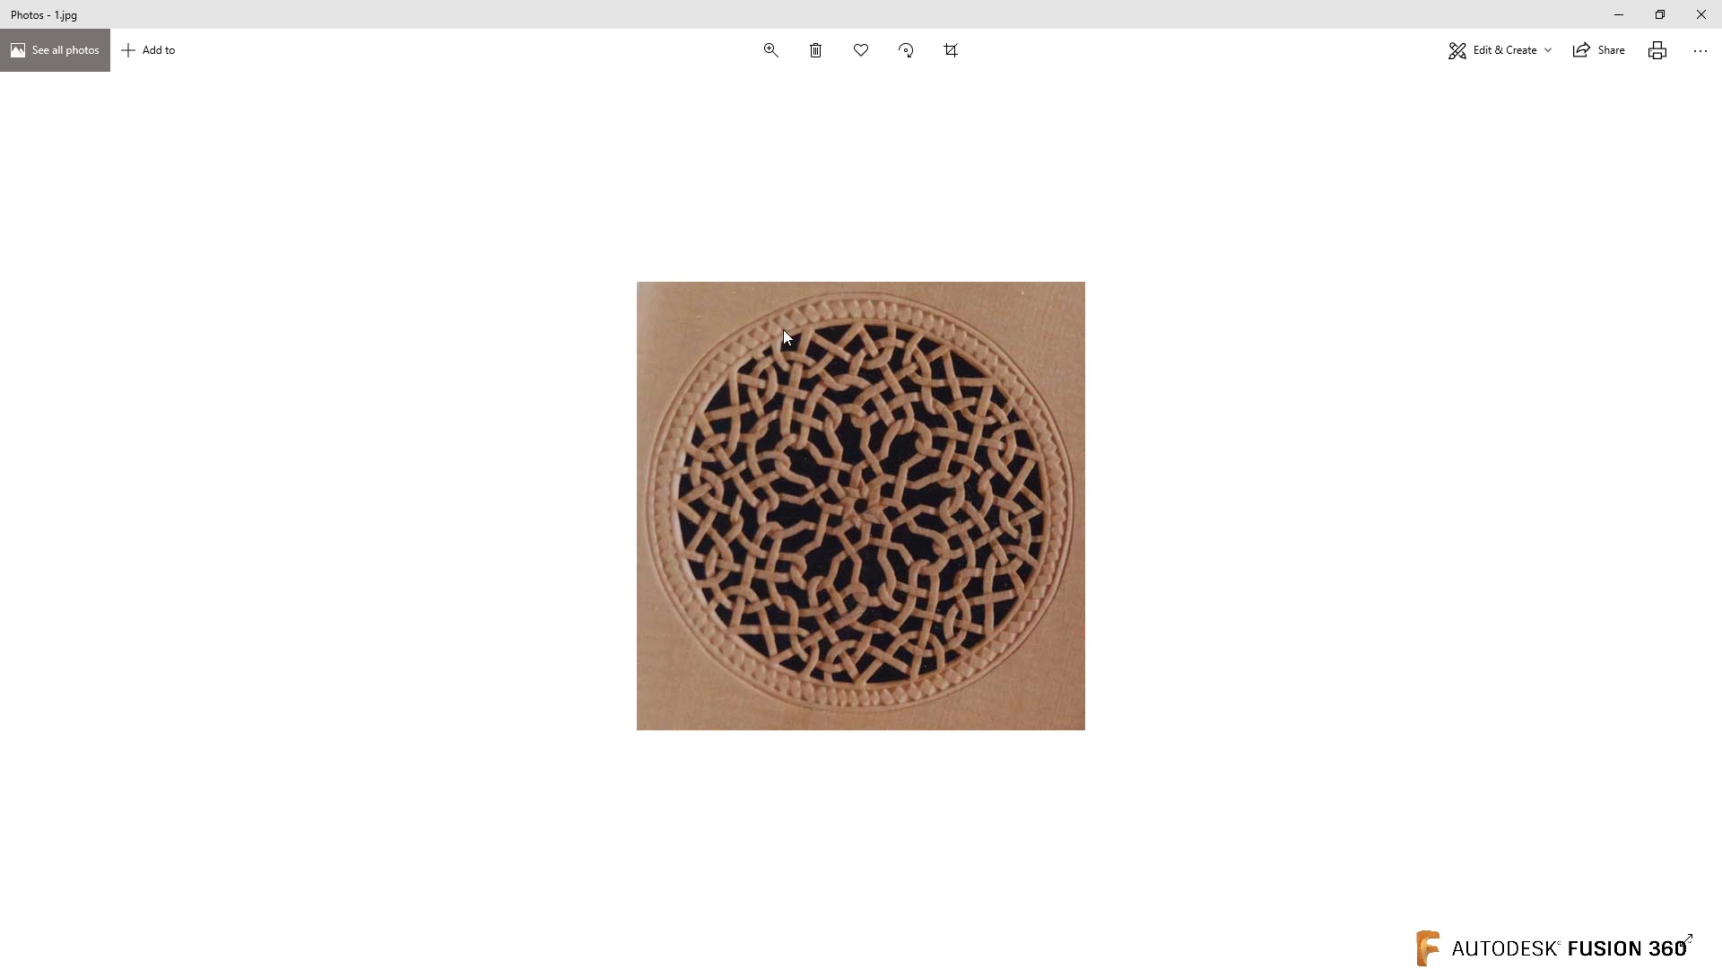
mouse_move(1030, 481)
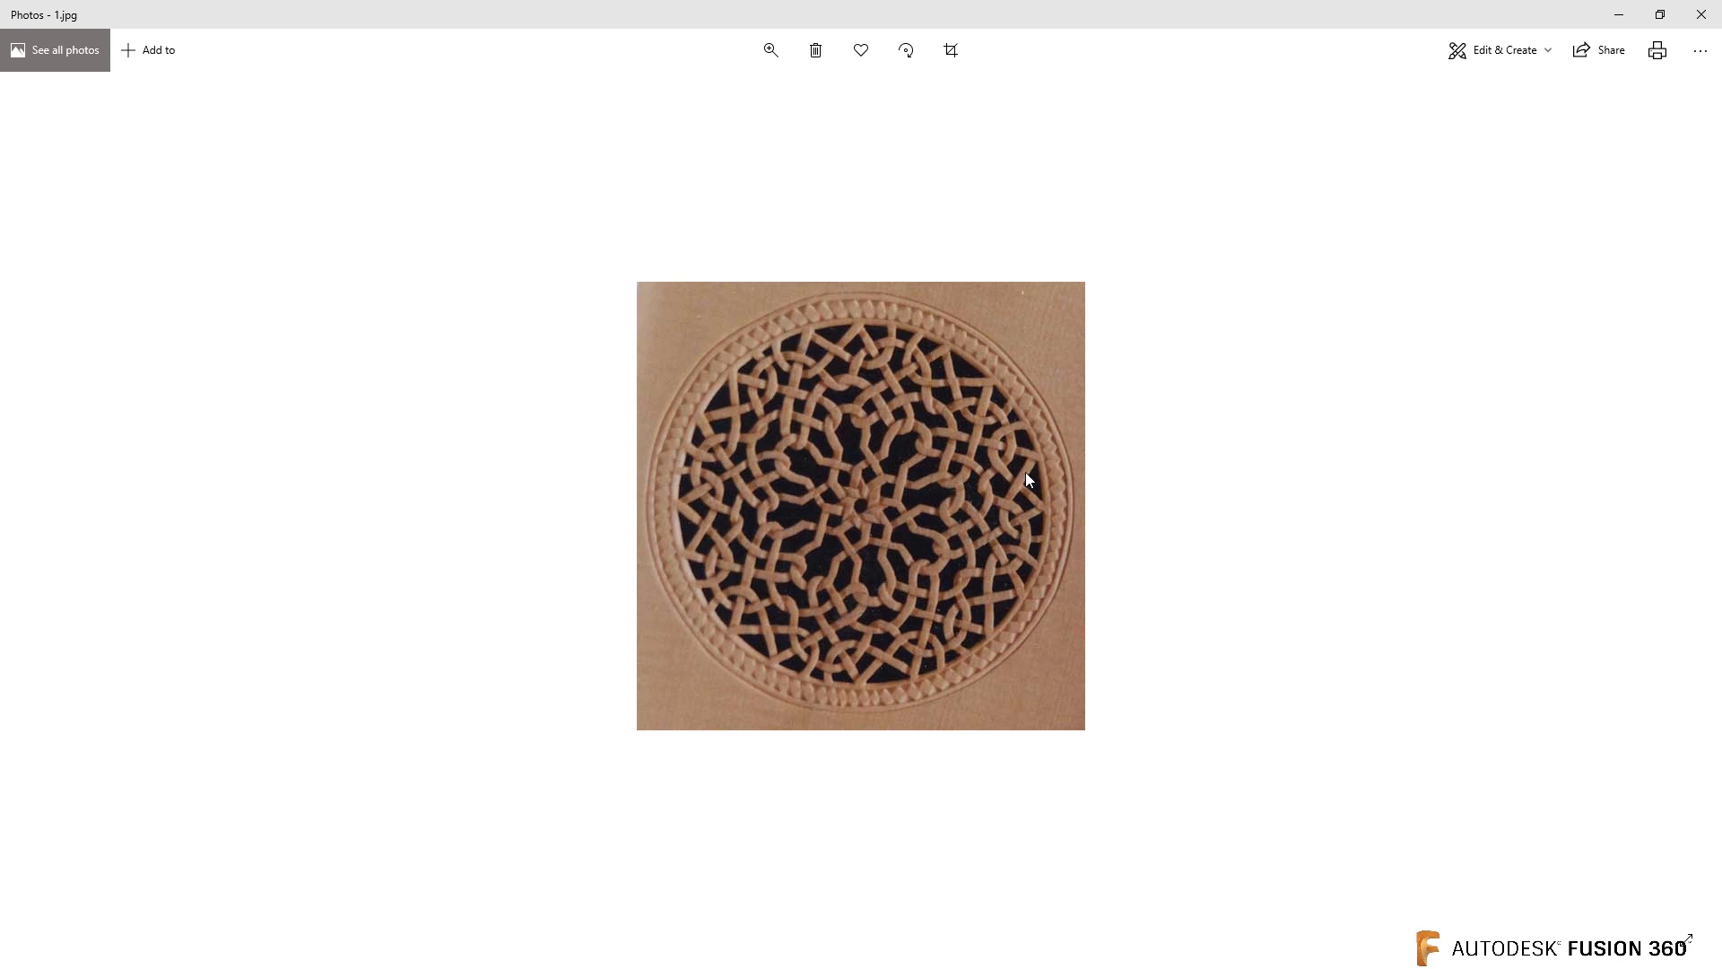
mouse_move(863, 517)
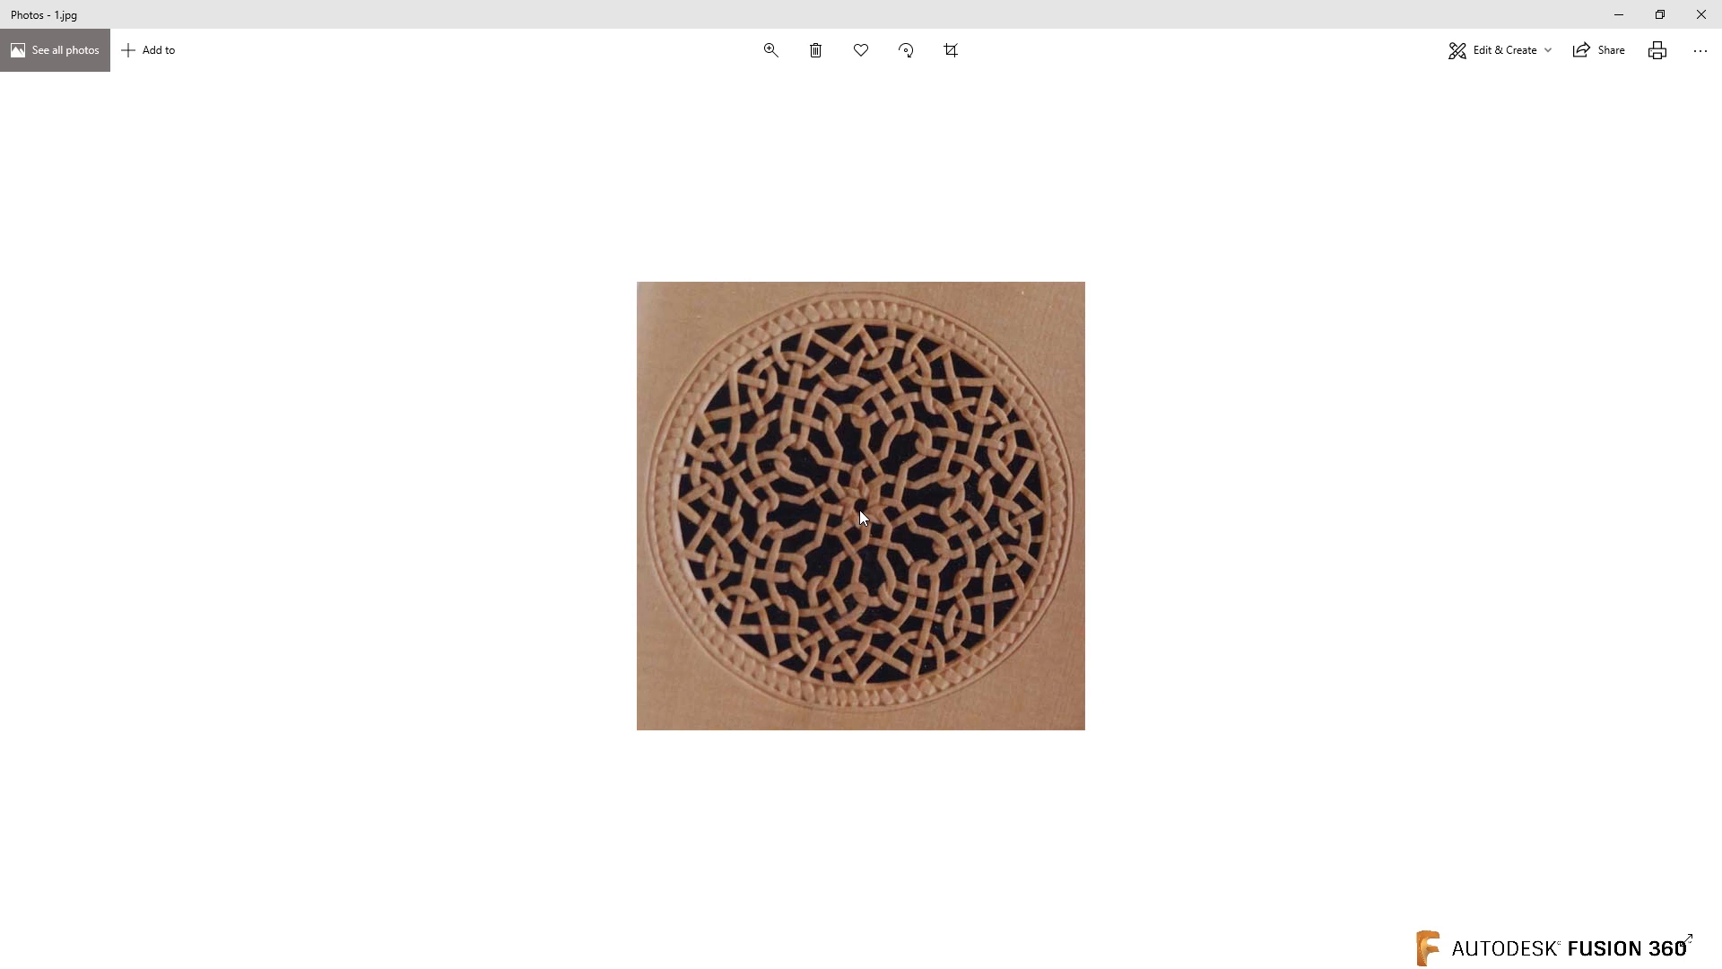
mouse_move(815, 594)
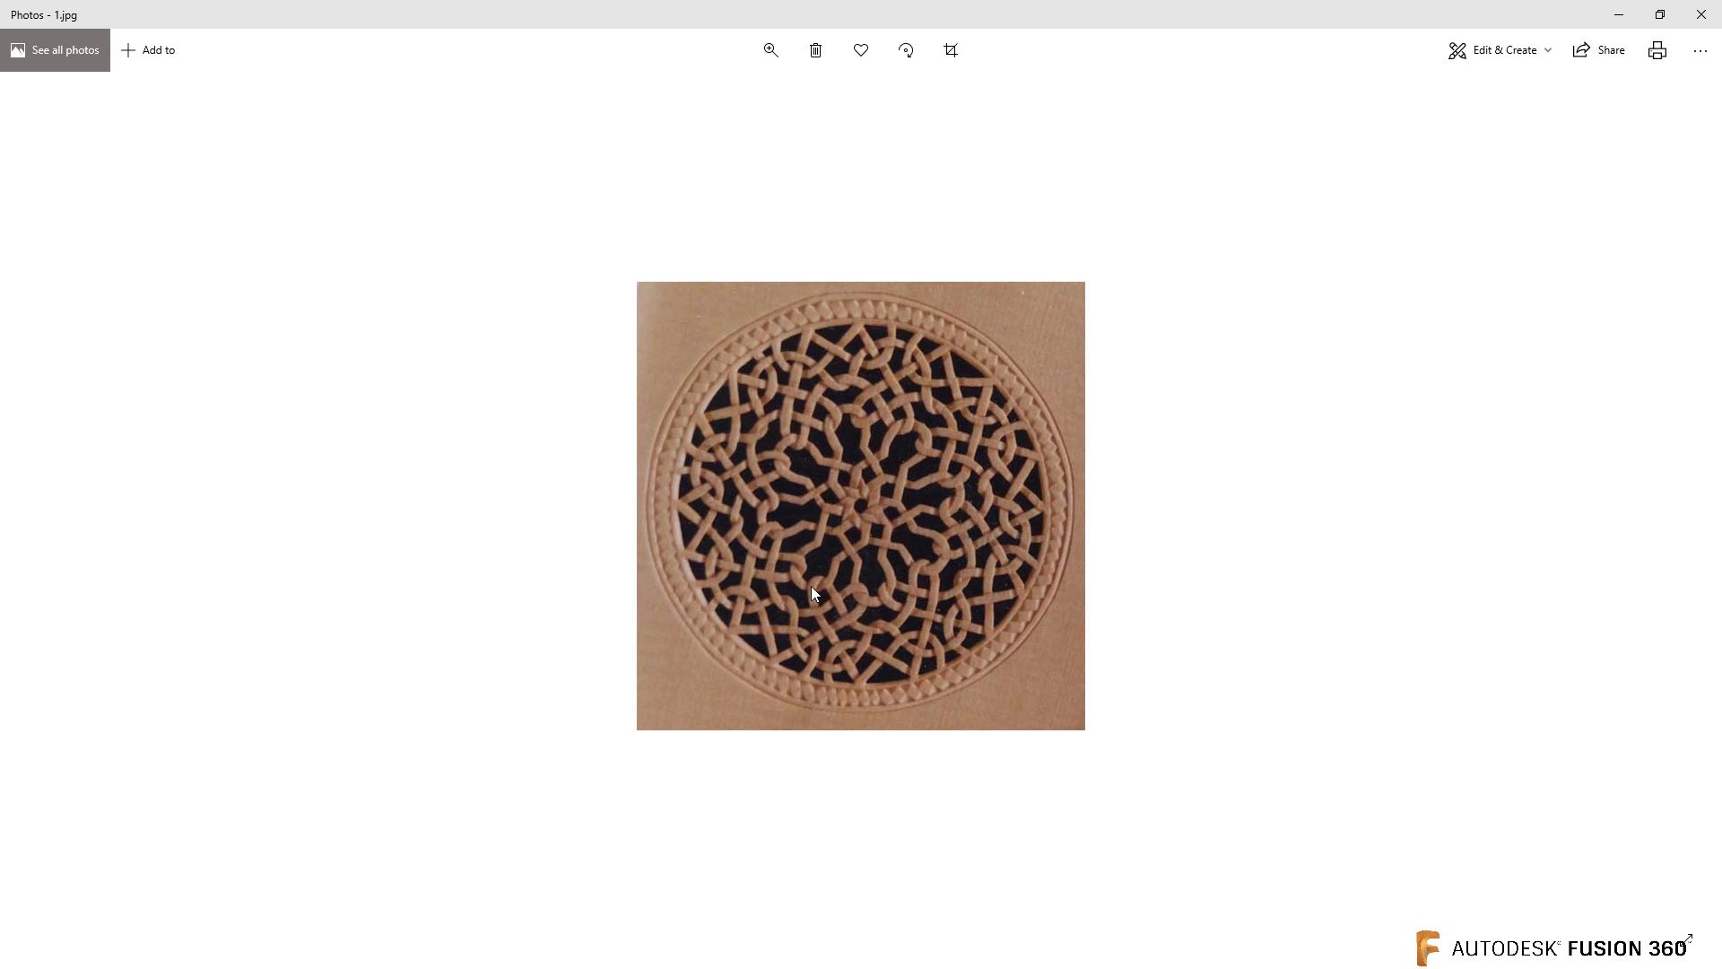
mouse_move(752, 571)
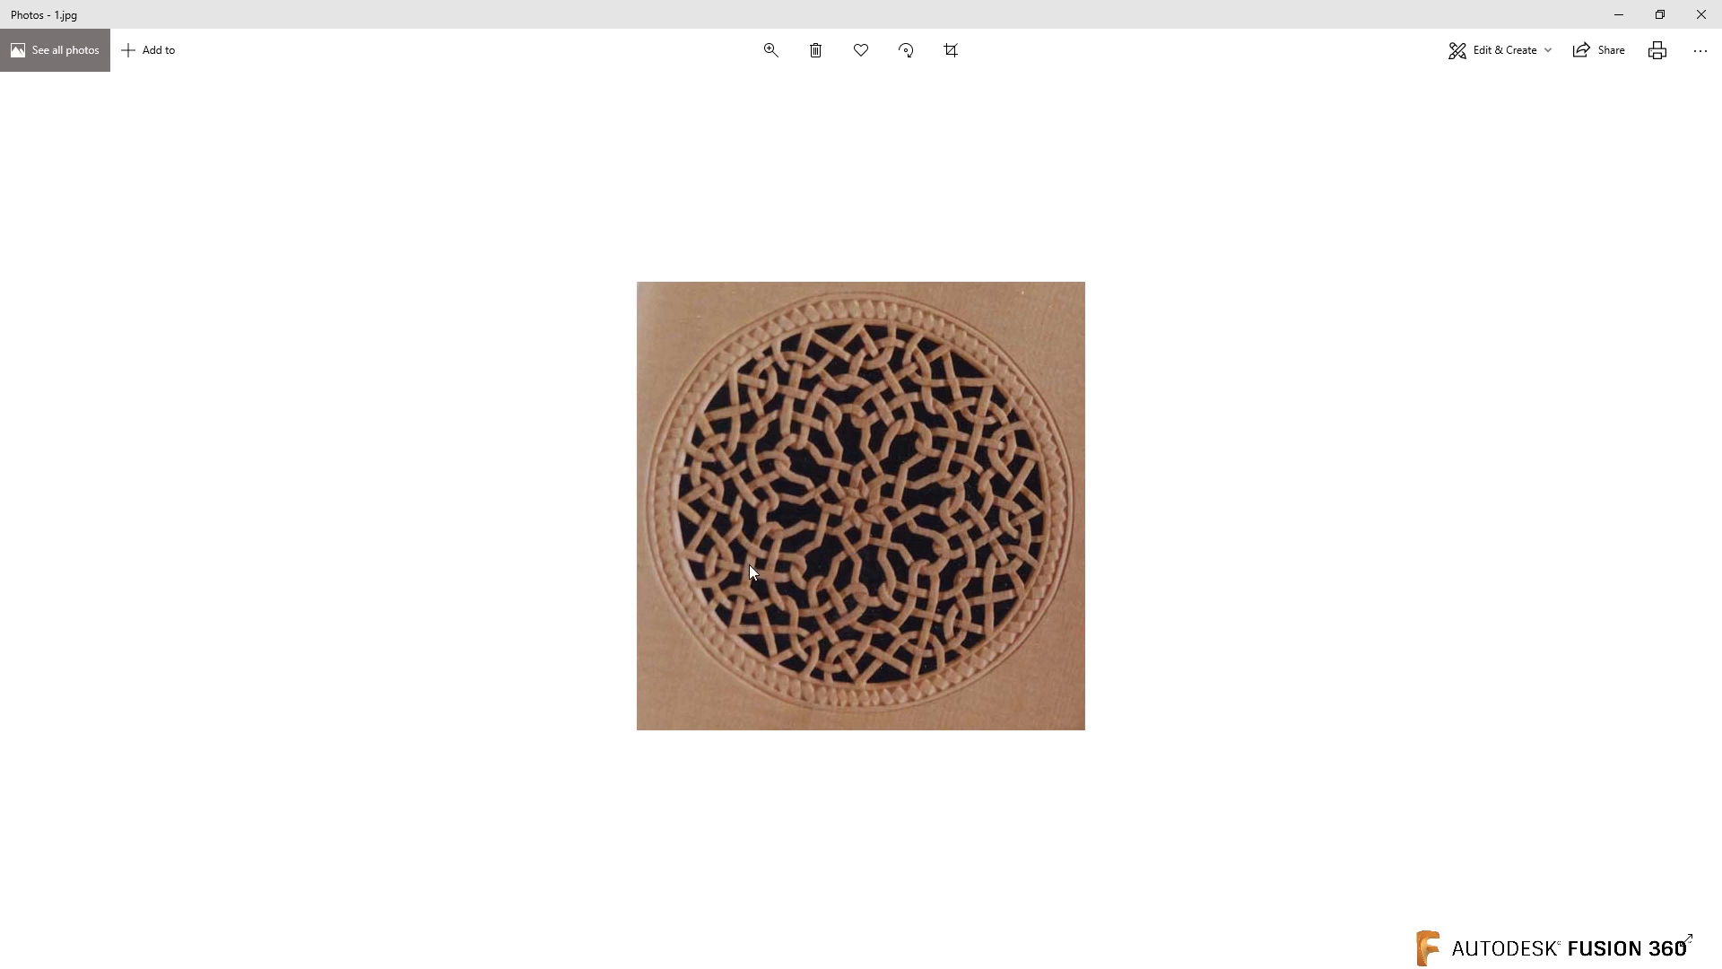
mouse_move(776, 587)
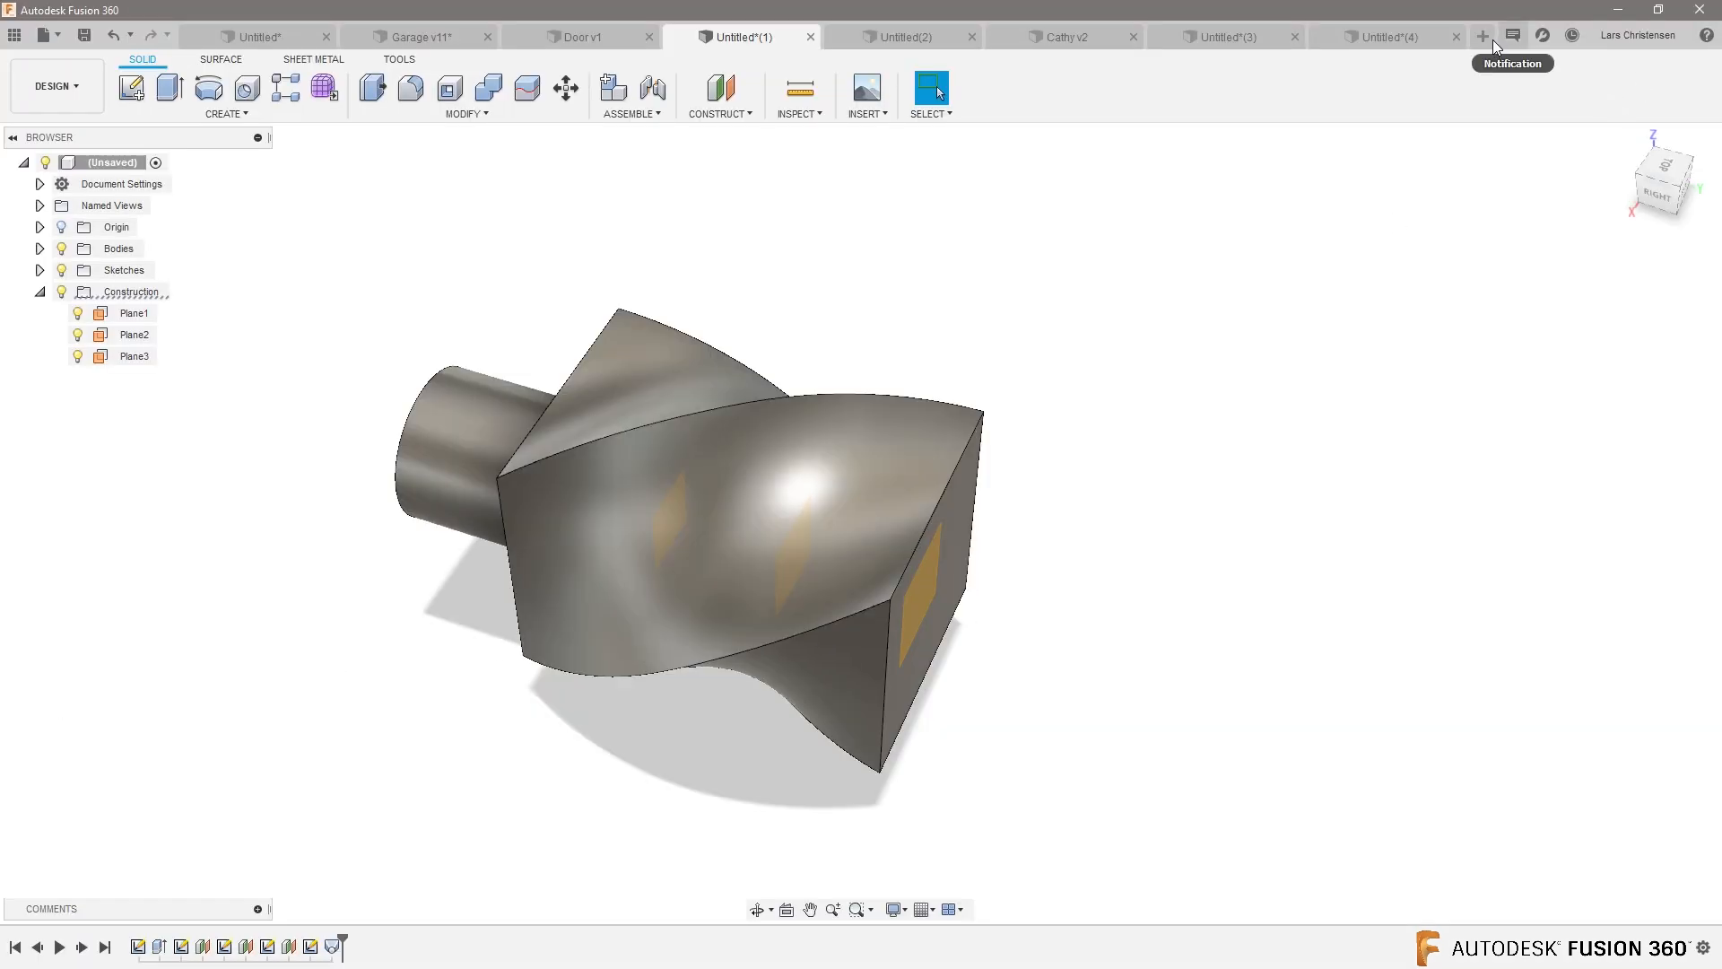
- Draw a 2-point rectangle from the origin on the front plane, sized 20 and 30 mm
click(1483, 36)
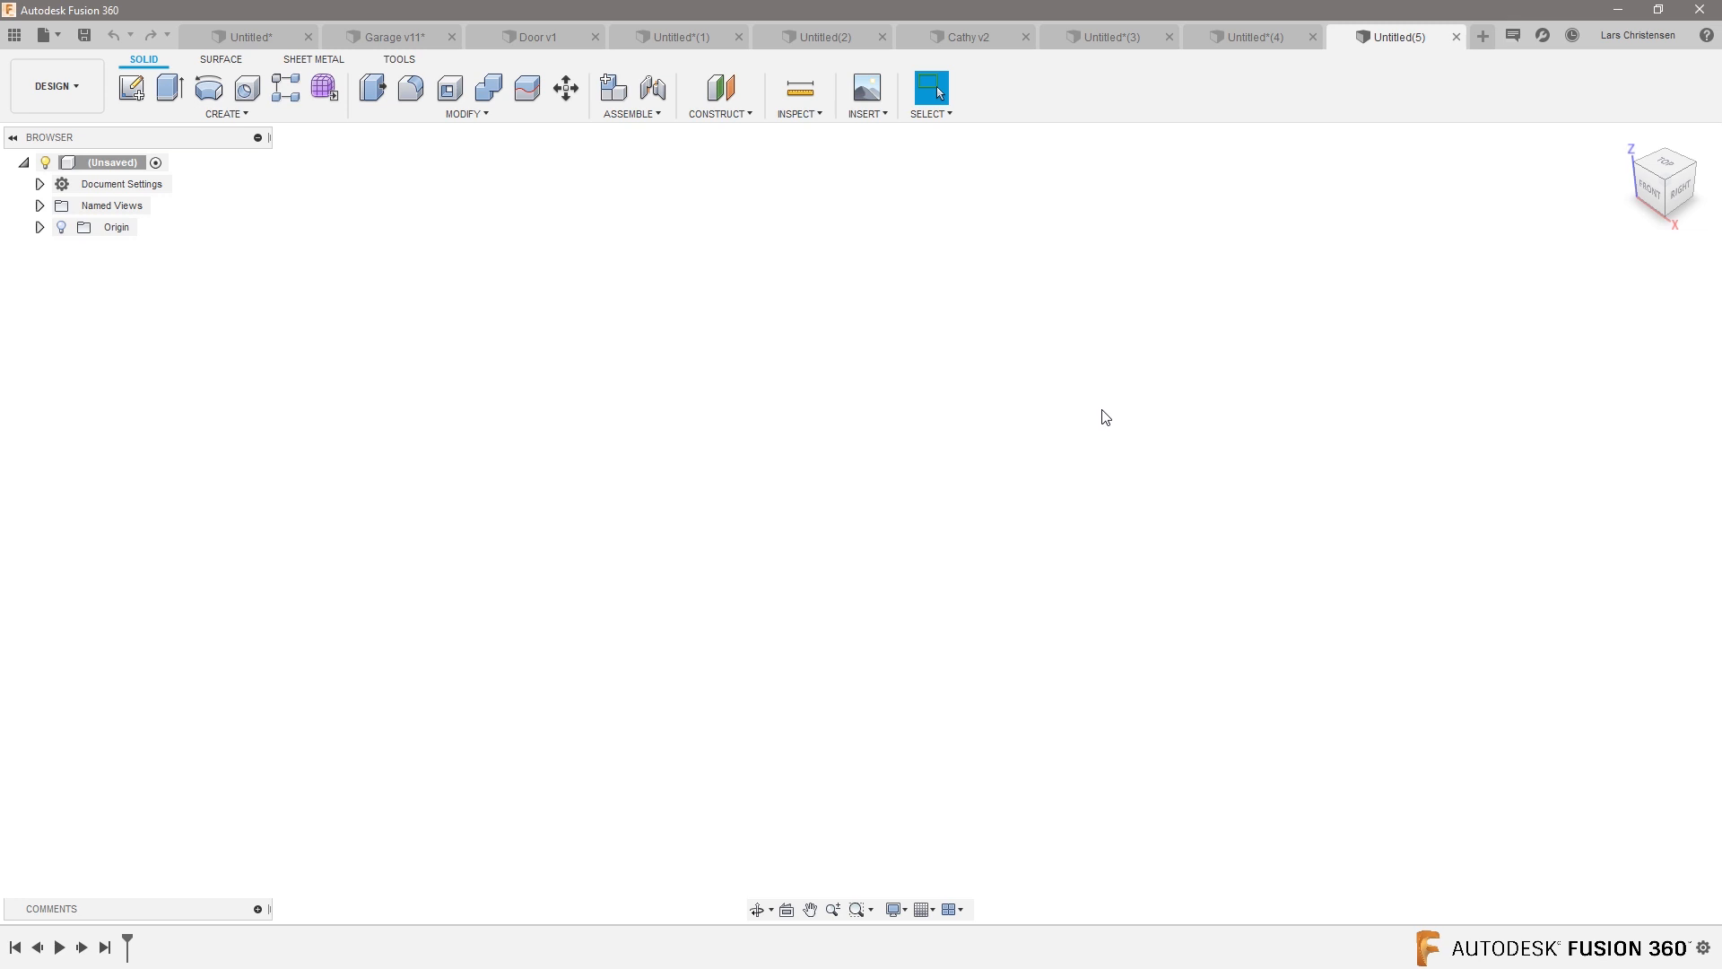
mouse_move(147, 323)
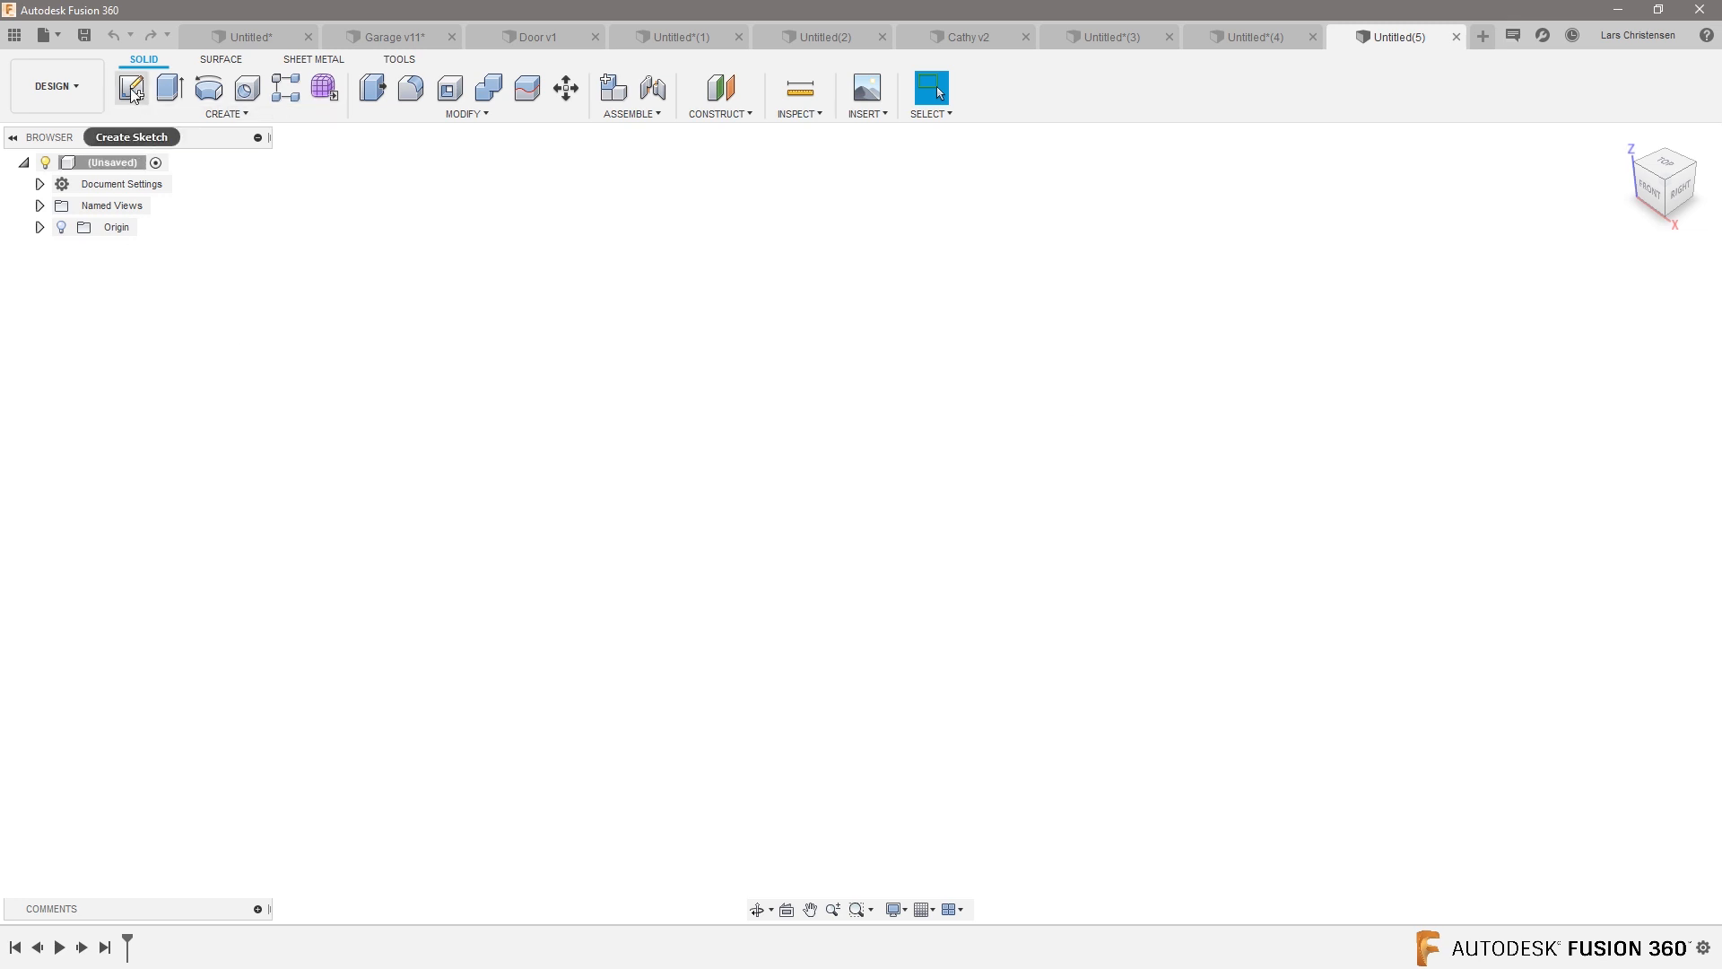
click(131, 88)
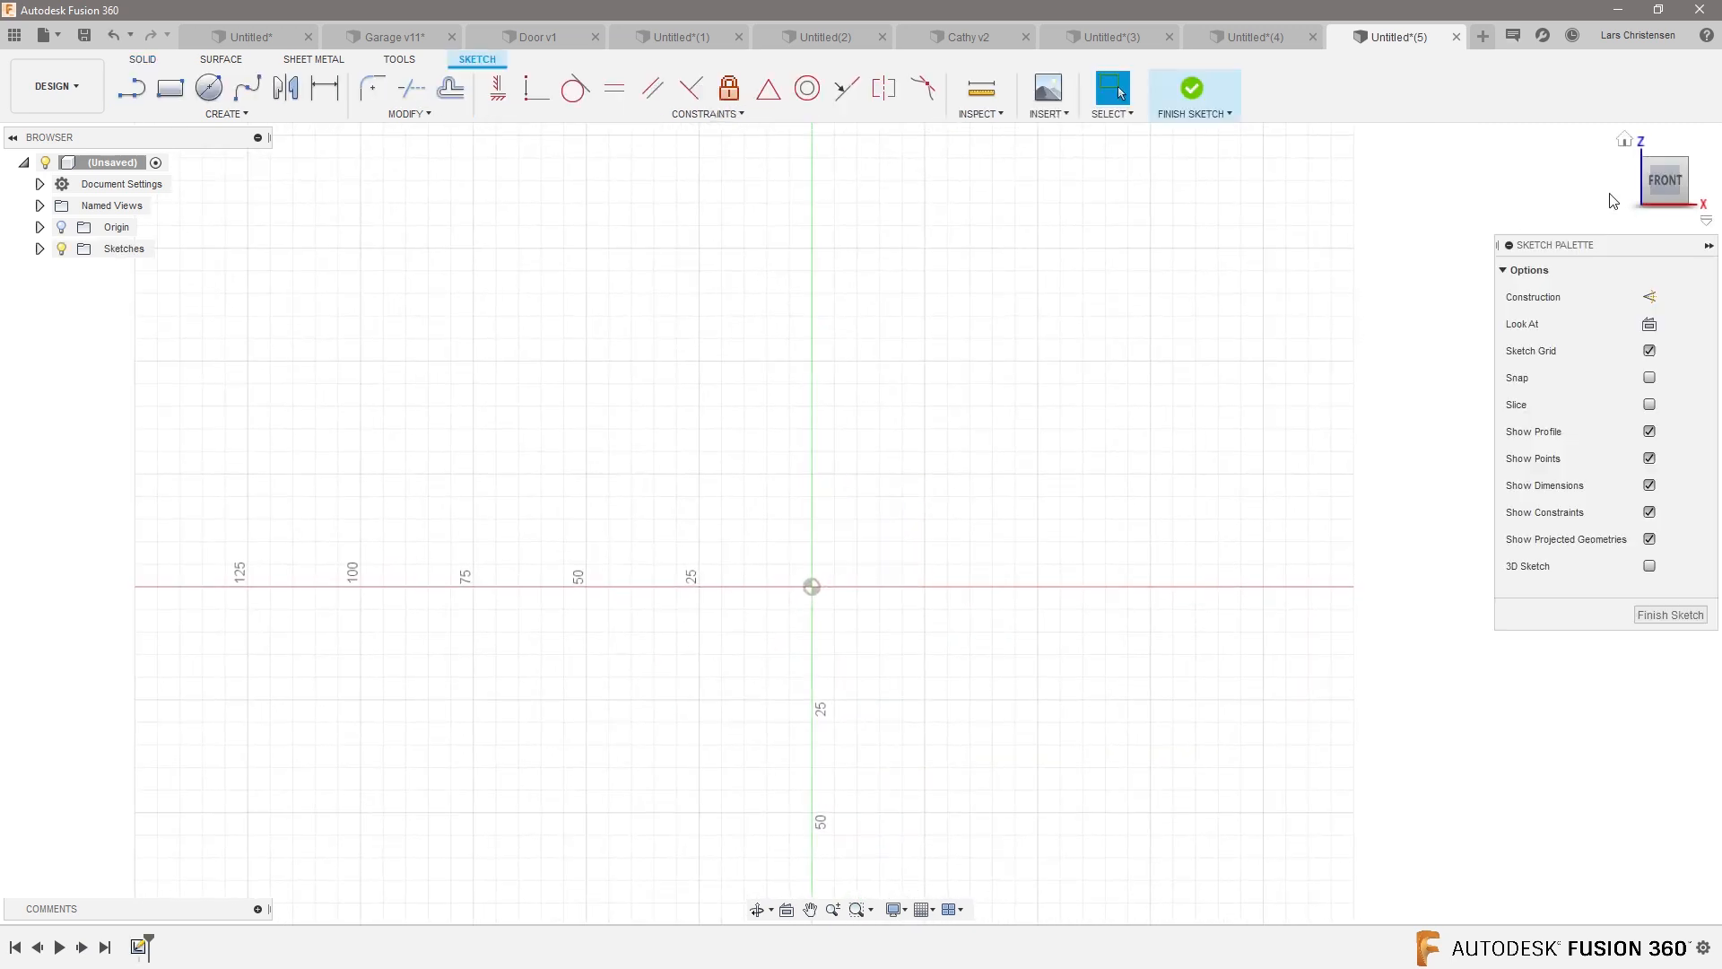
click(168, 88)
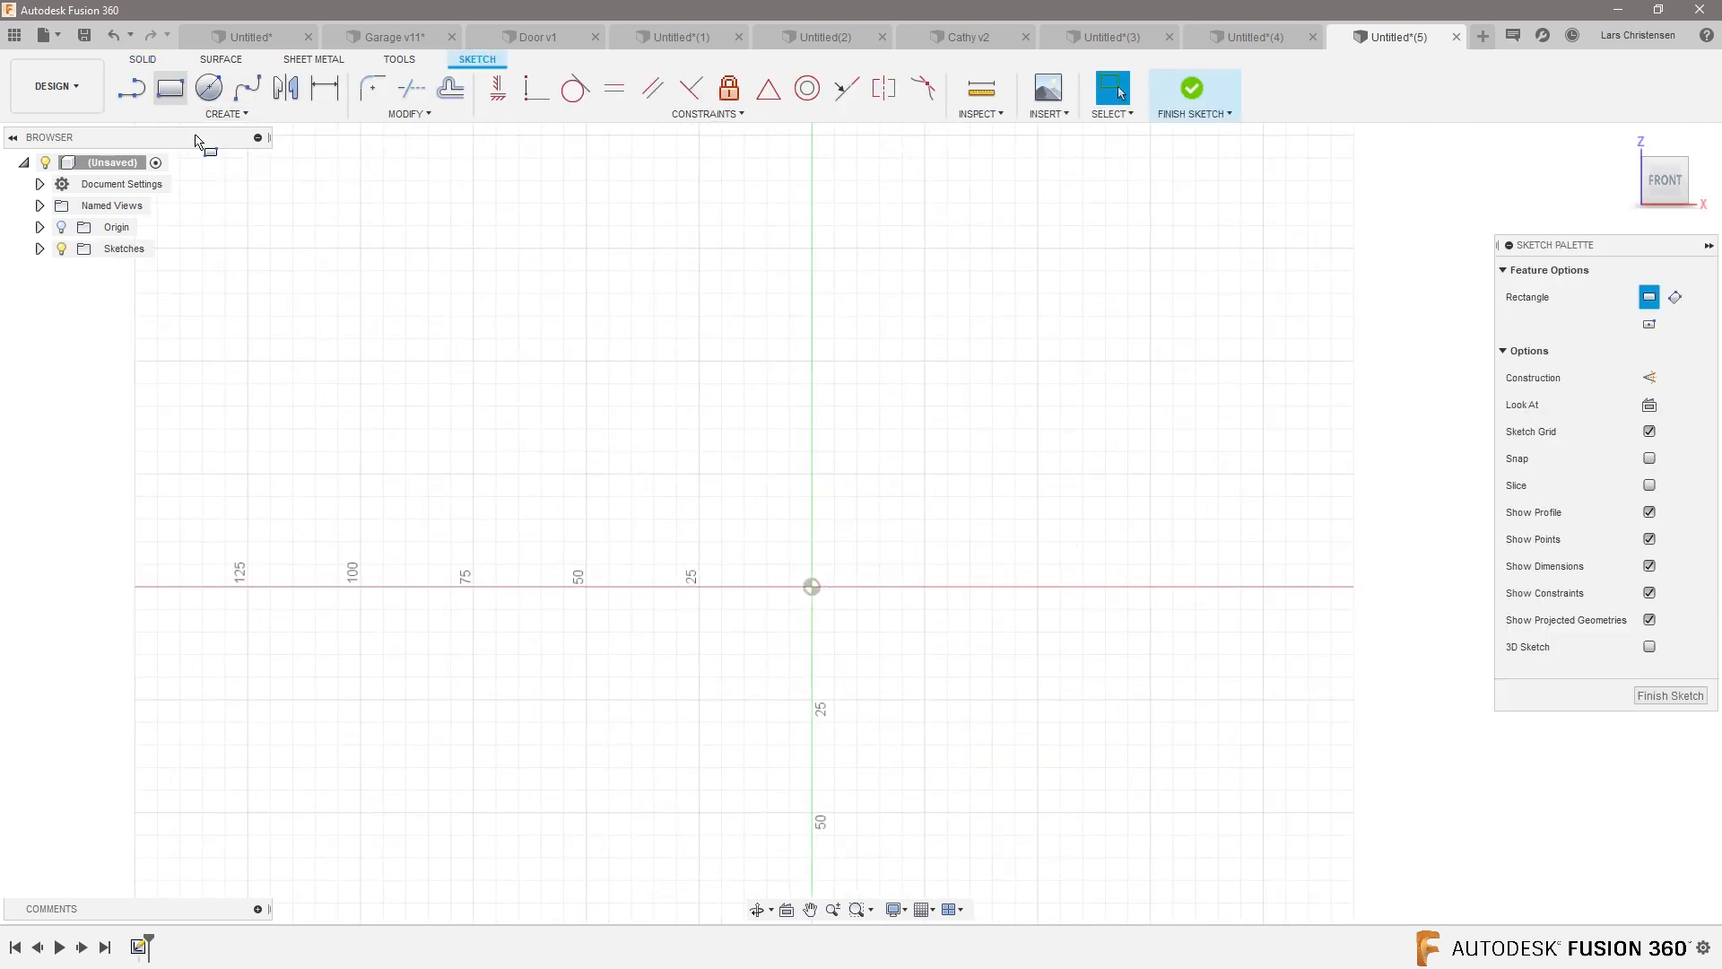
drag(811, 585, 1041, 497)
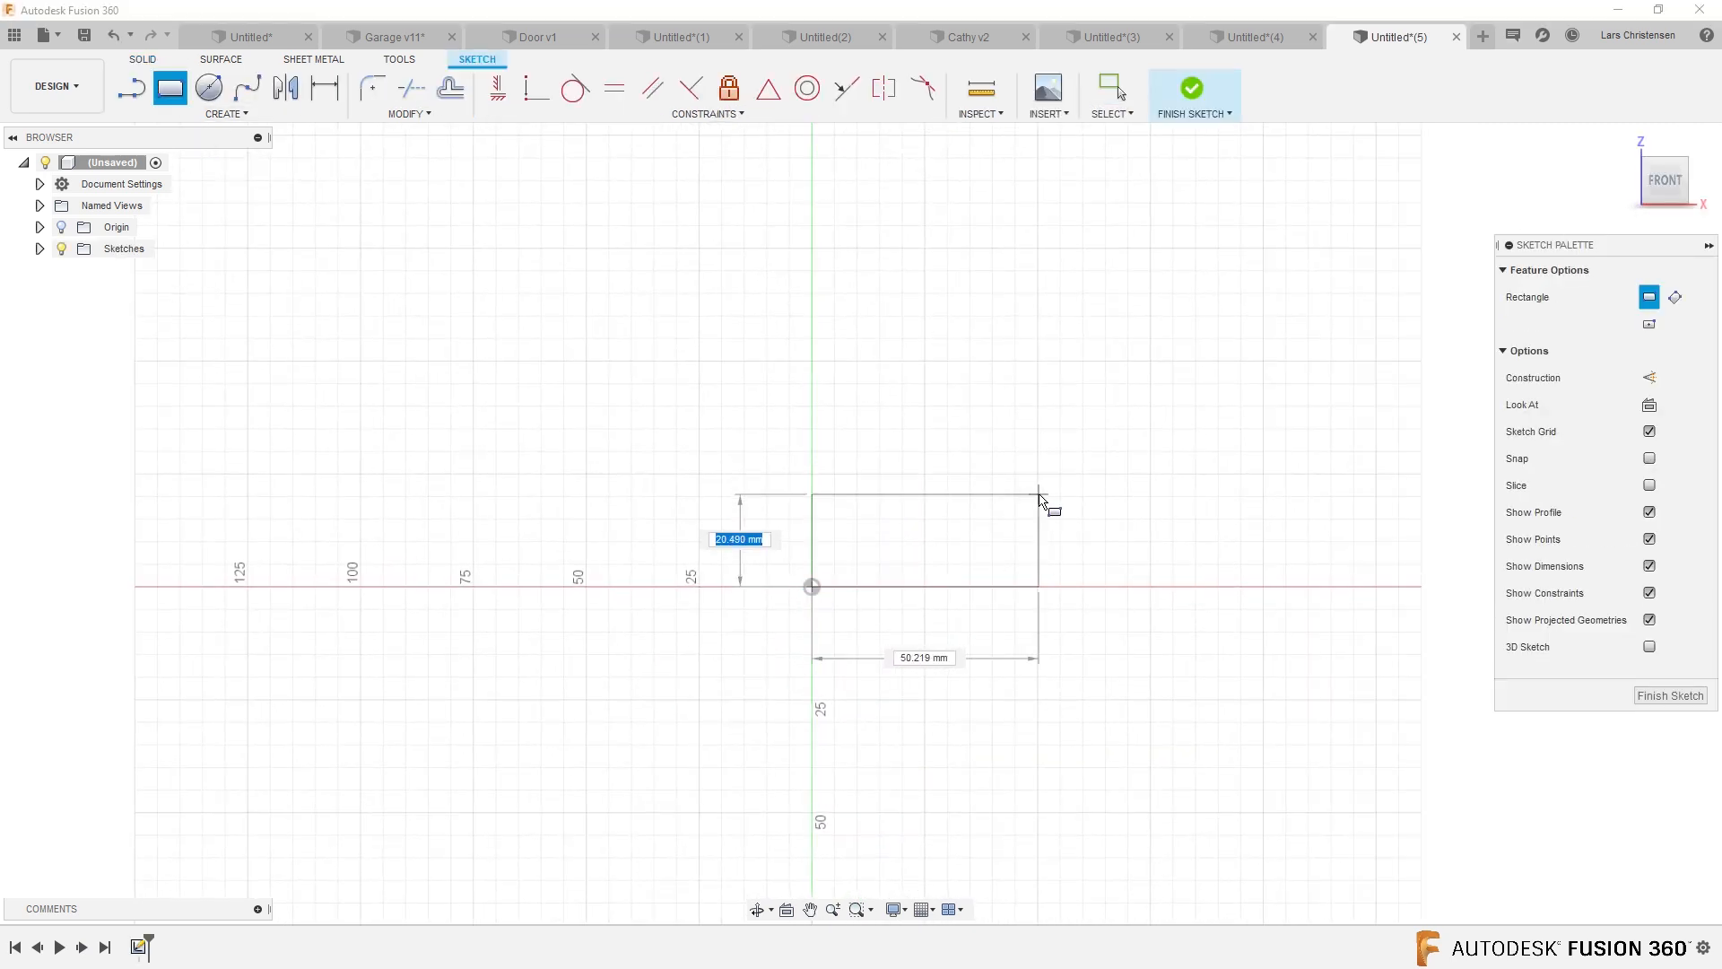
text(20)
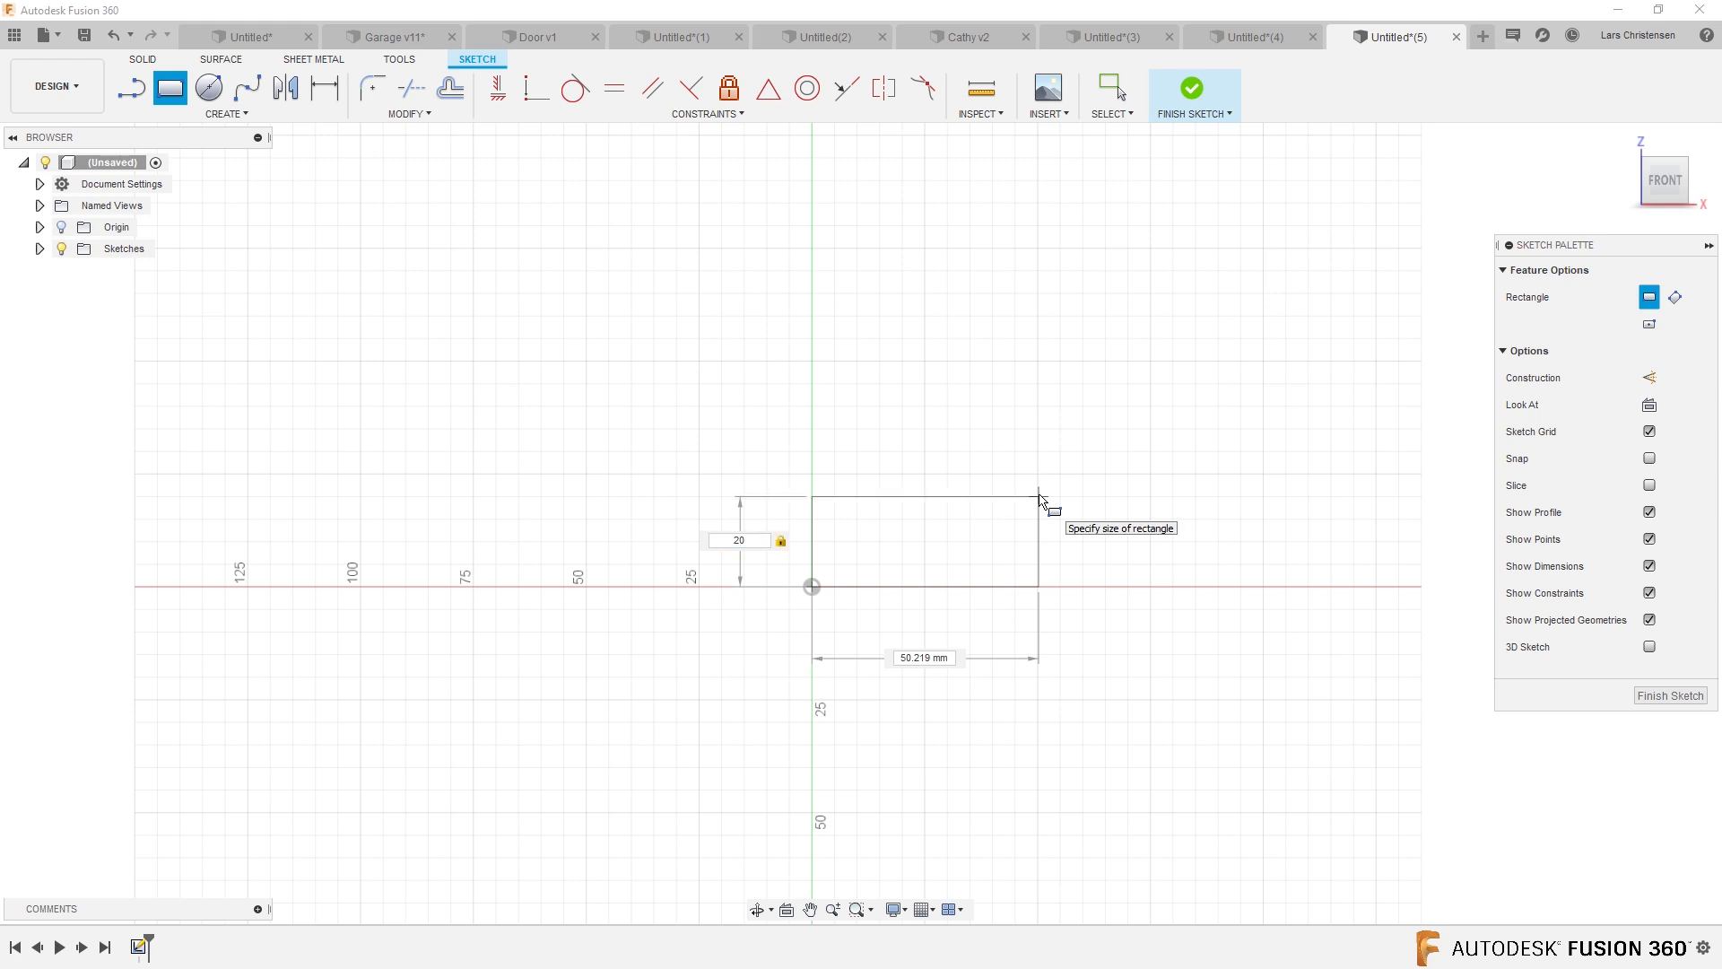
text(30.00)
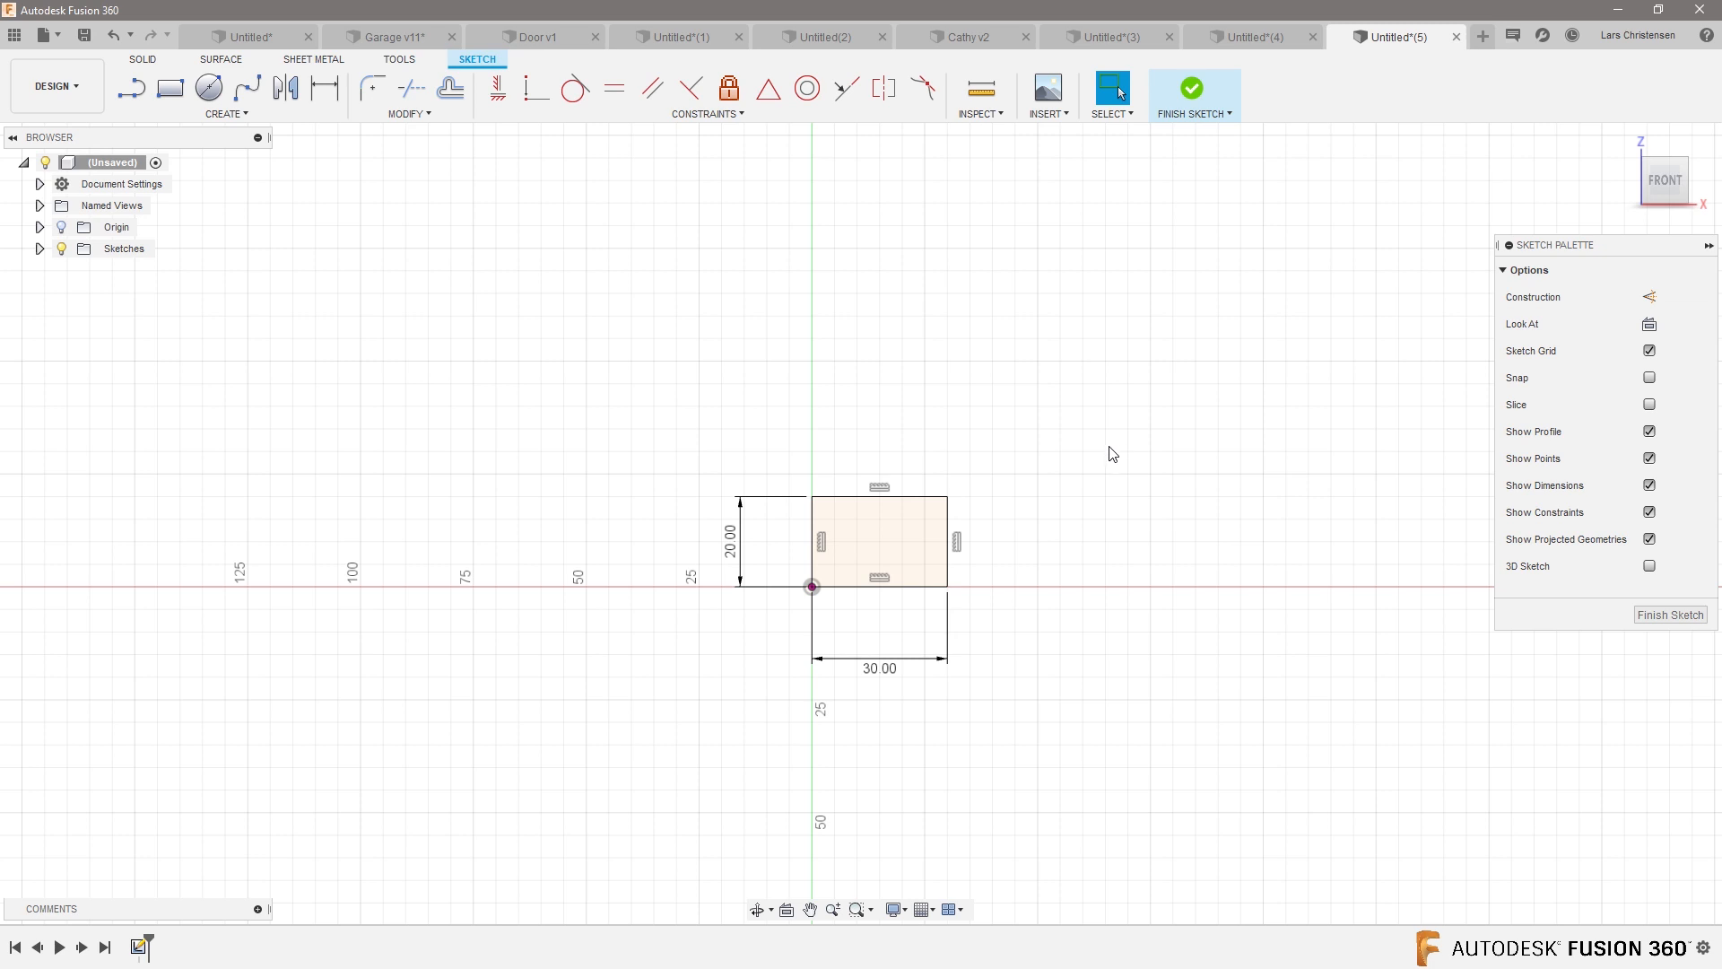
mouse_move(1498, 682)
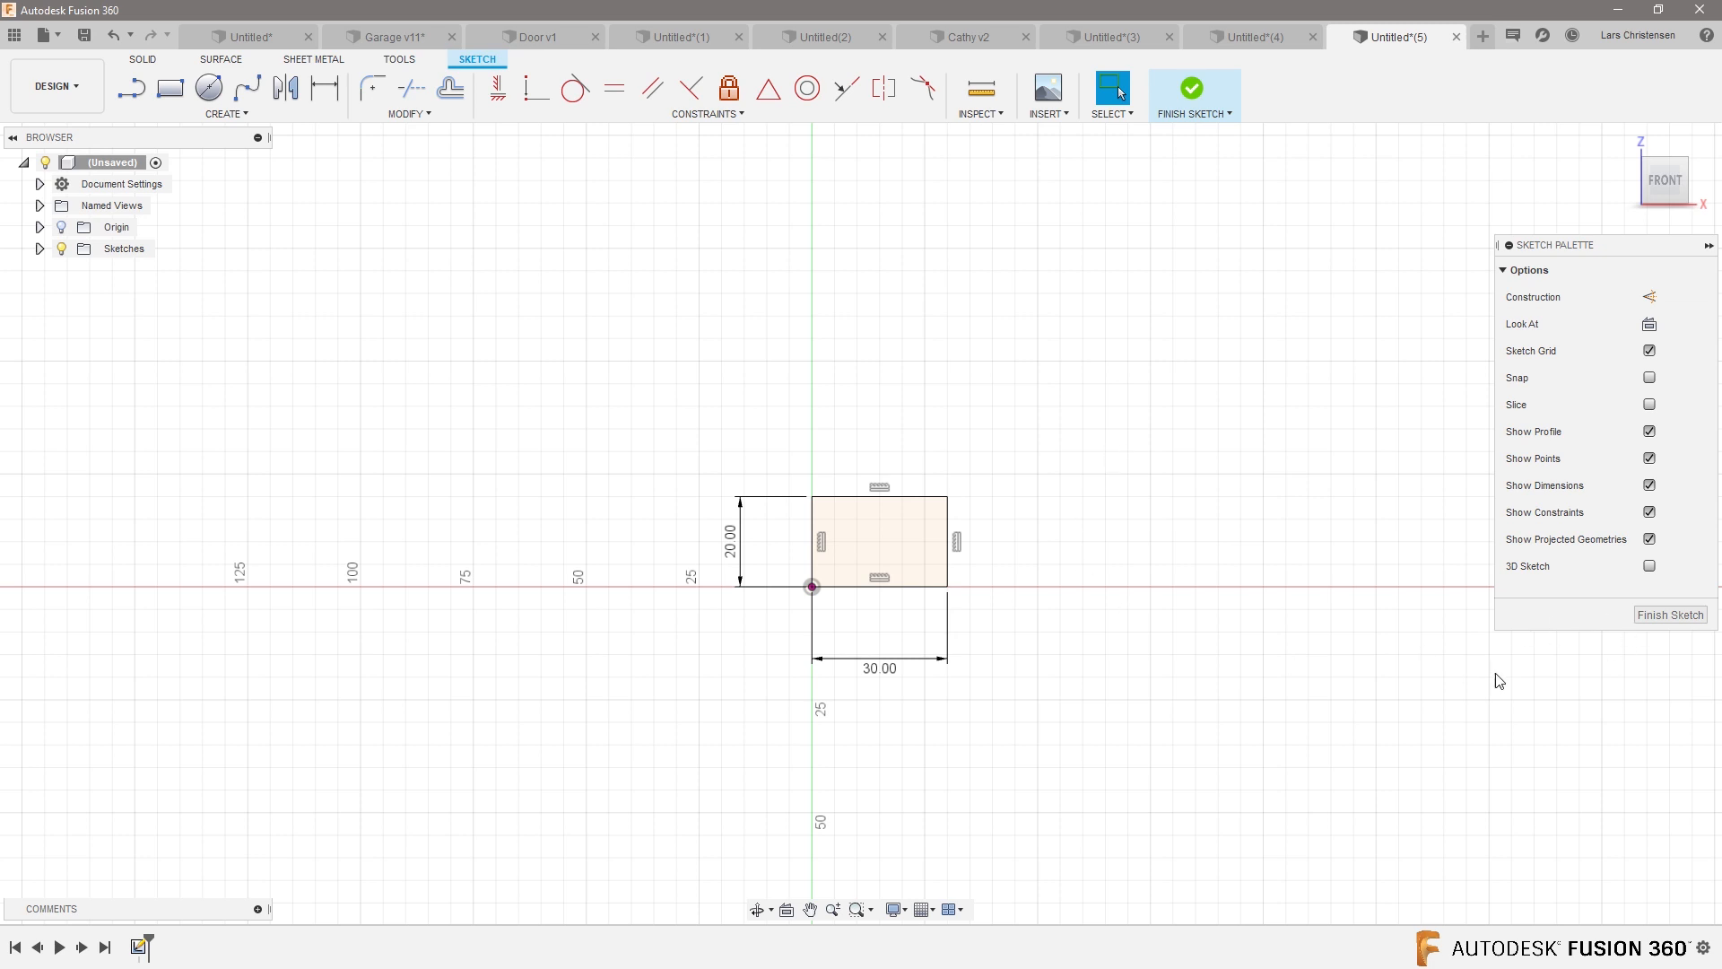
- Finish the rectangle sketch, leaving the 30 × 20 mm profile in the 3D view
click(1193, 88)
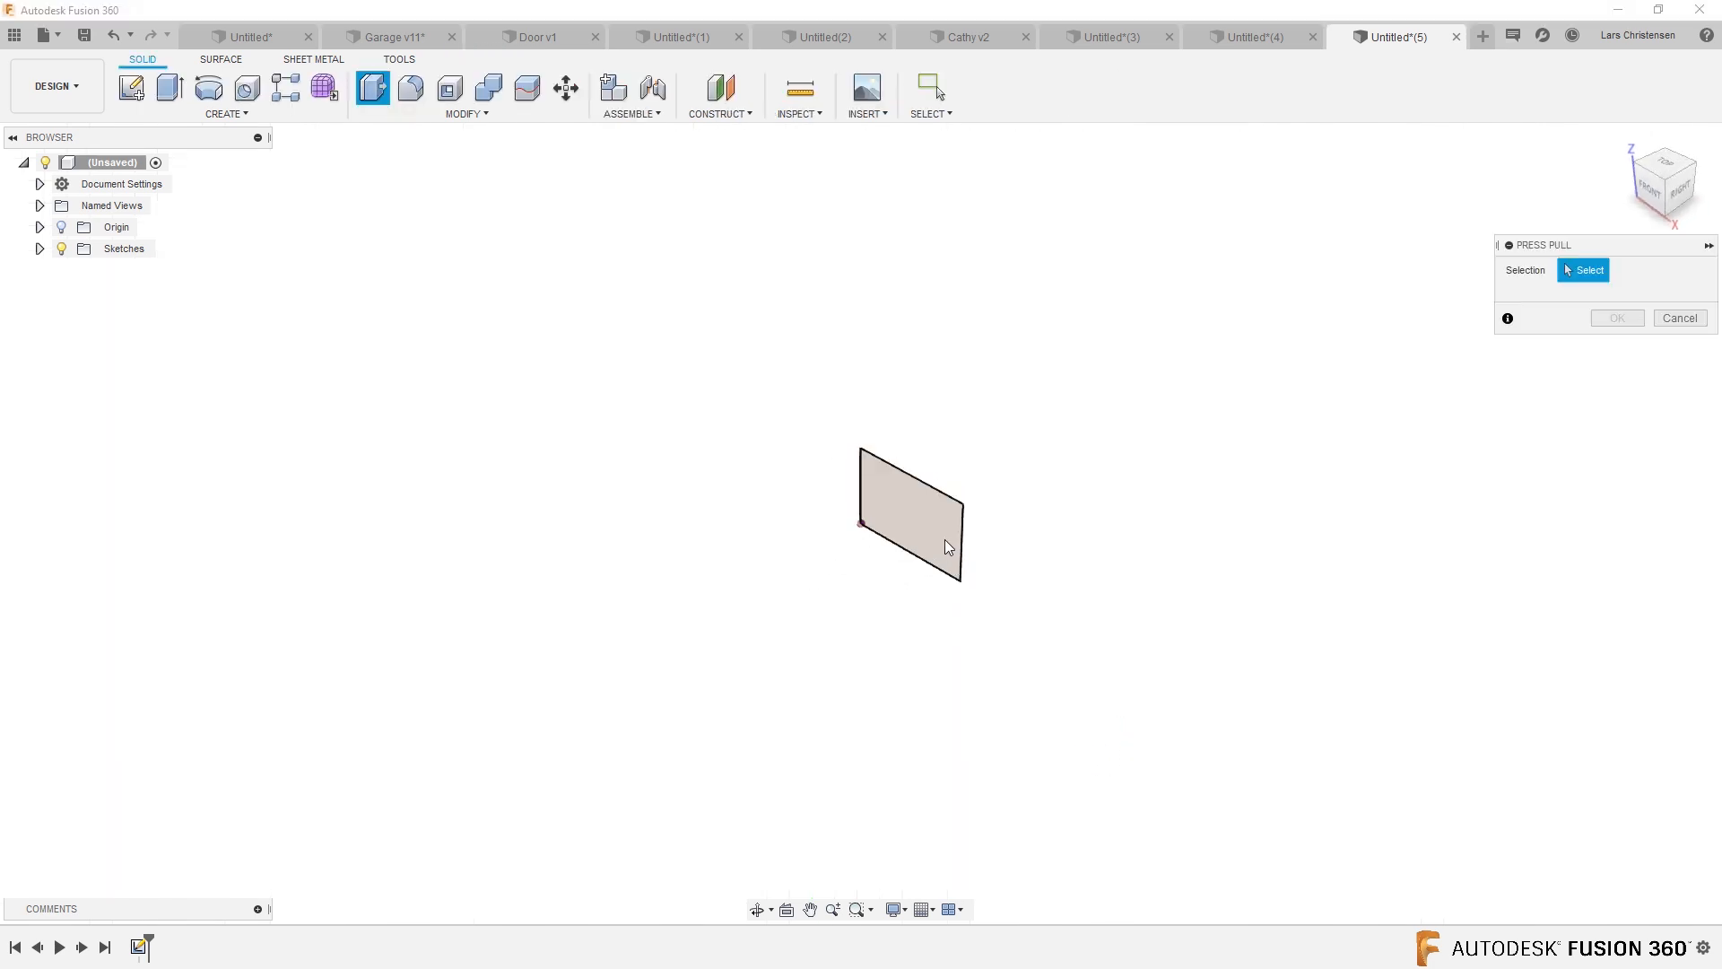
click(168, 86)
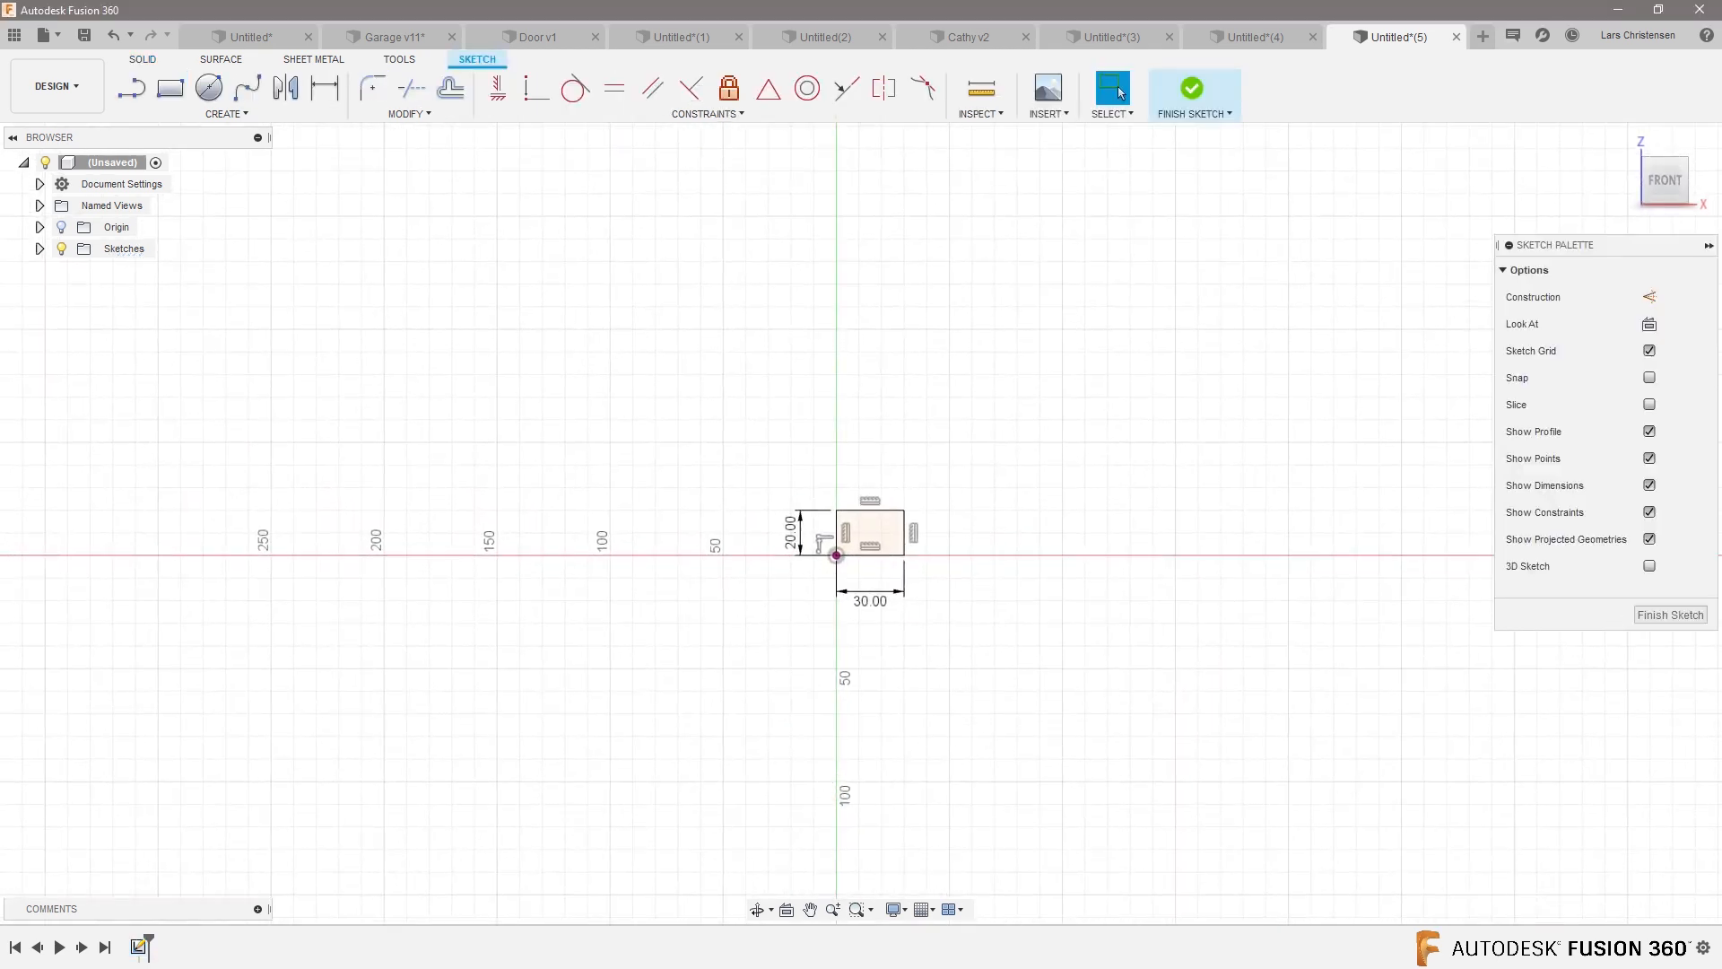
click(1193, 86)
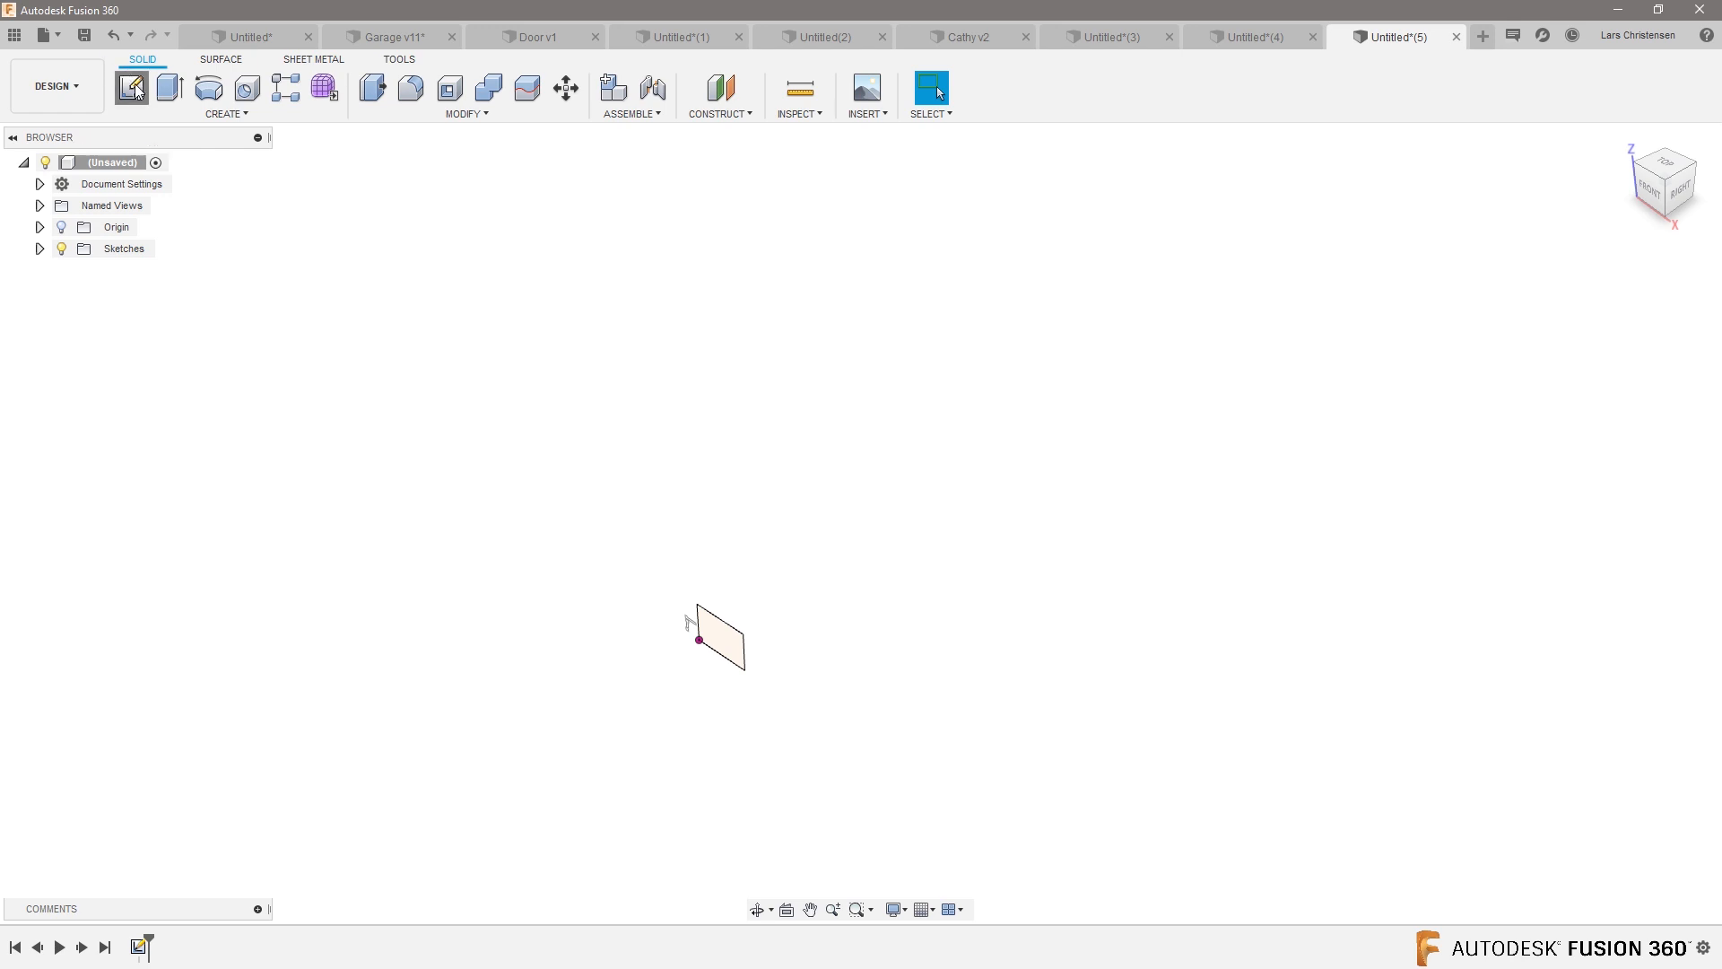
- Sketch a line-then-arc sweep path from the origin on the top plane and finish it
click(131, 88)
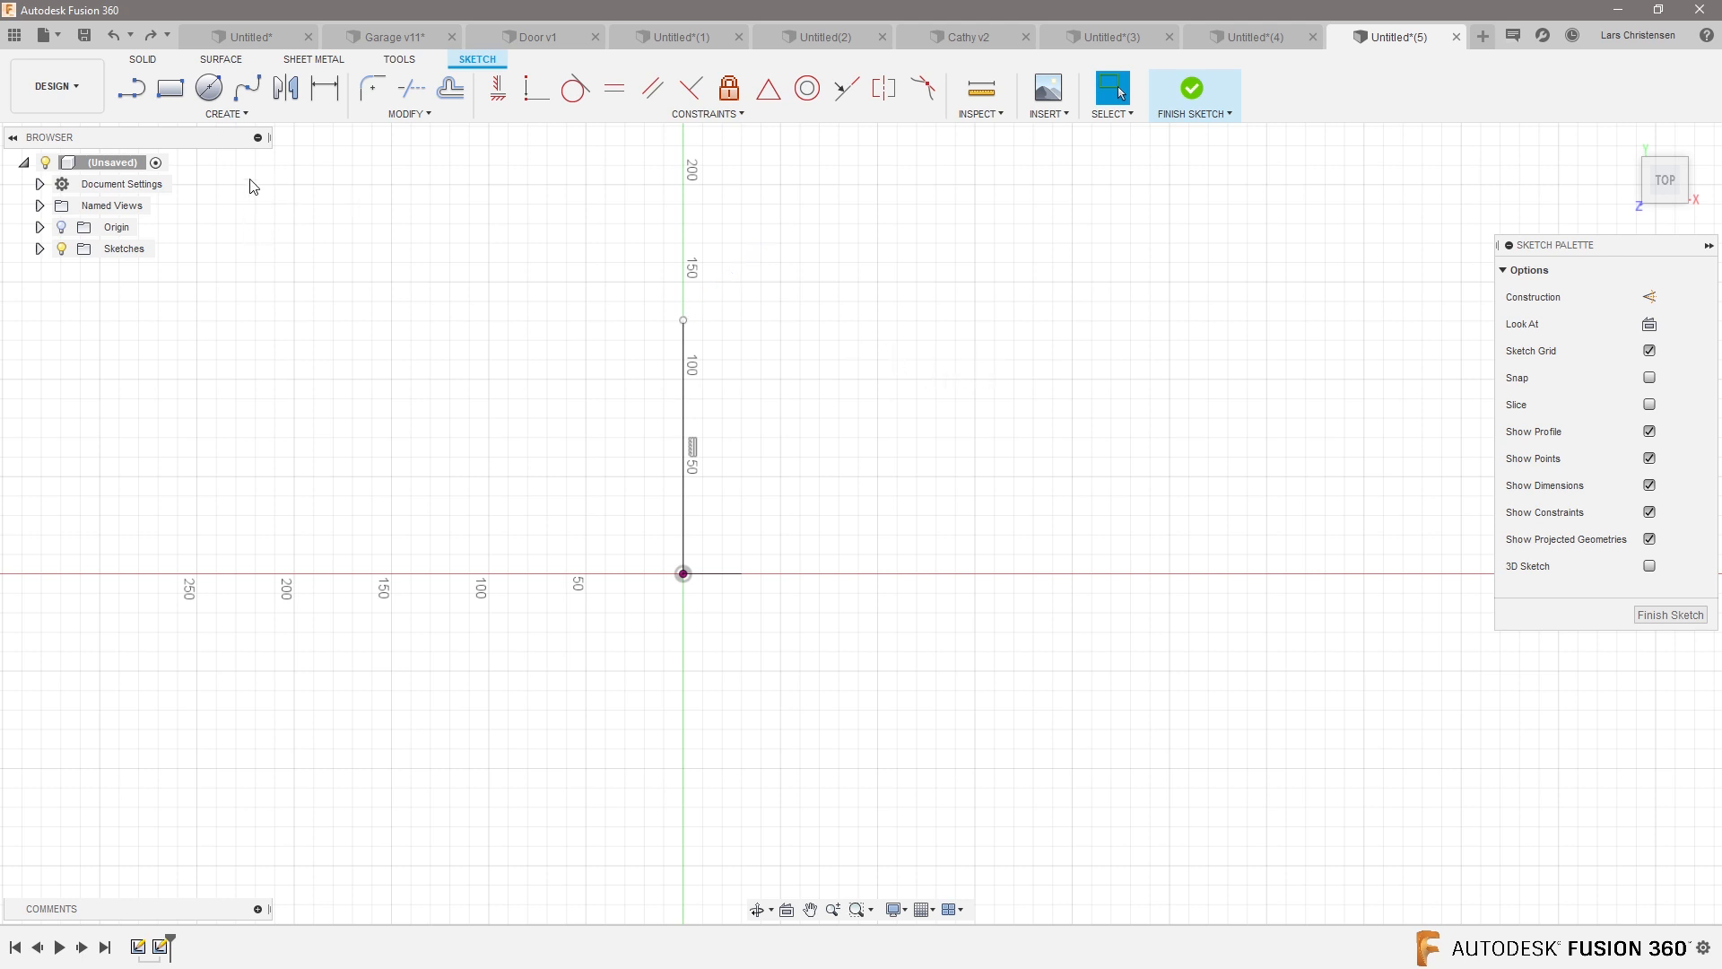
click(228, 113)
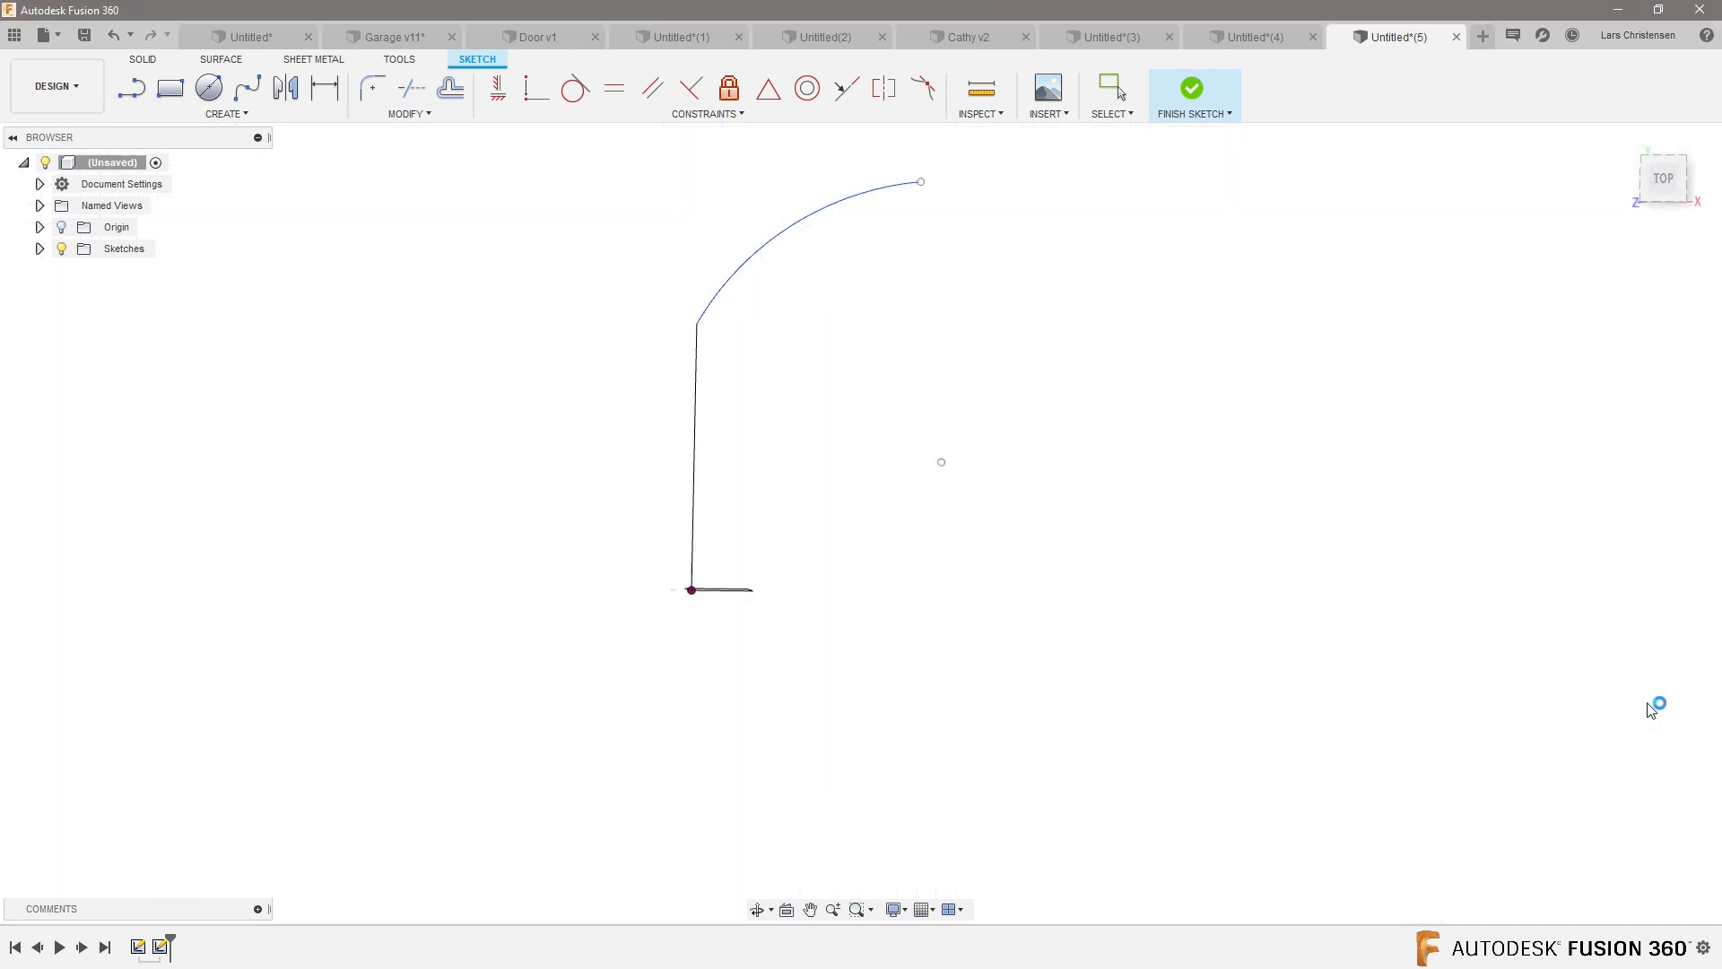
click(1195, 87)
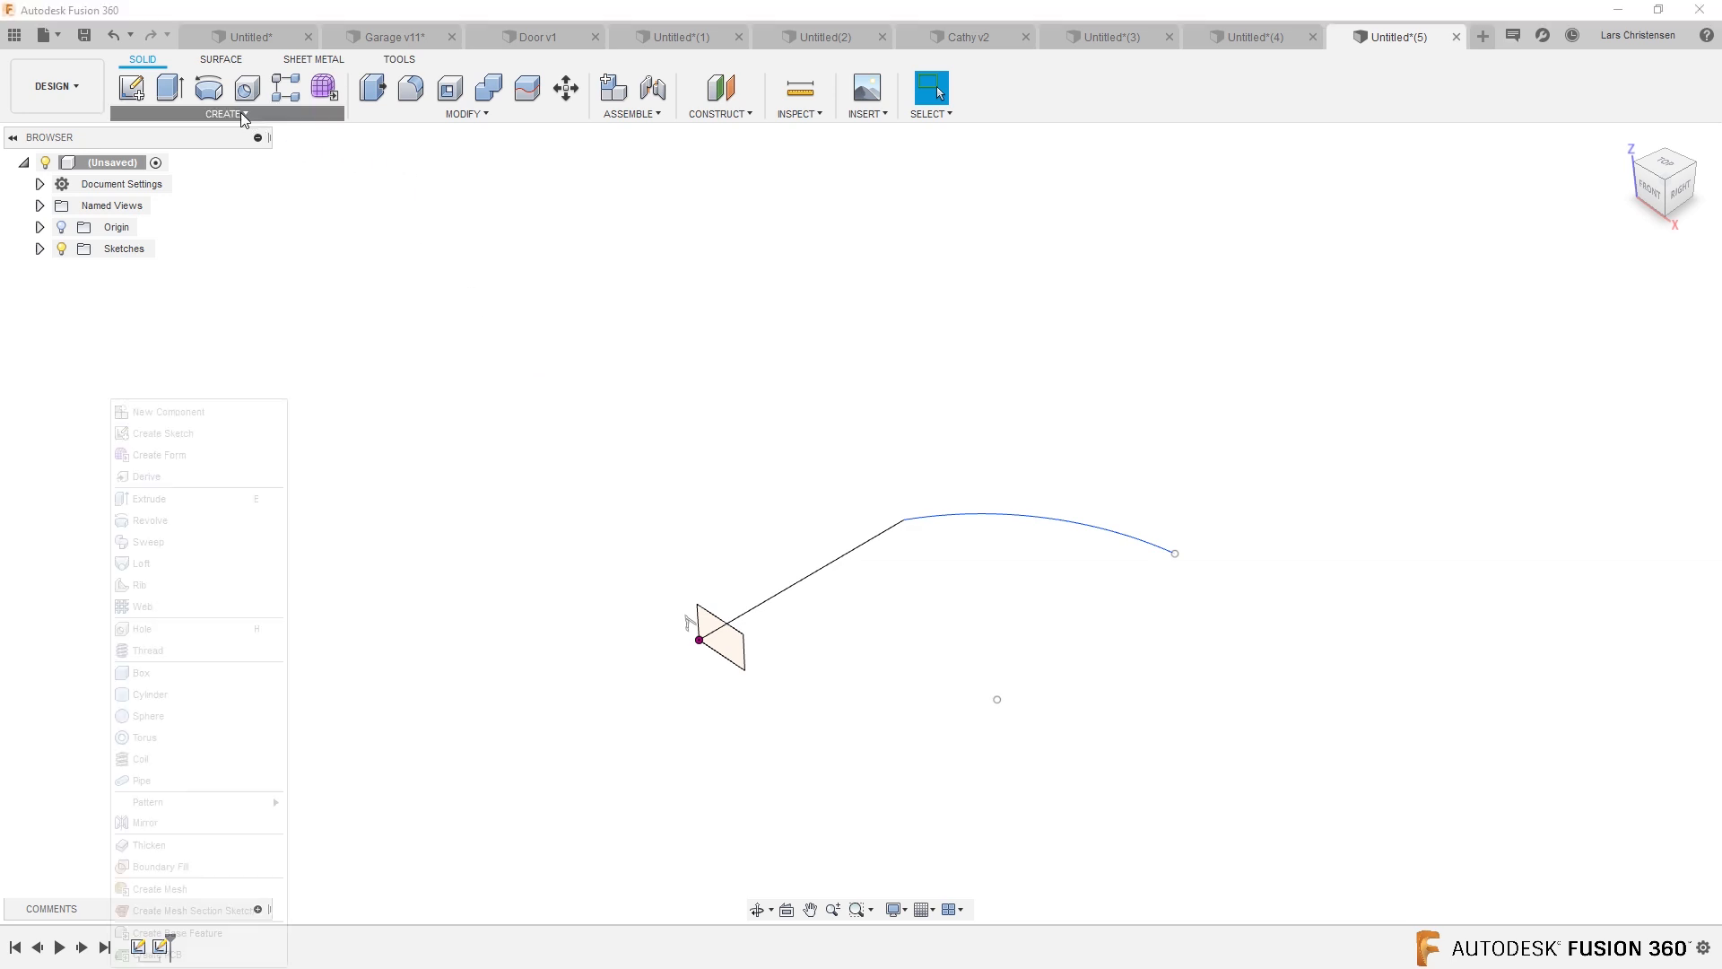
- Sweep the rectangle profile along the line-and-arc path into an L-shaped curved bar
click(149, 542)
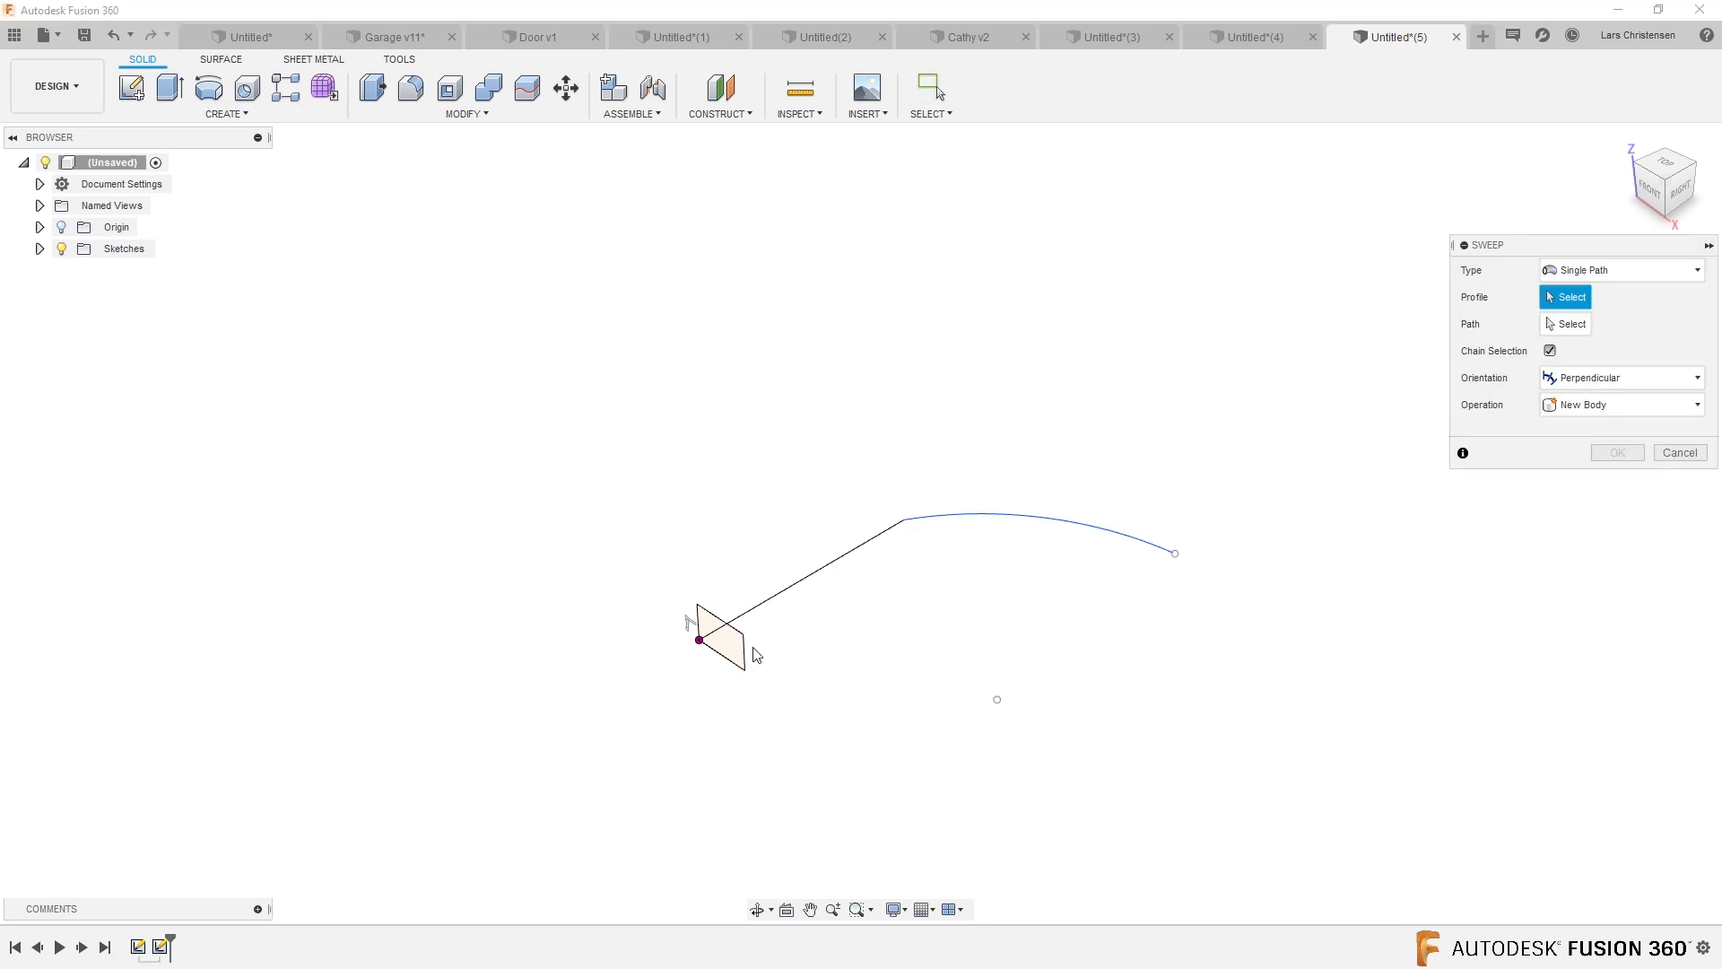
click(725, 637)
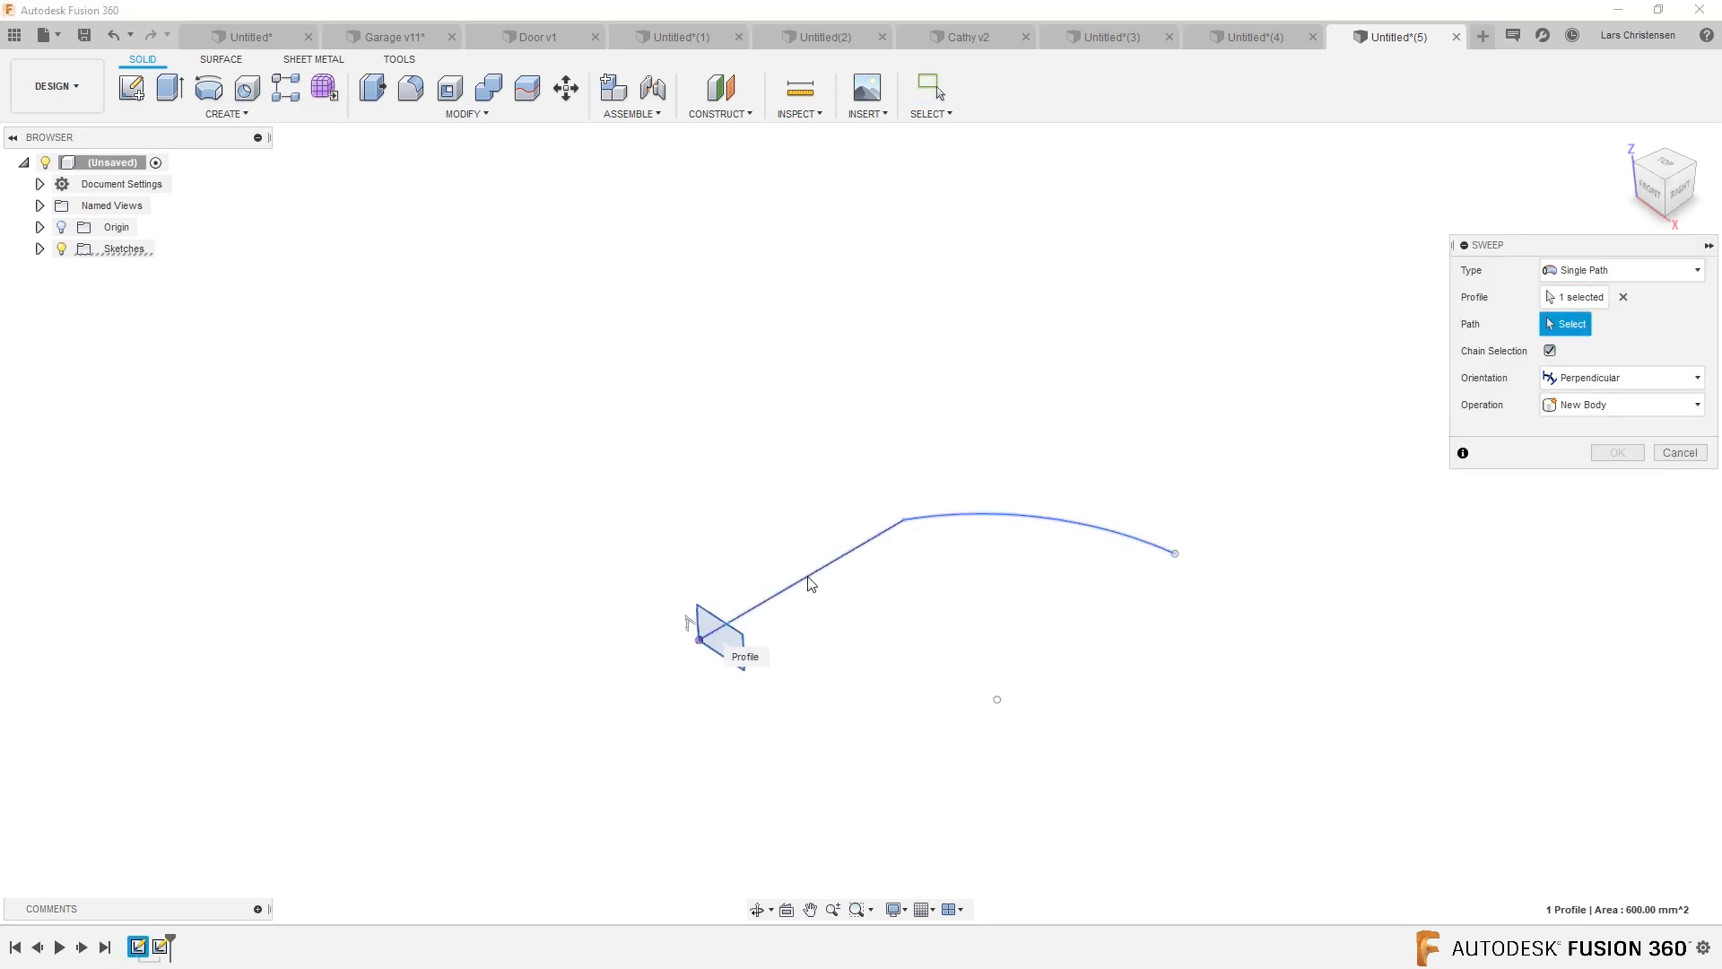
click(1615, 452)
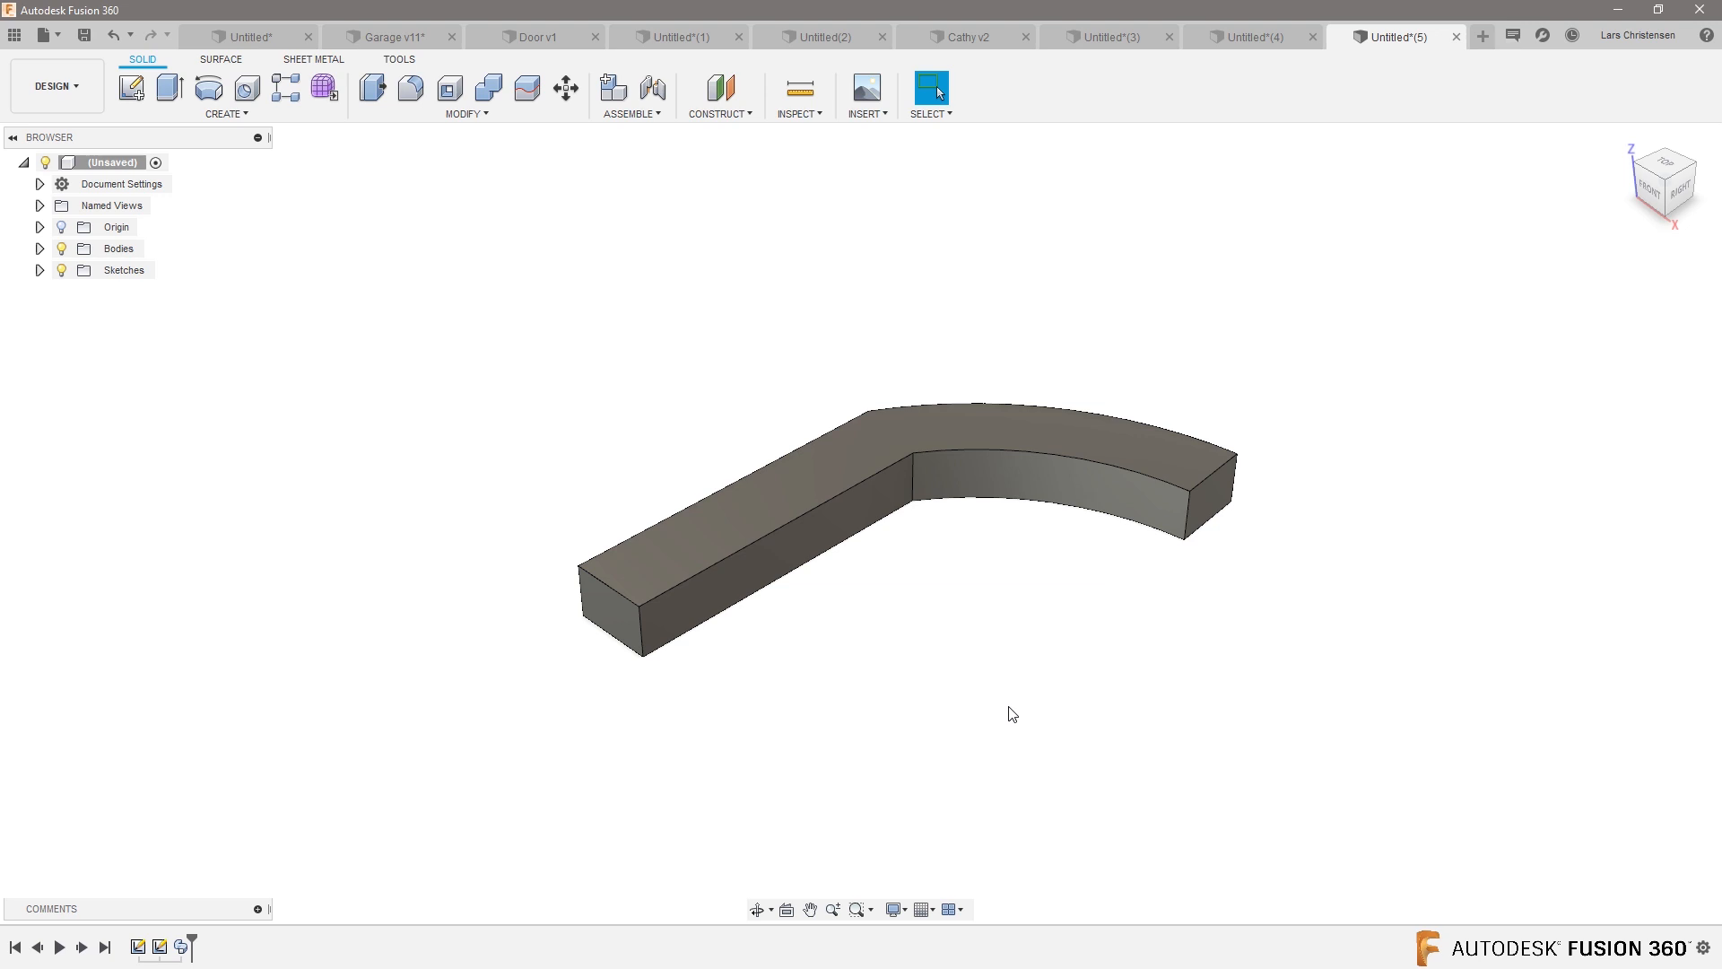
mouse_move(350, 501)
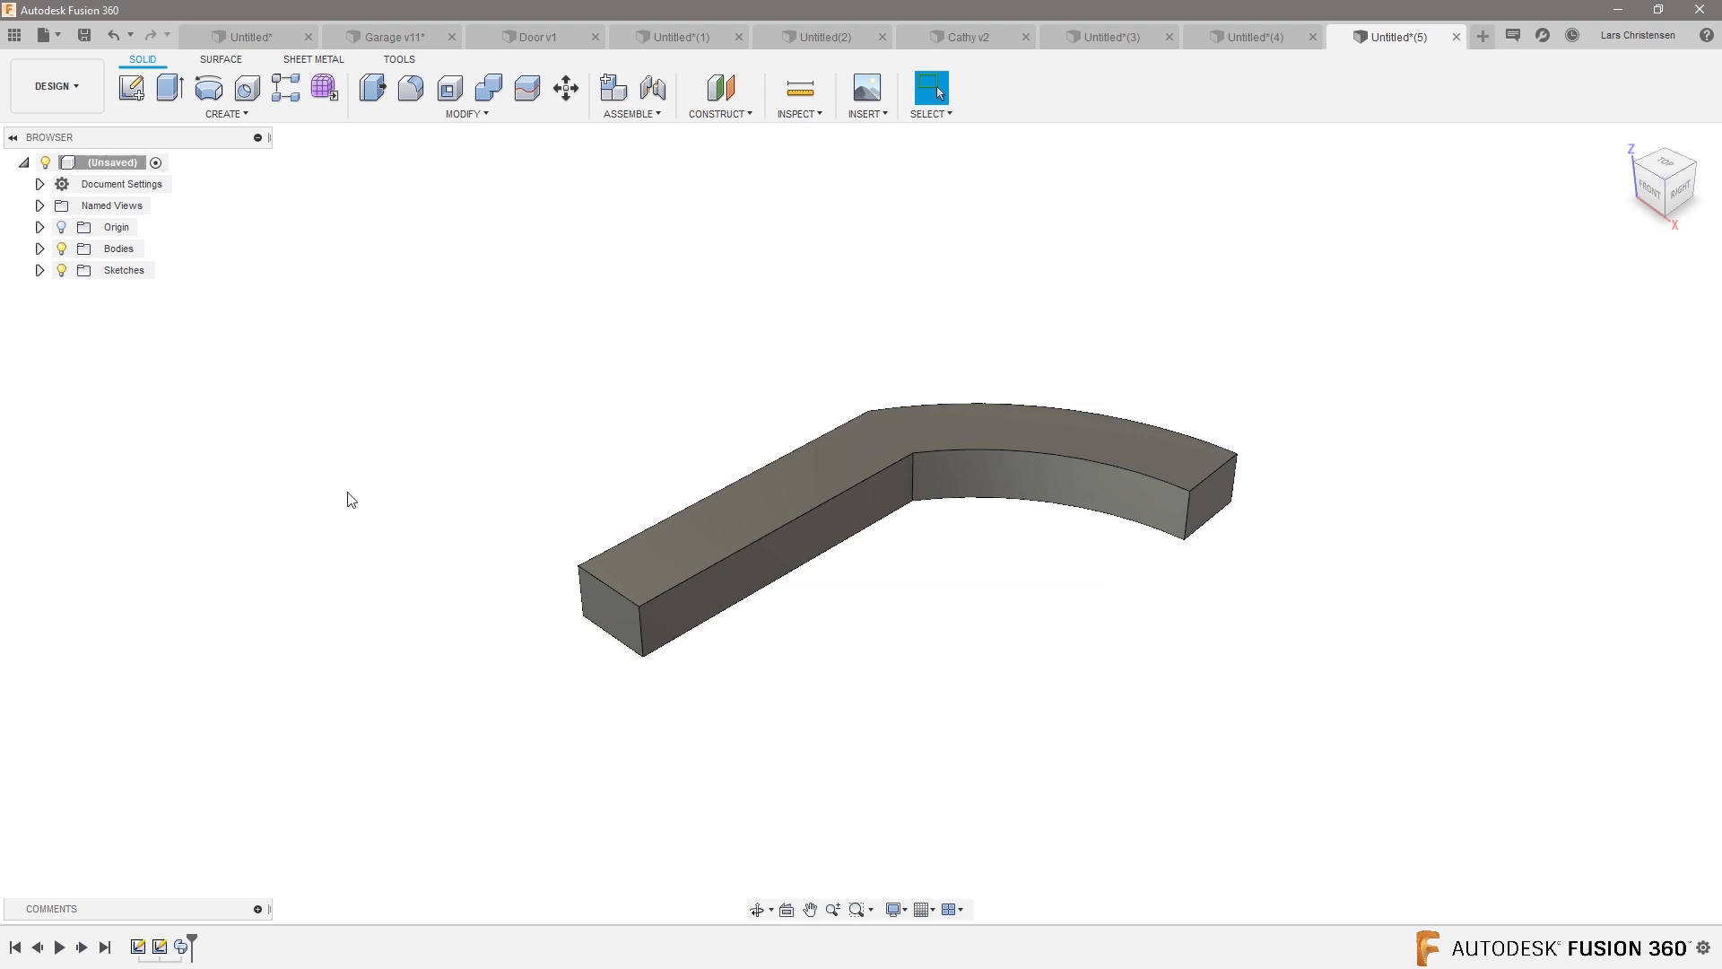
- Begin a new sketch at the bar's straight end using construction geometry
click(131, 88)
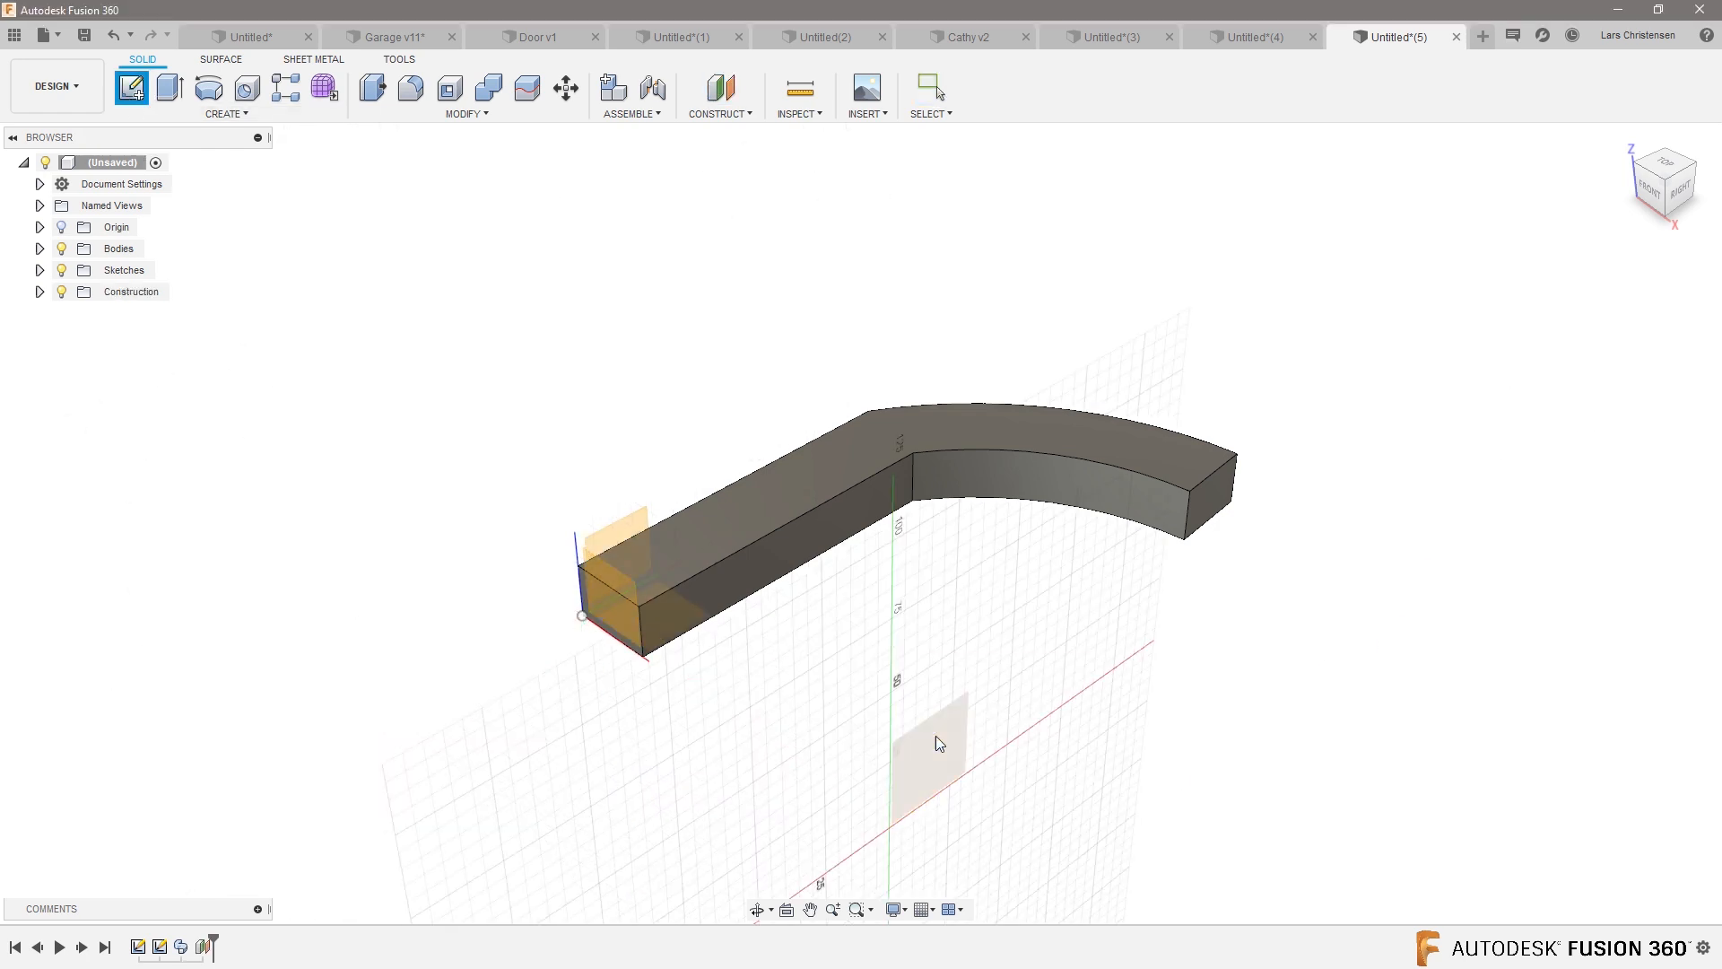
- Sketch a 20 mm dimensioned rectangle on the upright plane below the first bar and finish it
click(938, 743)
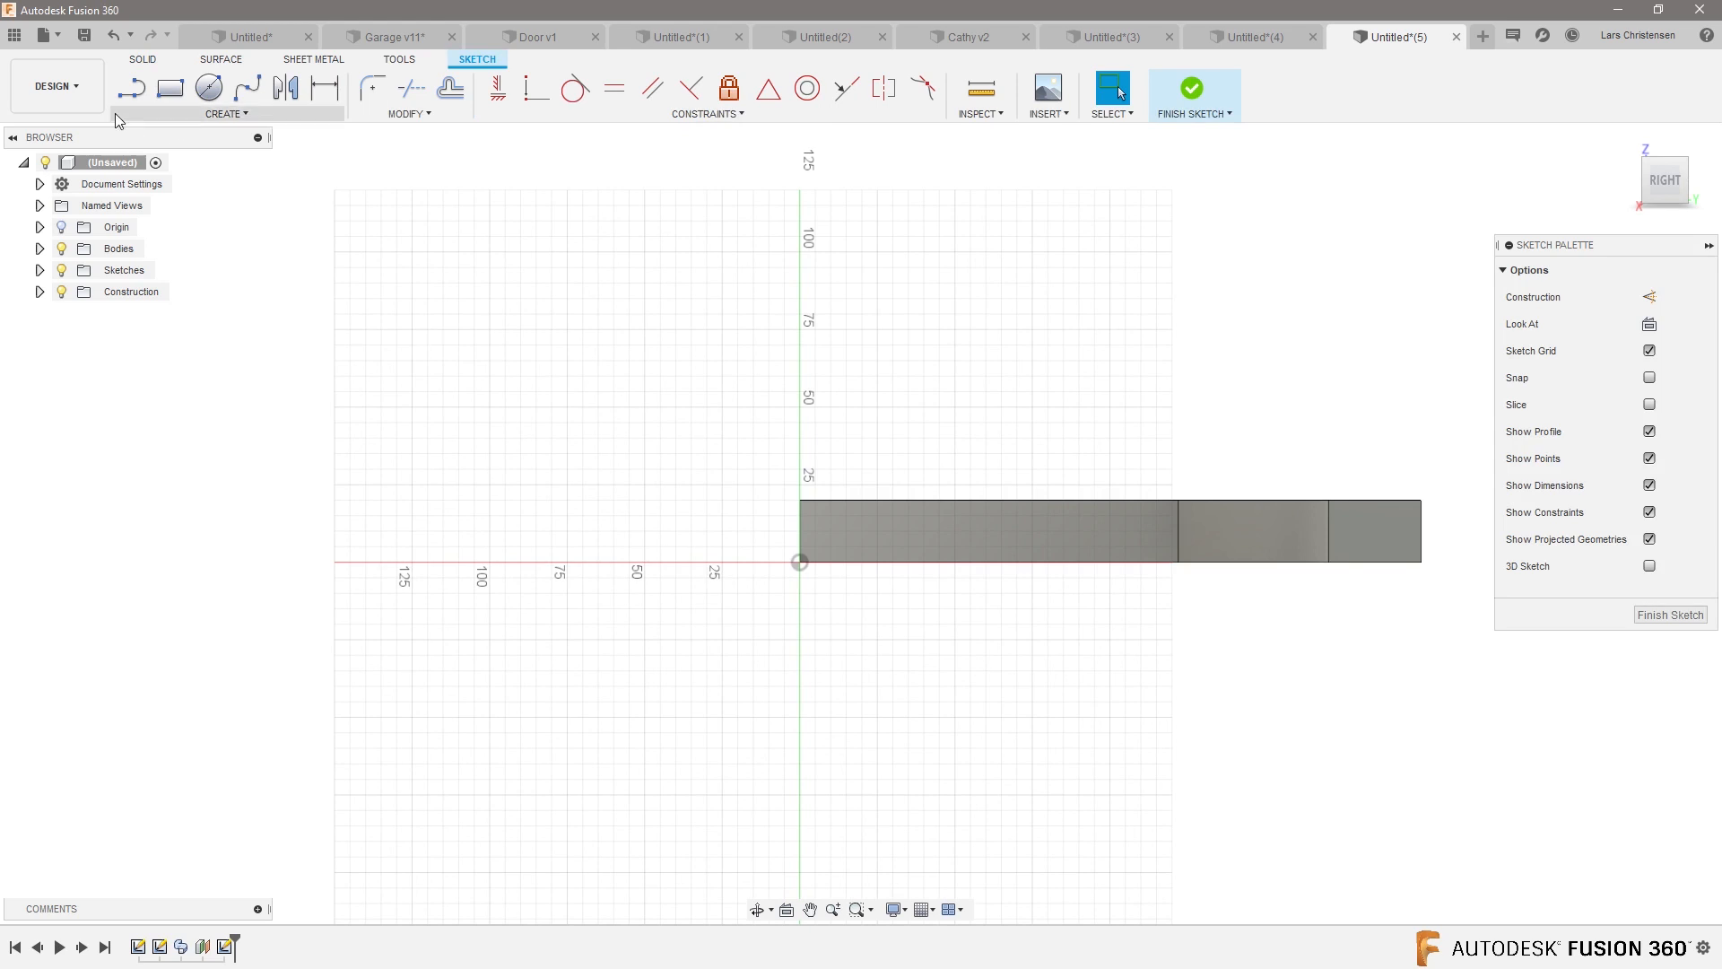
click(168, 87)
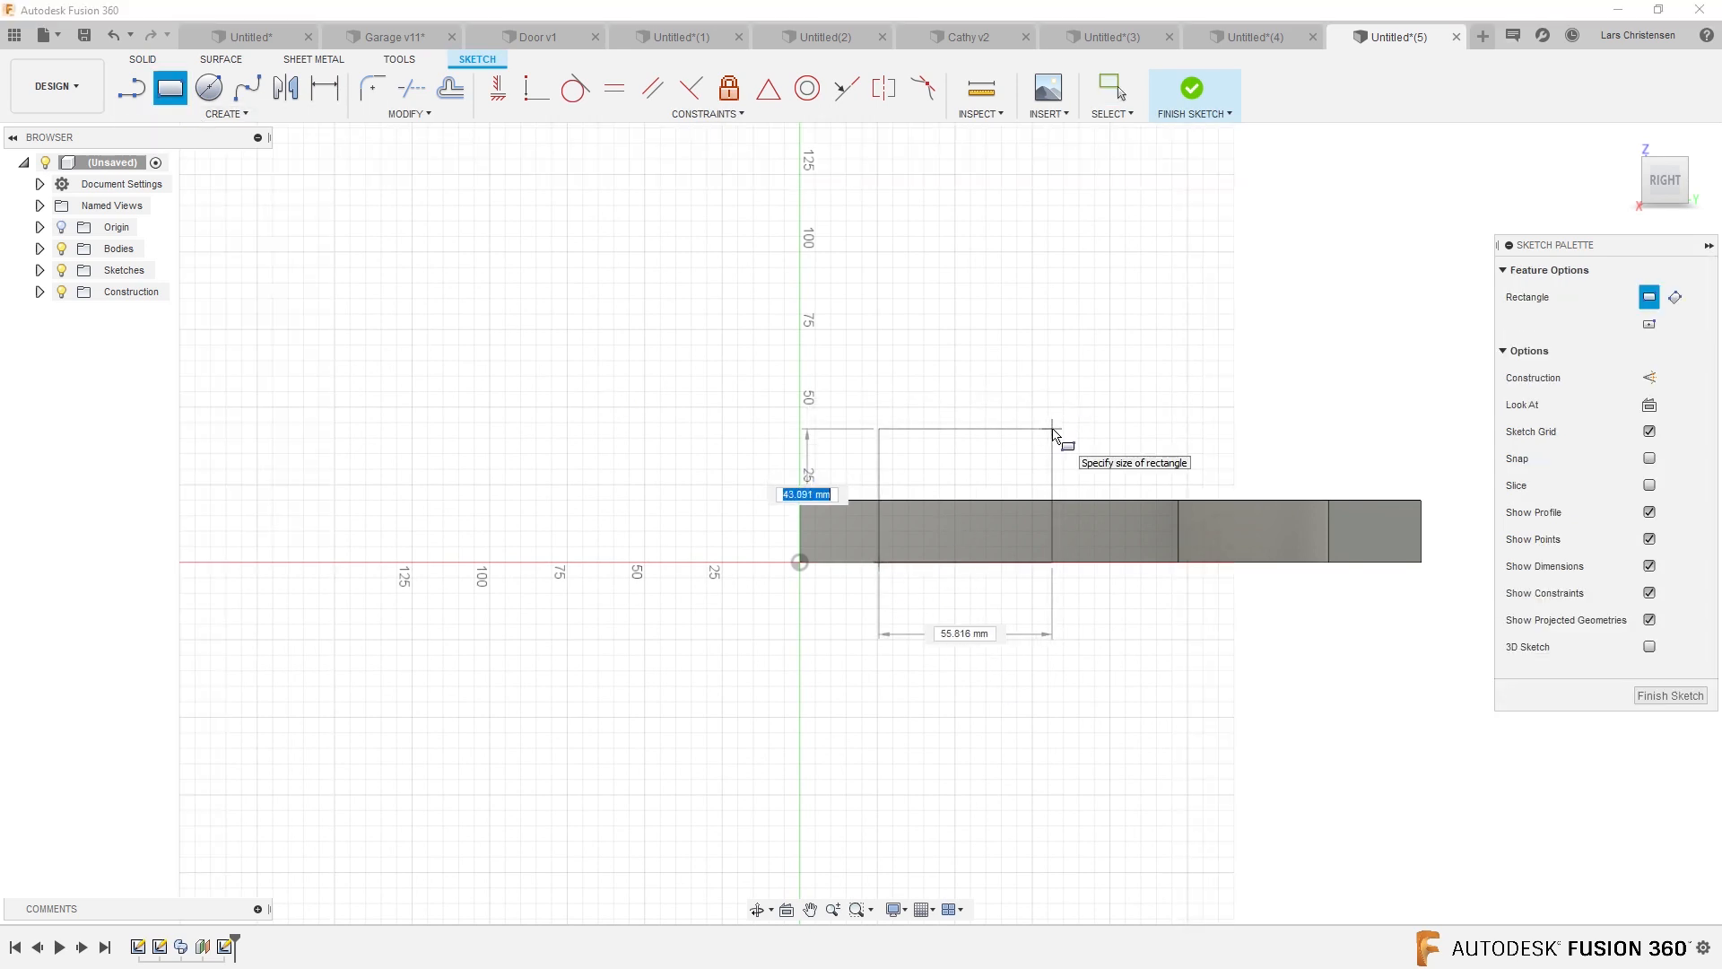
text(20)
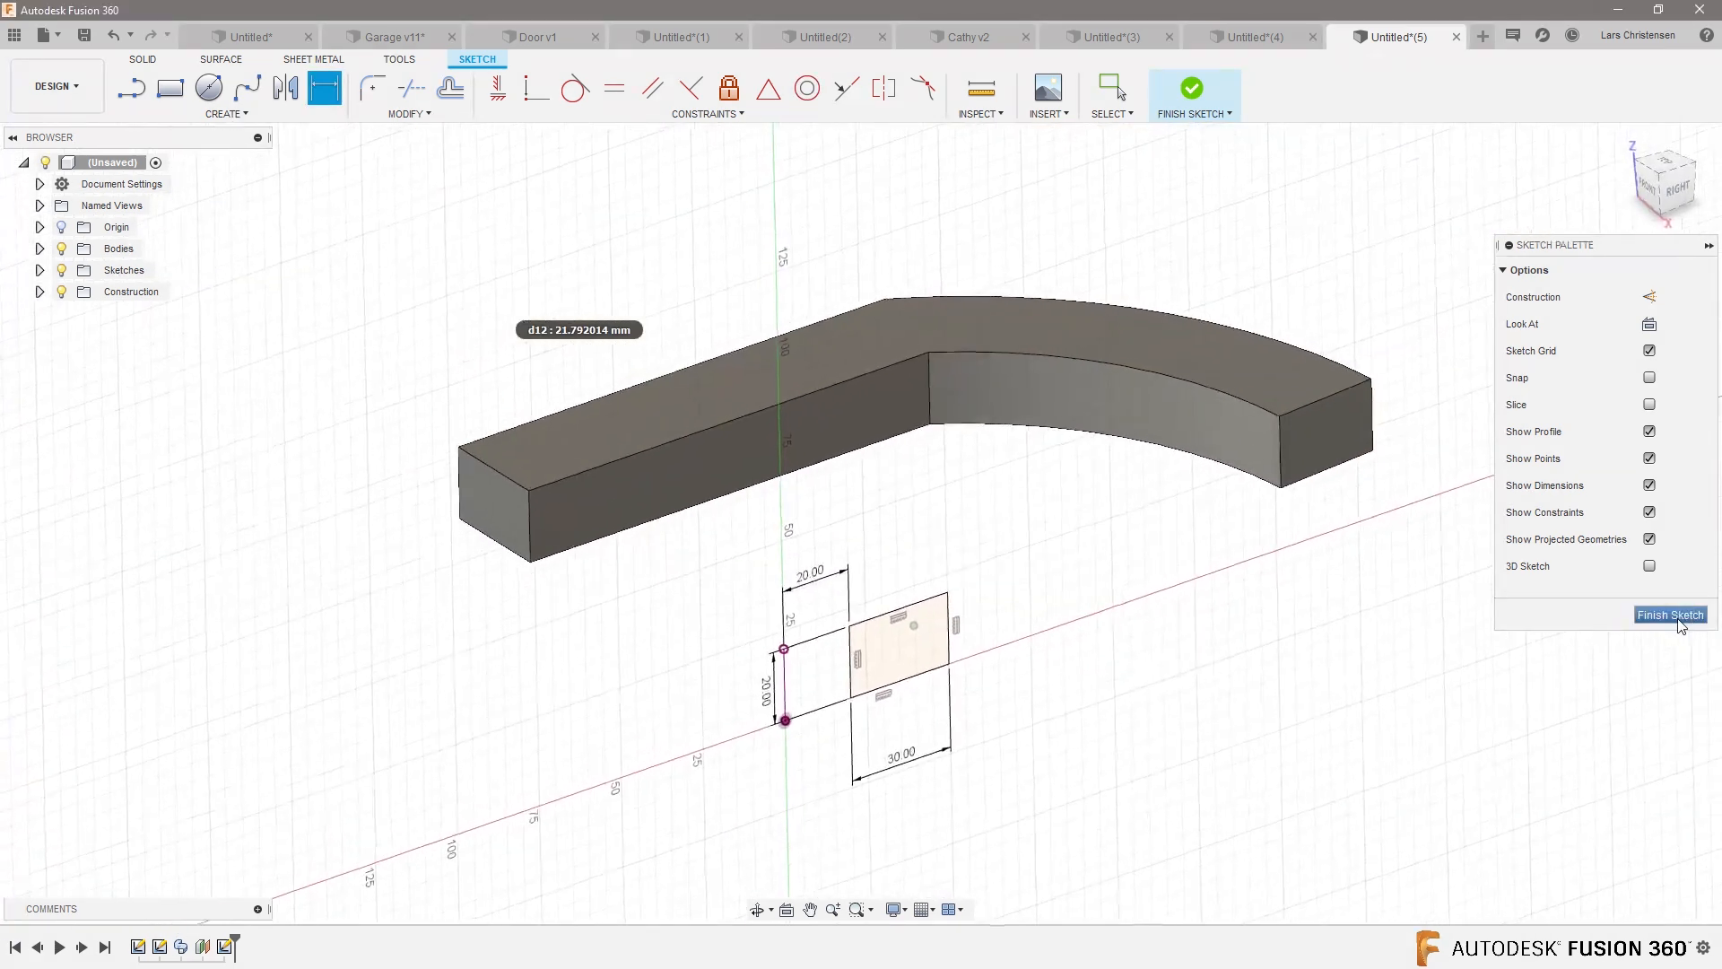
click(1670, 613)
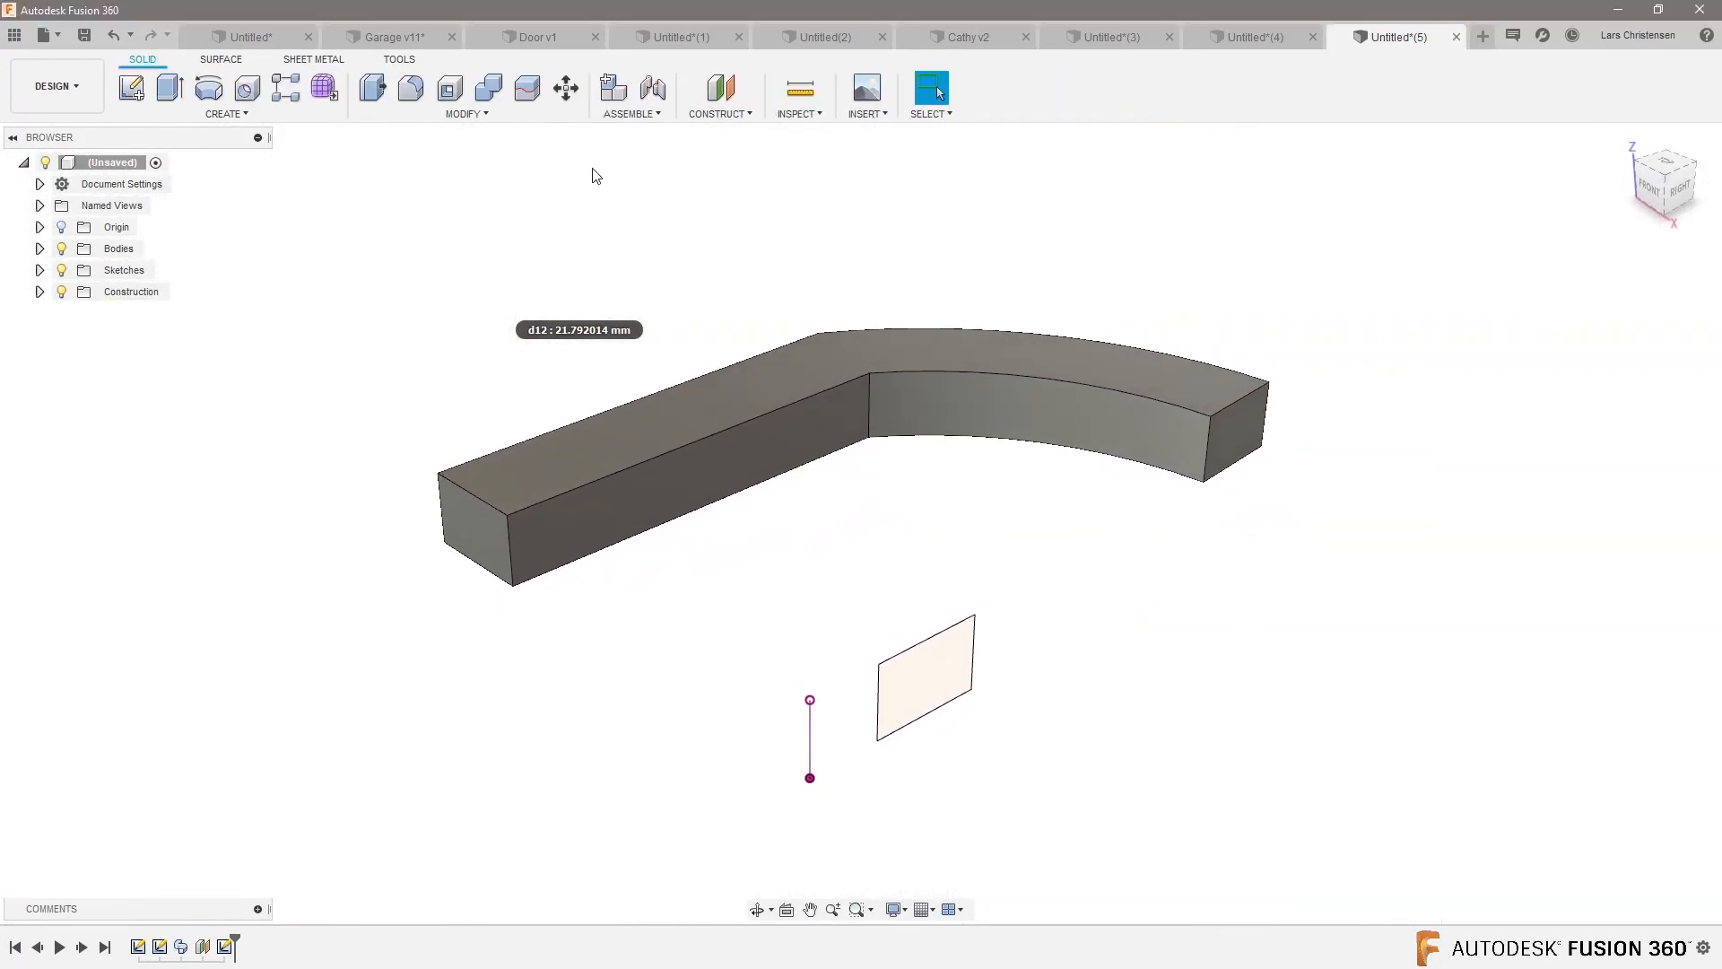
mouse_move(131, 86)
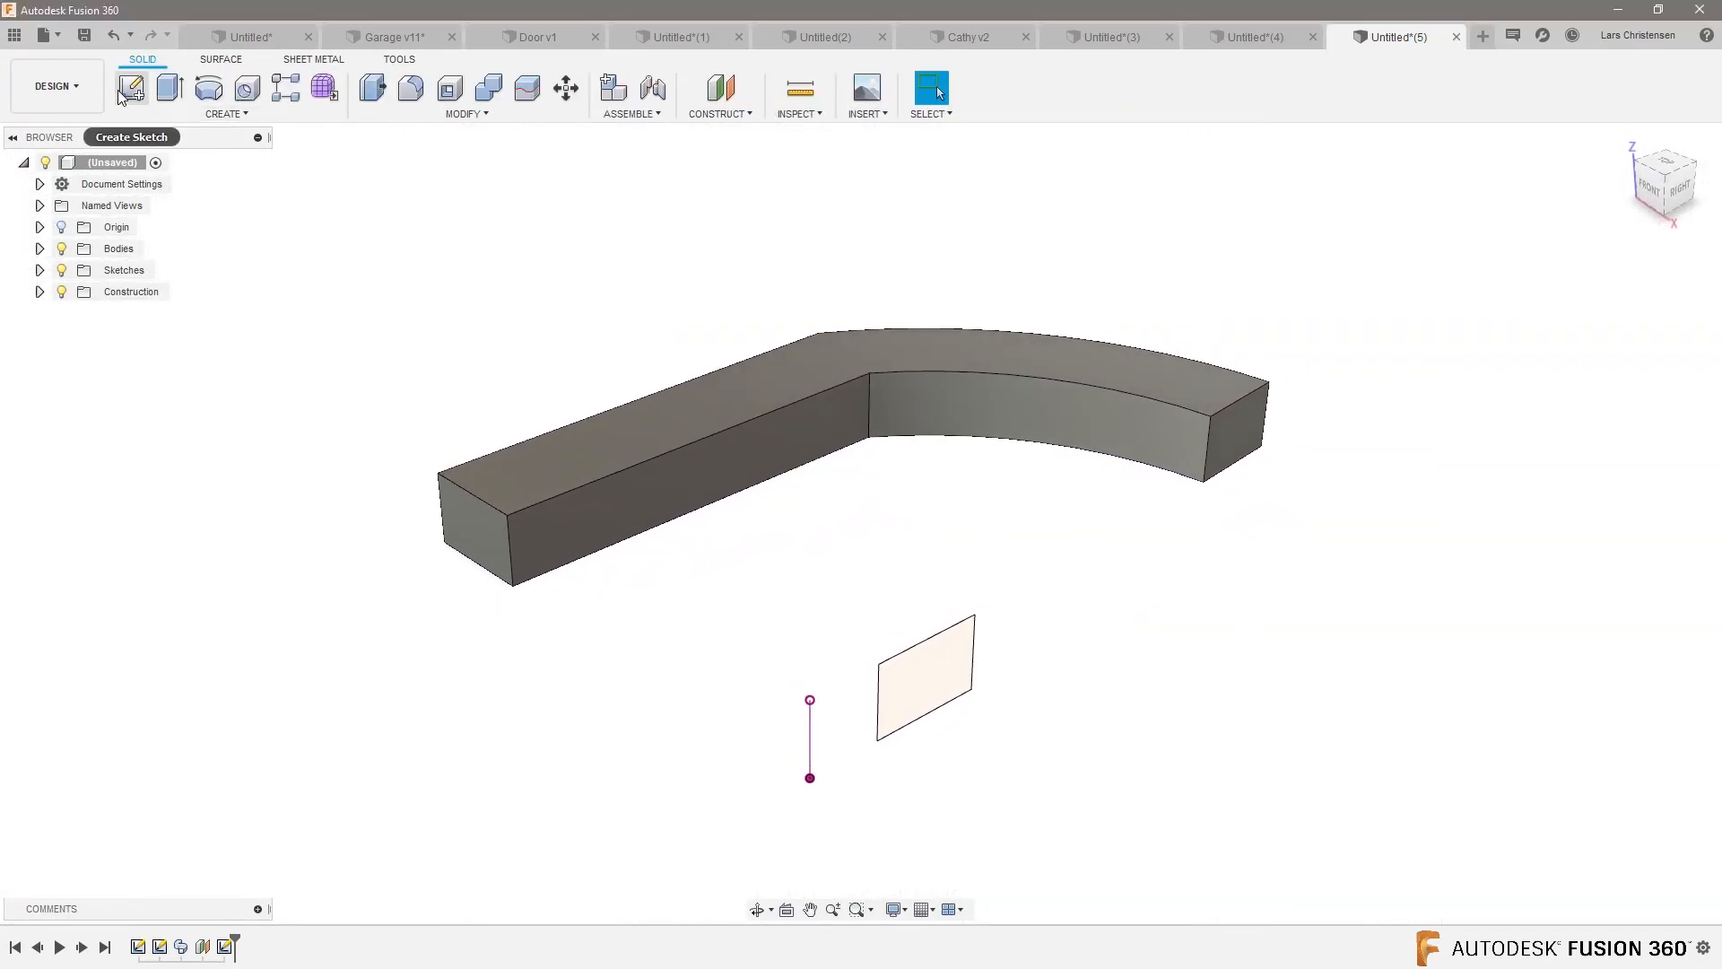
- Project the profile's corner point and draw an arc from it rising over the first bar
click(720, 95)
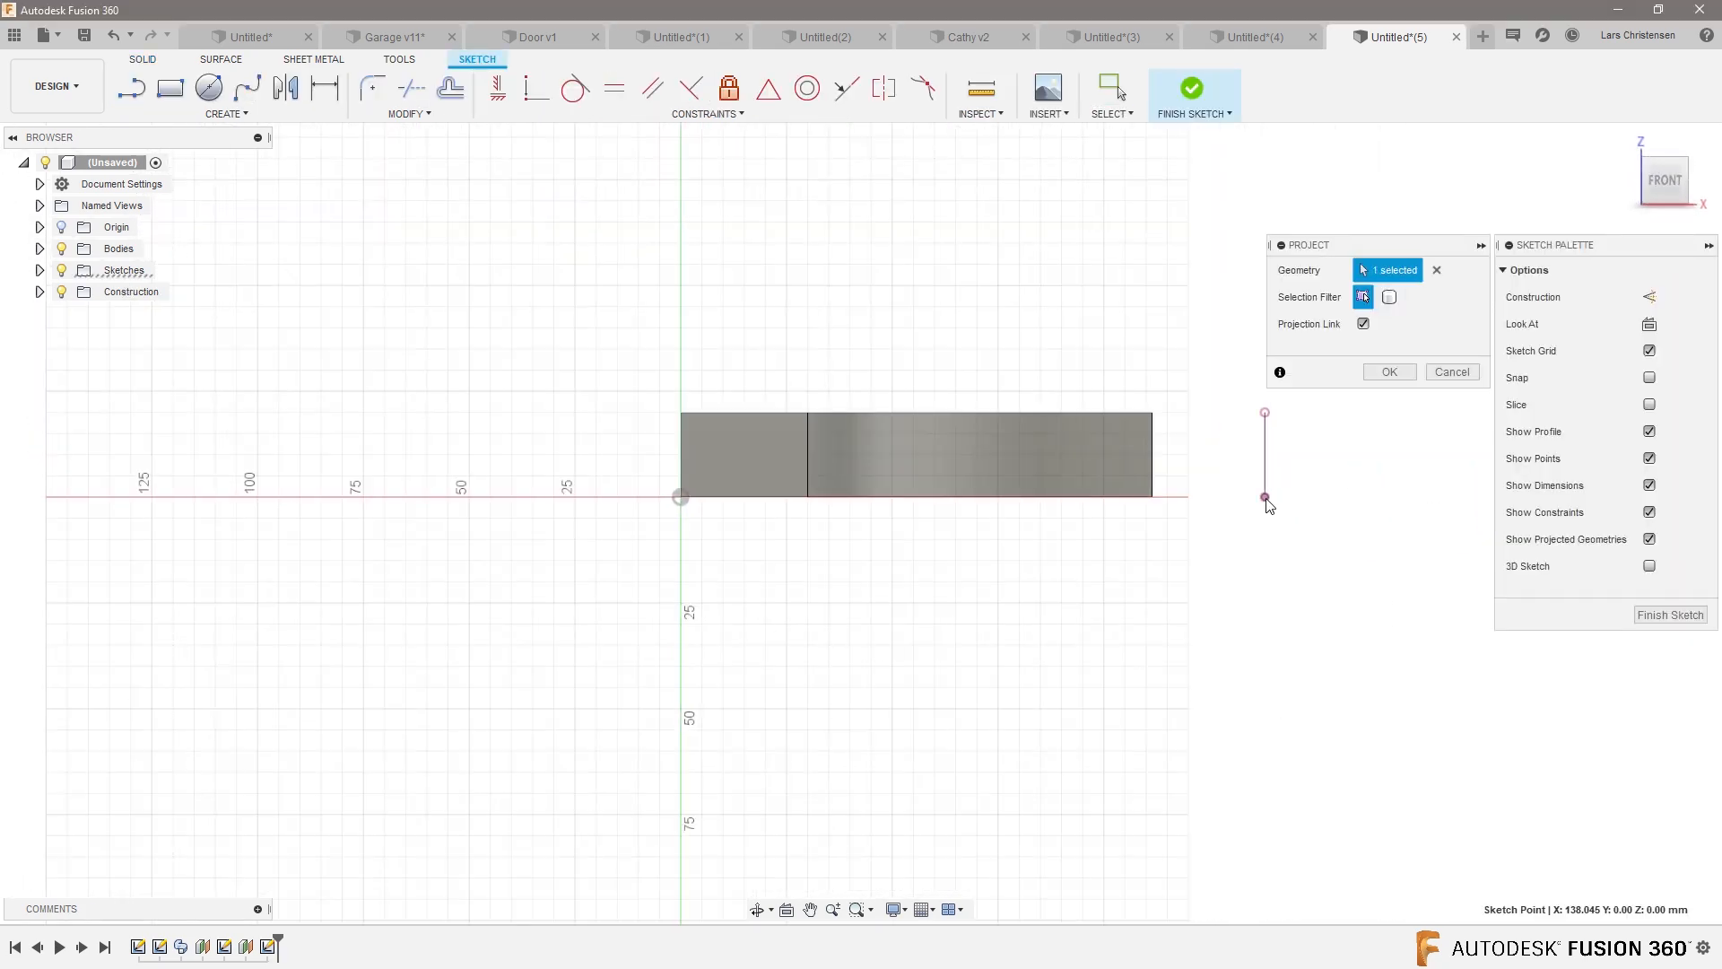
click(1387, 371)
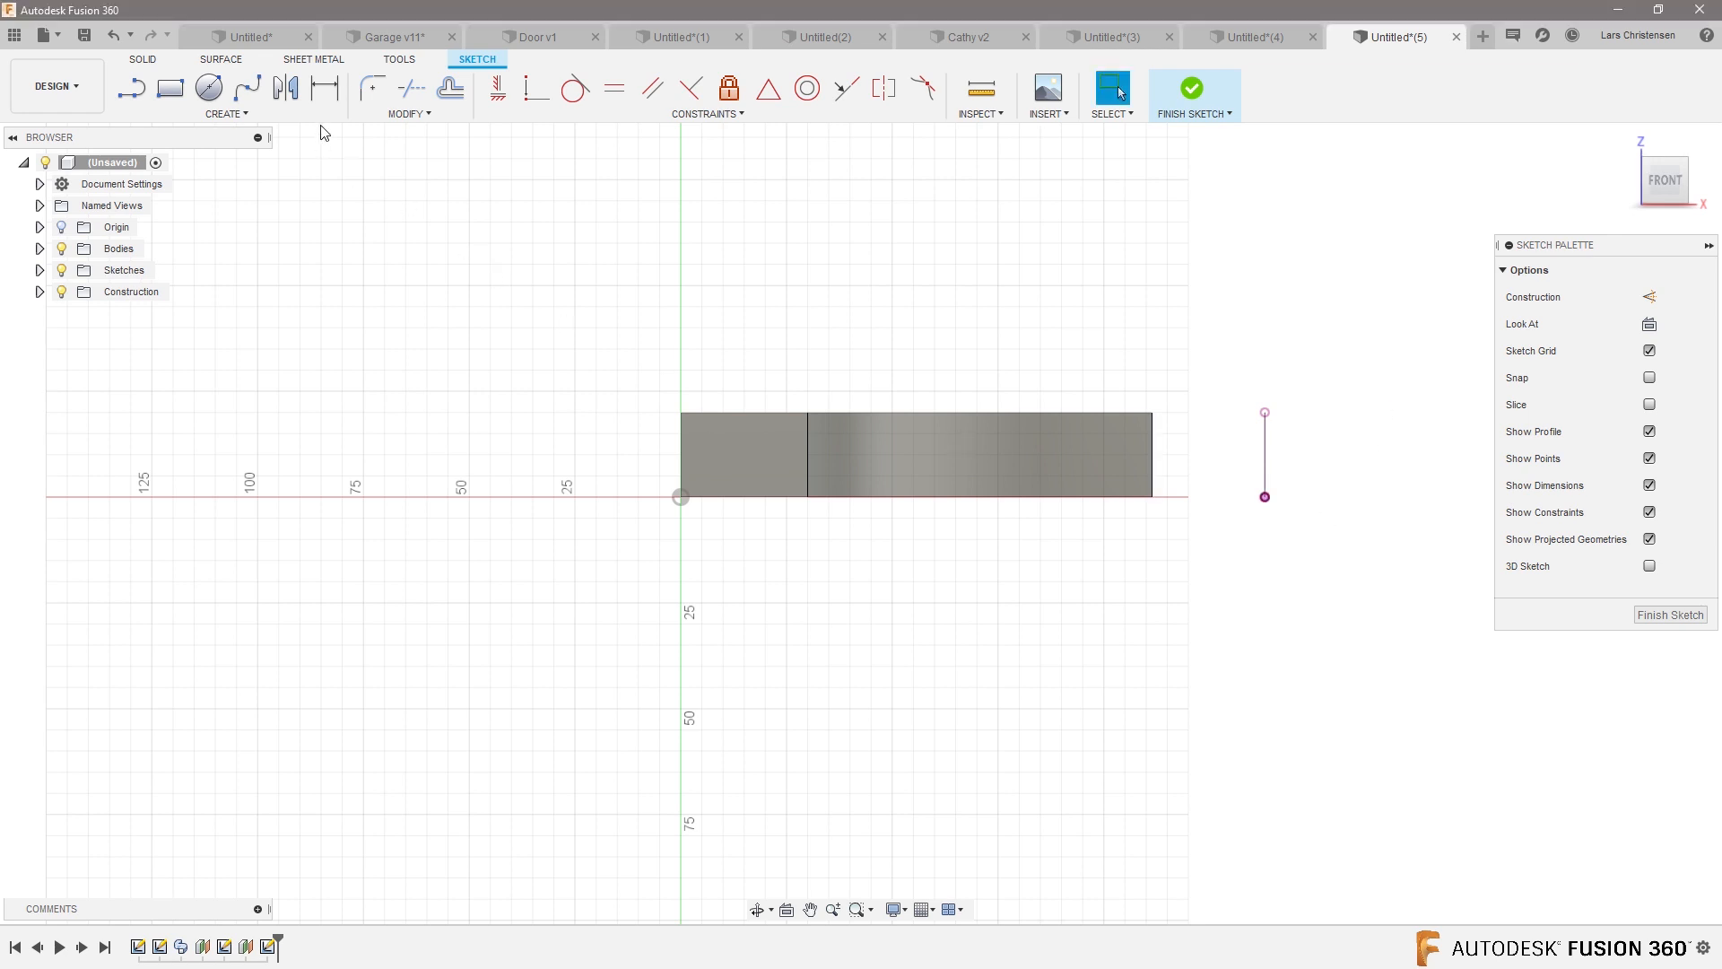
click(247, 88)
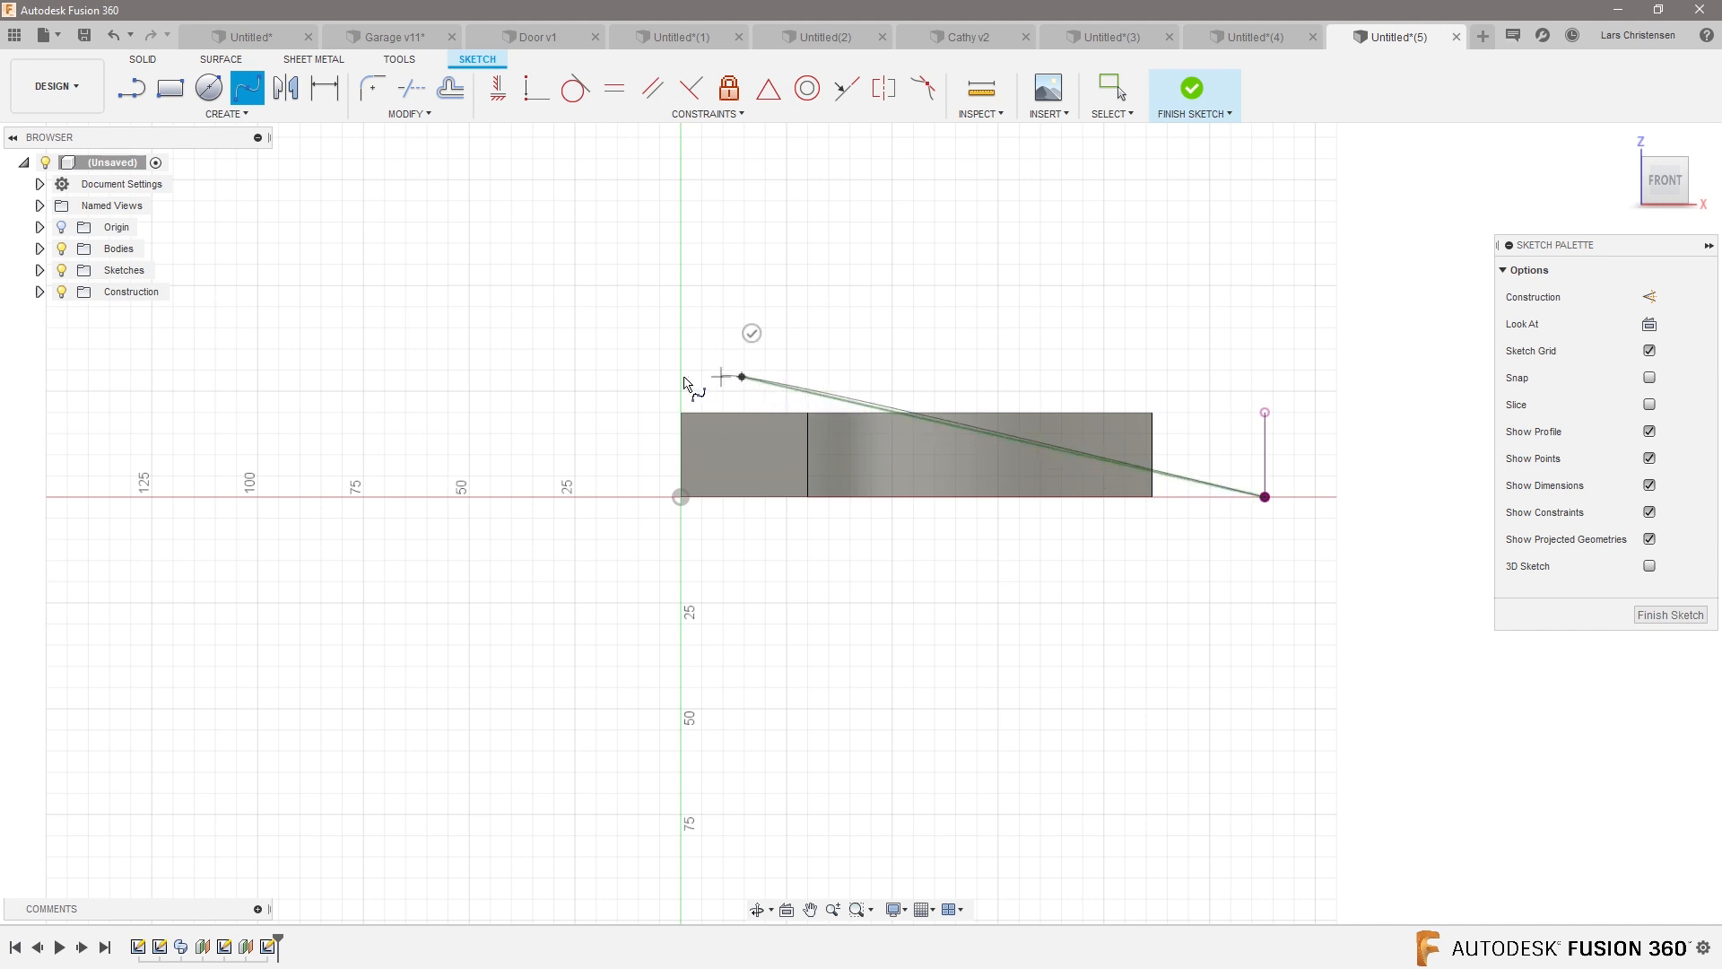
drag(740, 377, 253, 495)
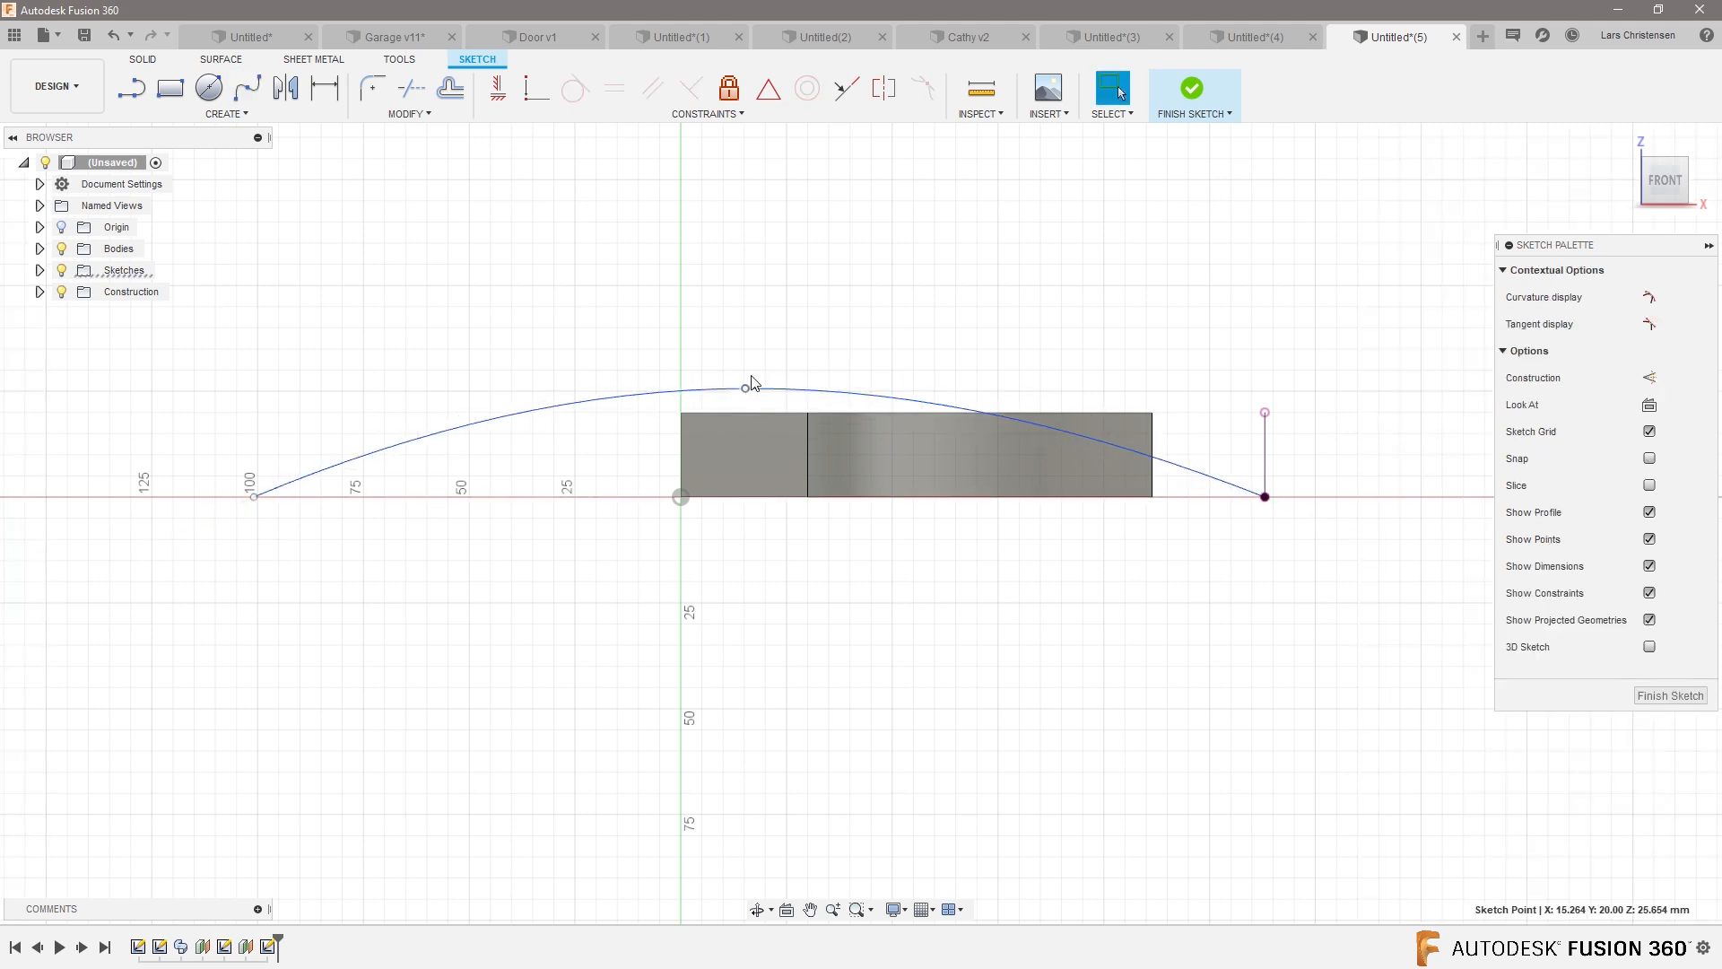
- Project the first bar's top edge into the sketch and finish the arc sketch
click(1112, 87)
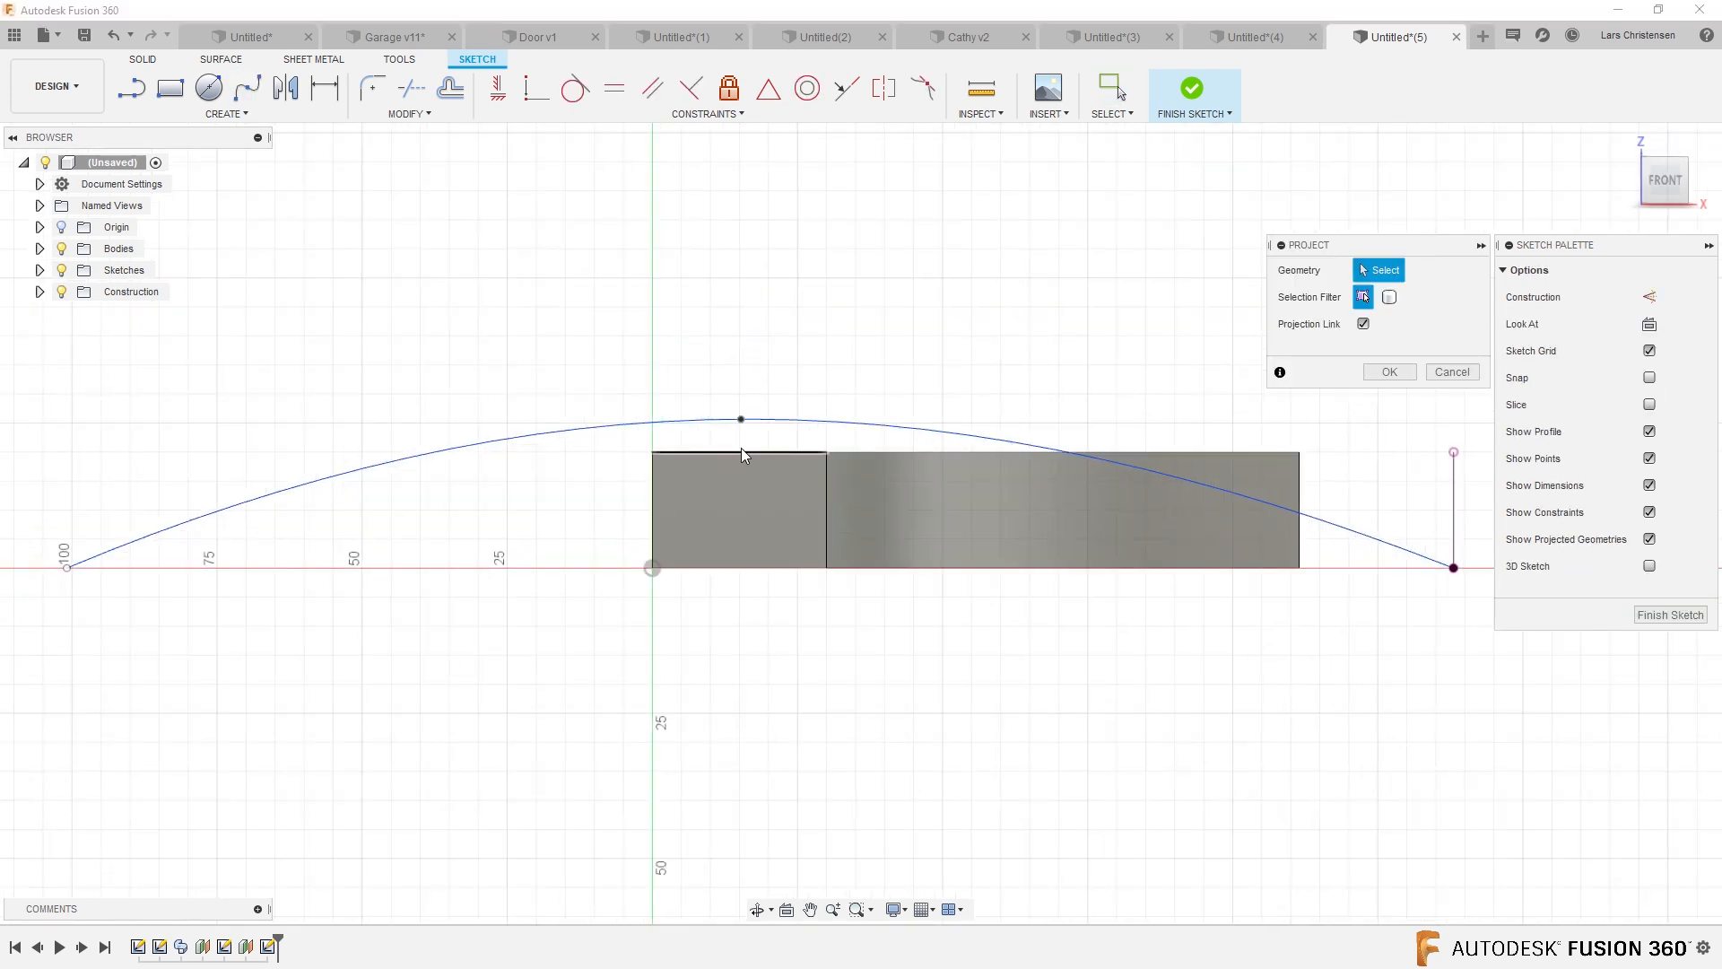
click(1387, 372)
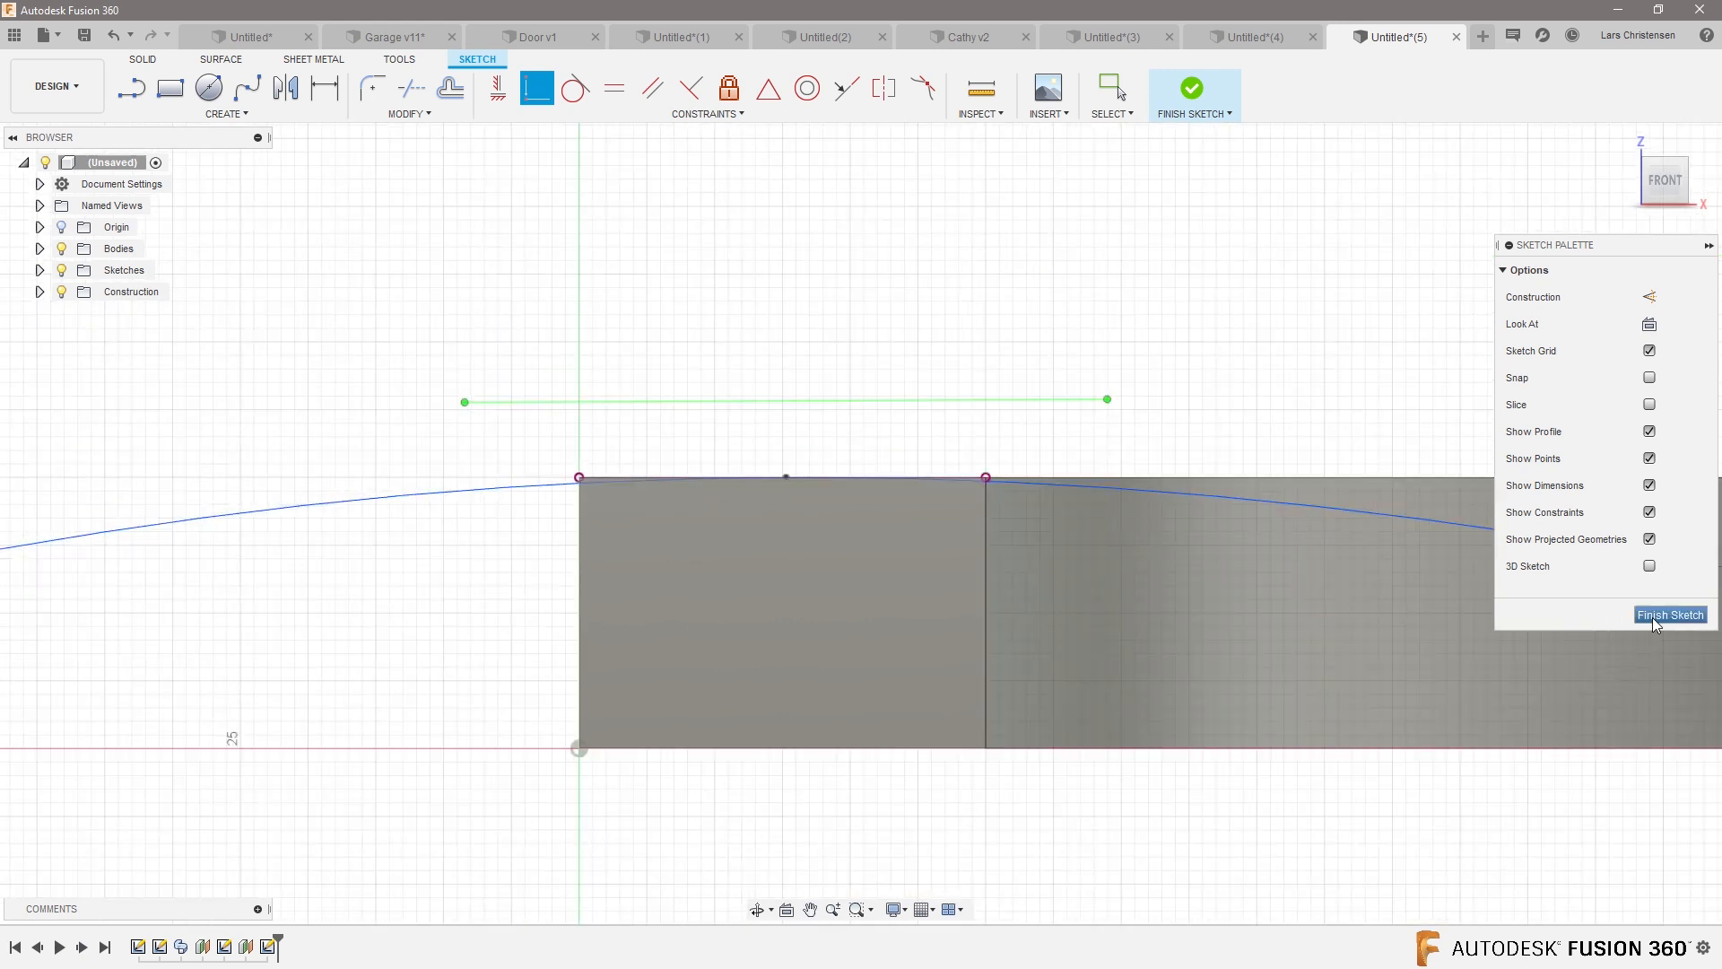
click(1668, 613)
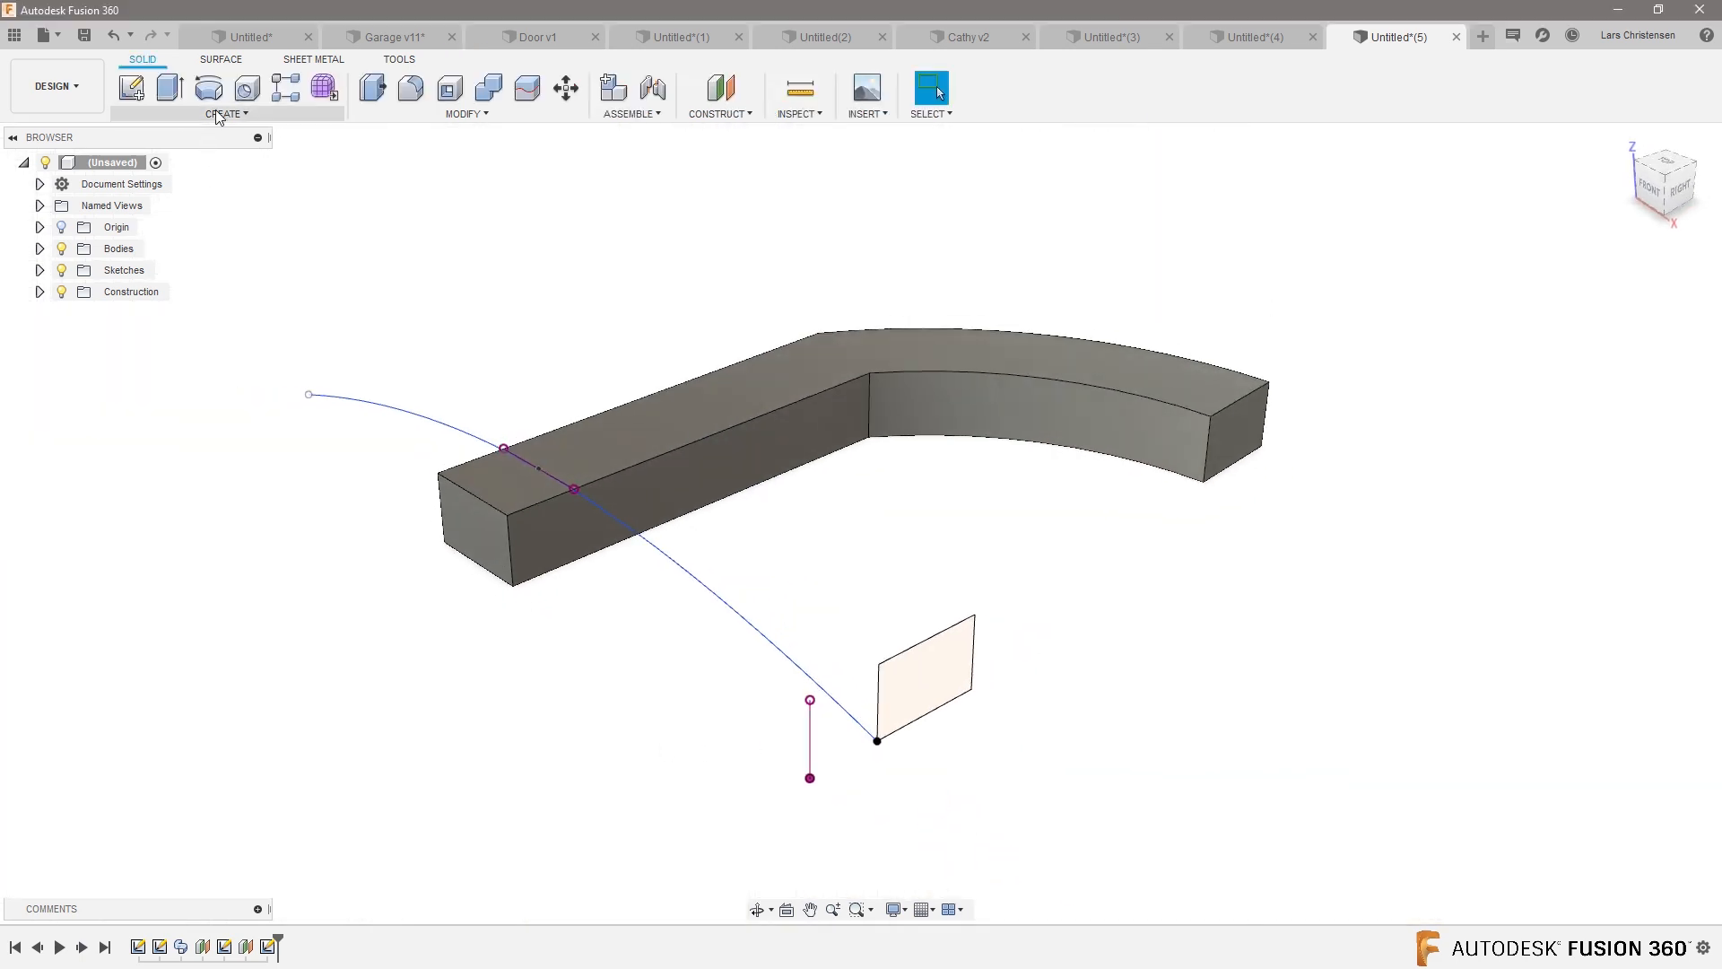
- Sweep the rectangle along the arched path as a second bar, setting the Operation option
click(245, 90)
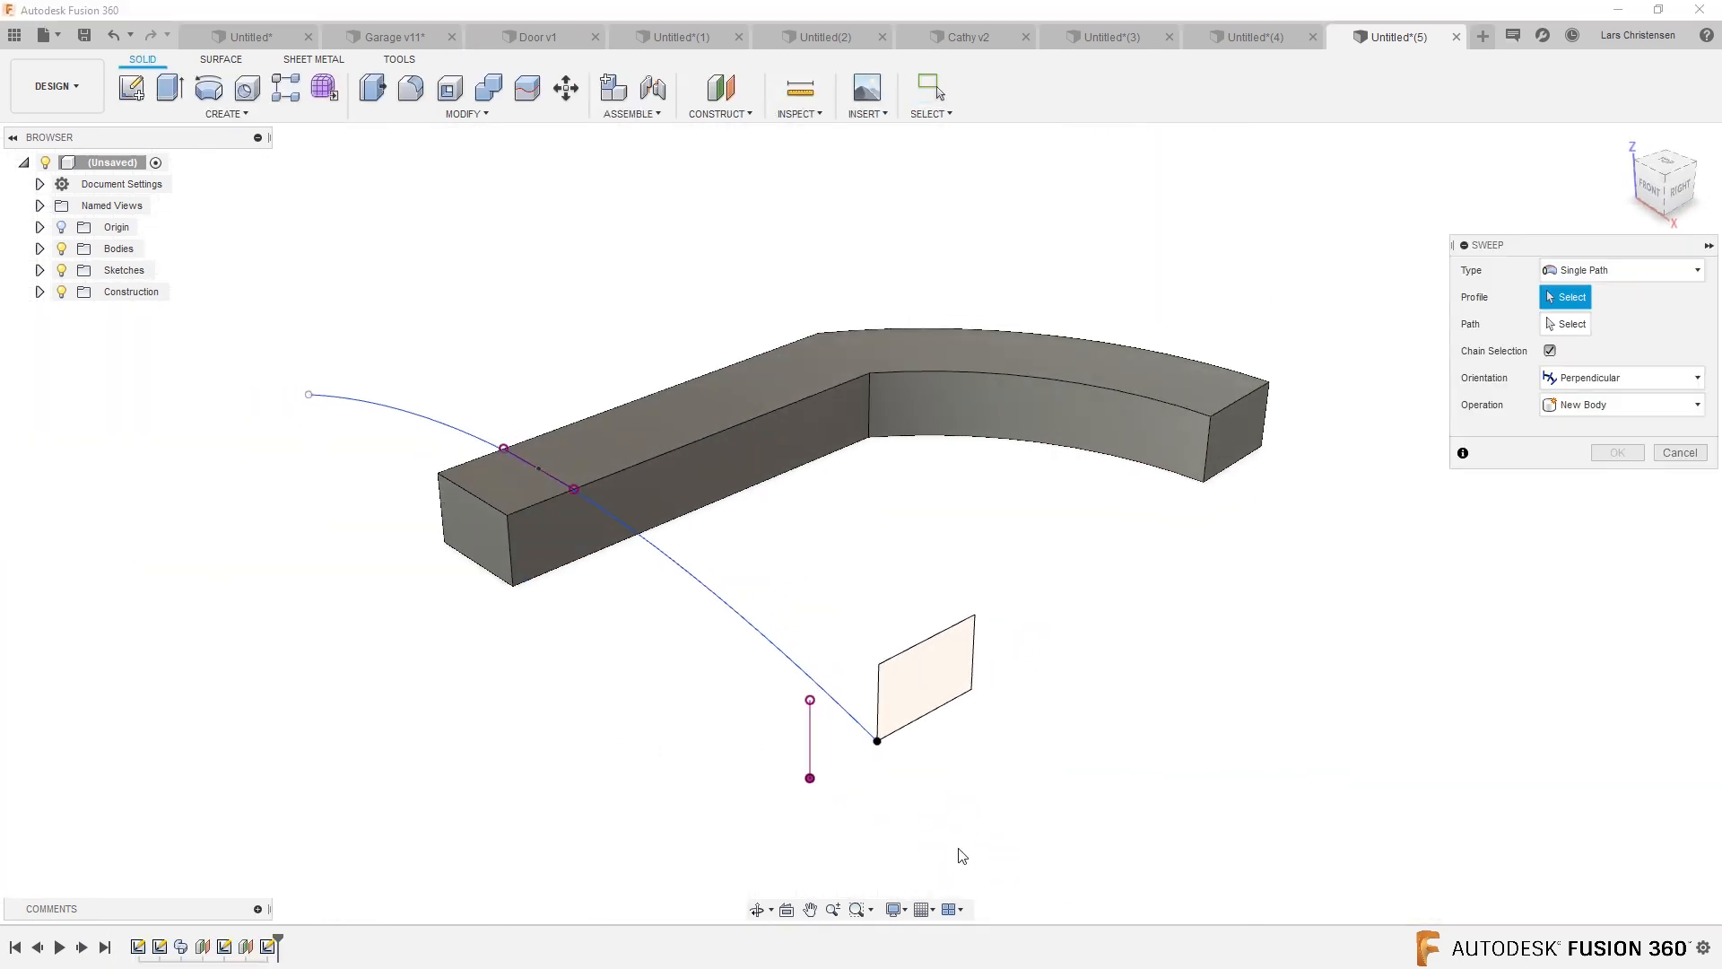
click(922, 677)
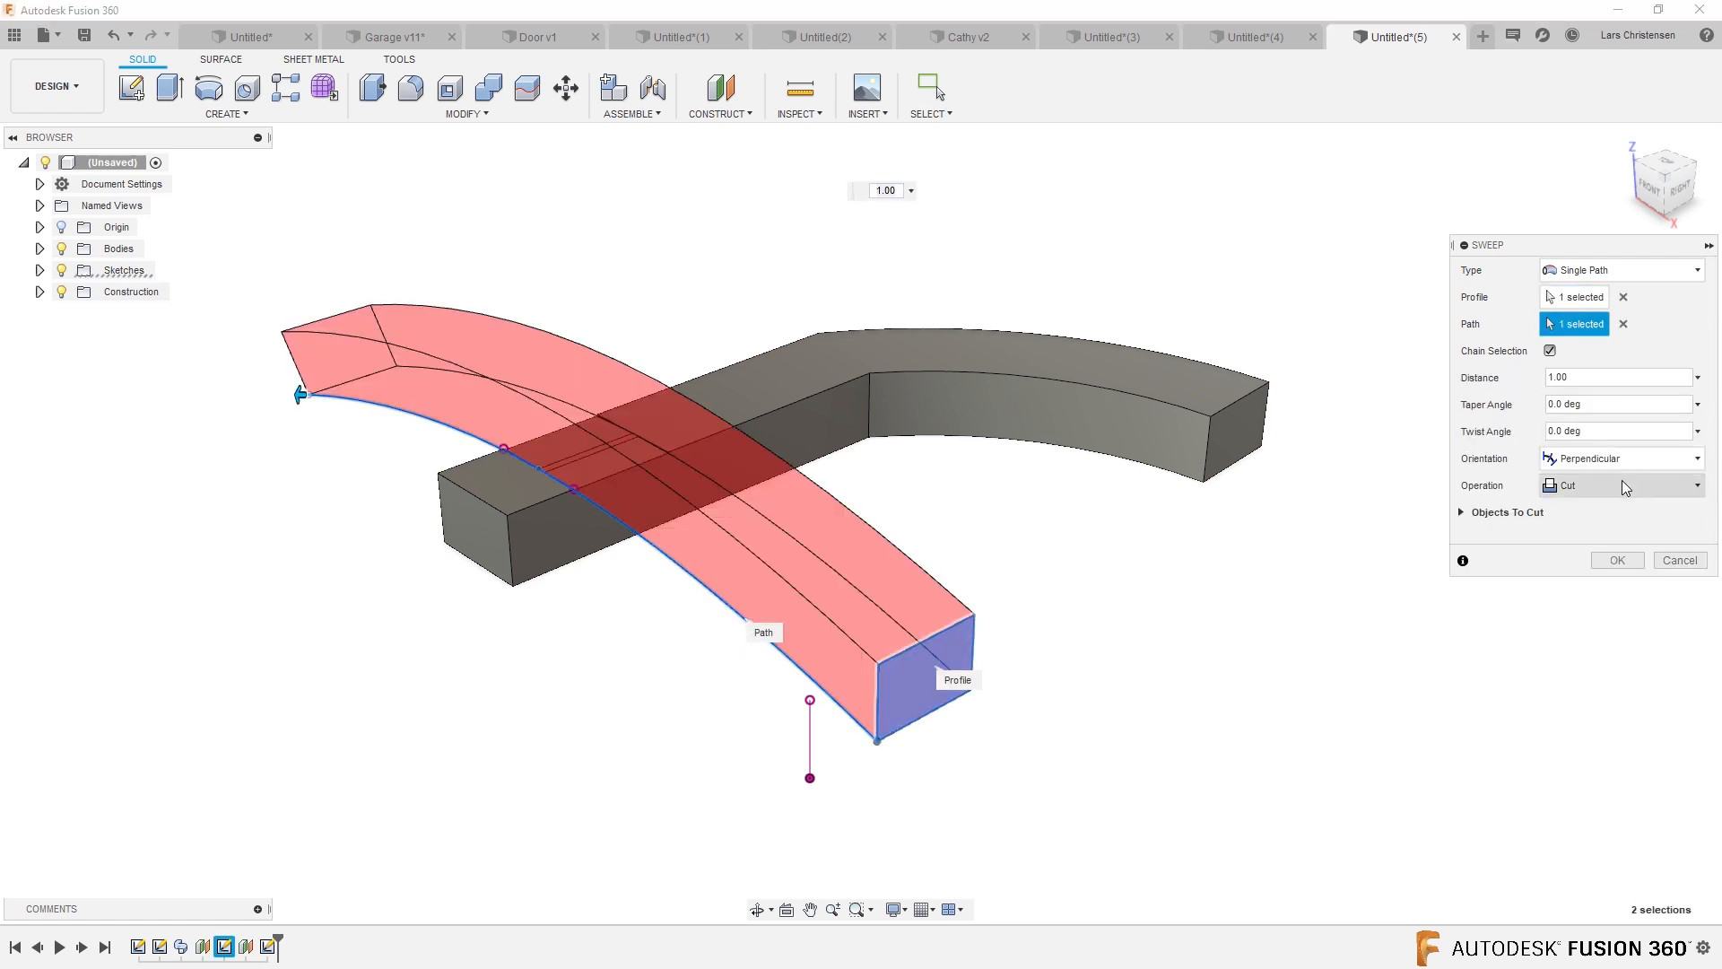
click(1621, 485)
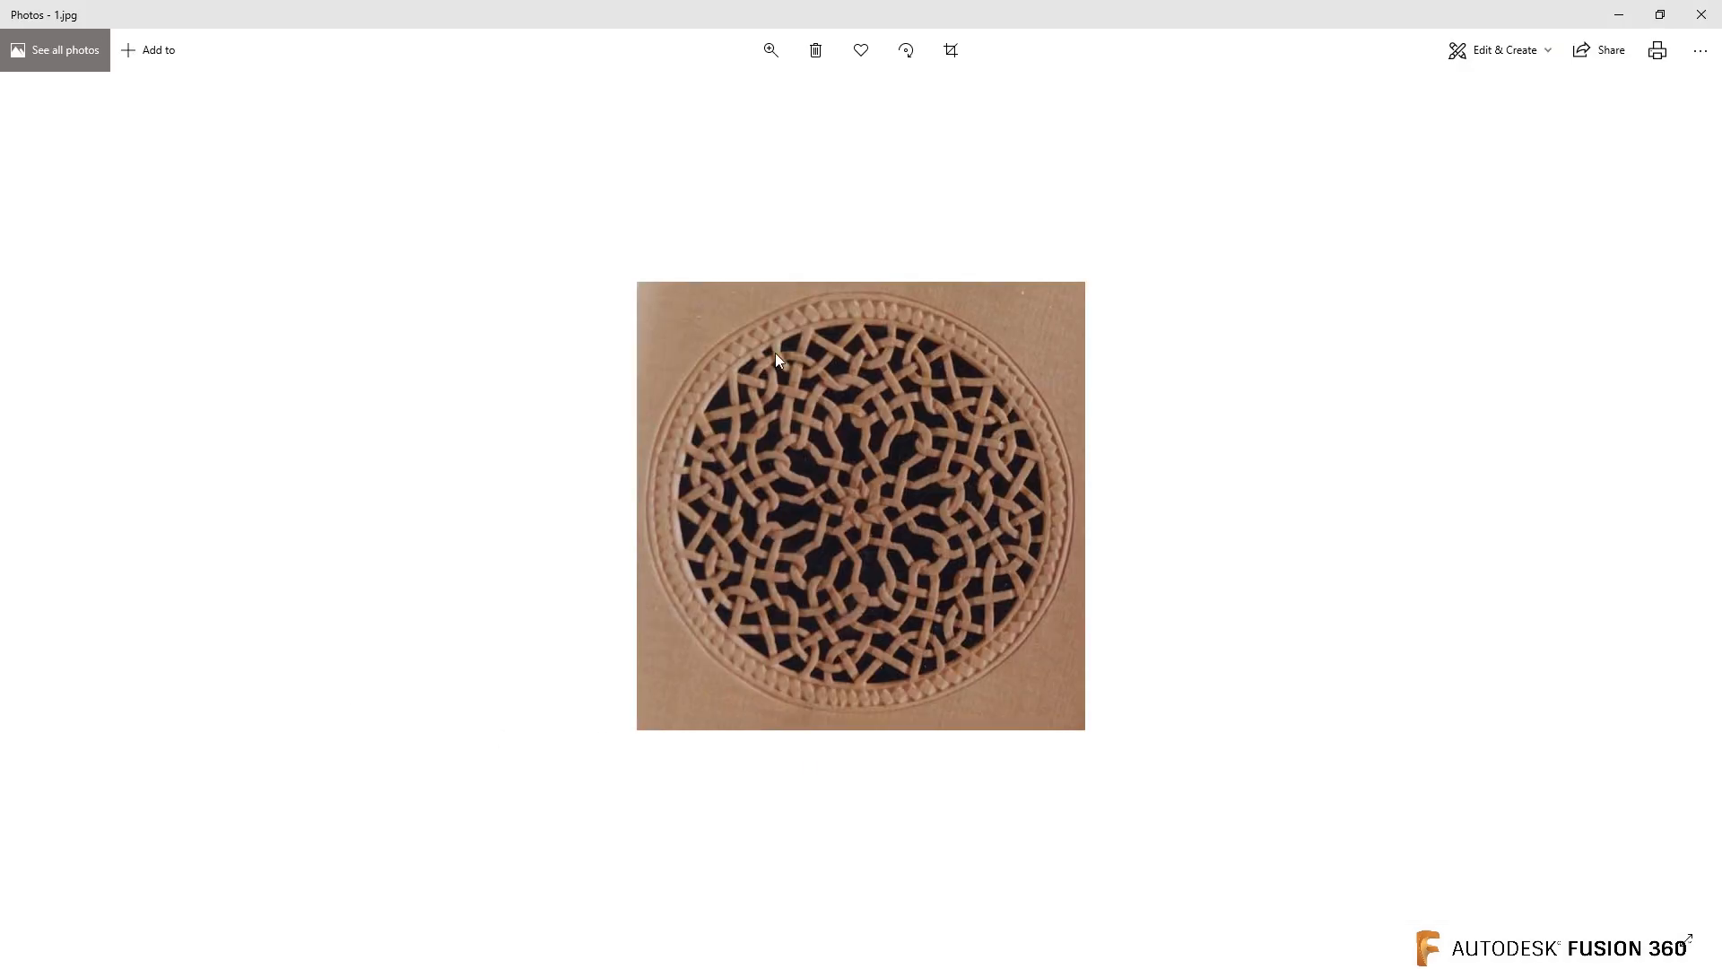
mouse_move(858, 596)
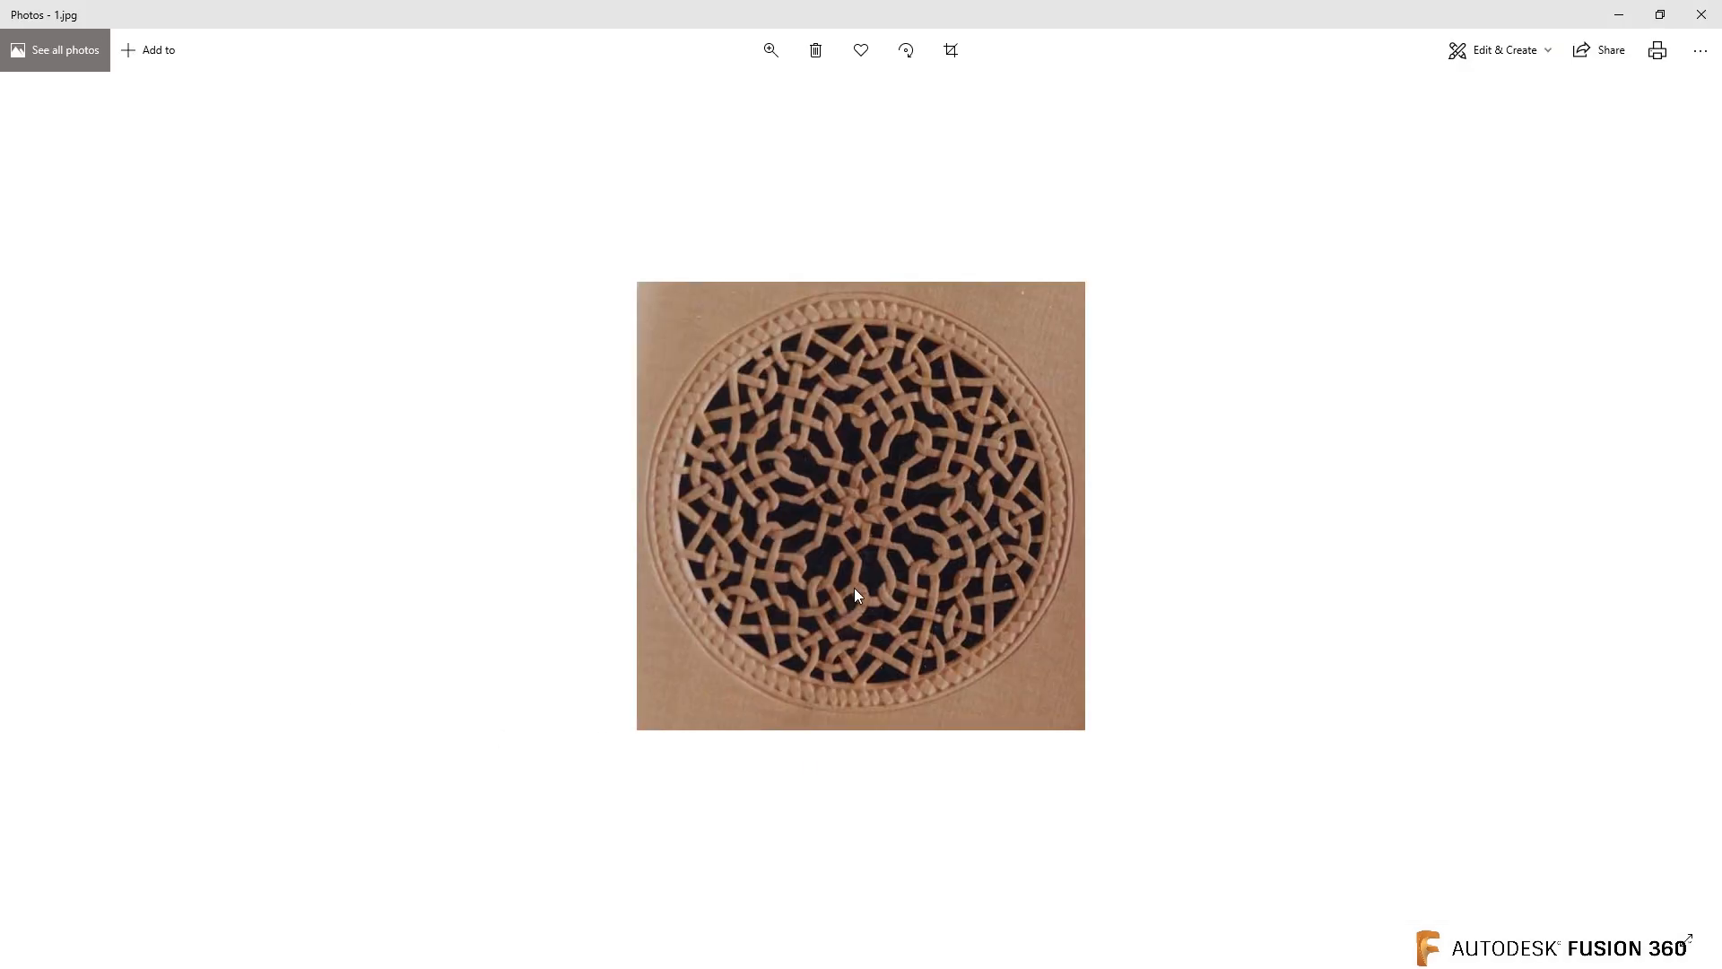
mouse_move(858, 507)
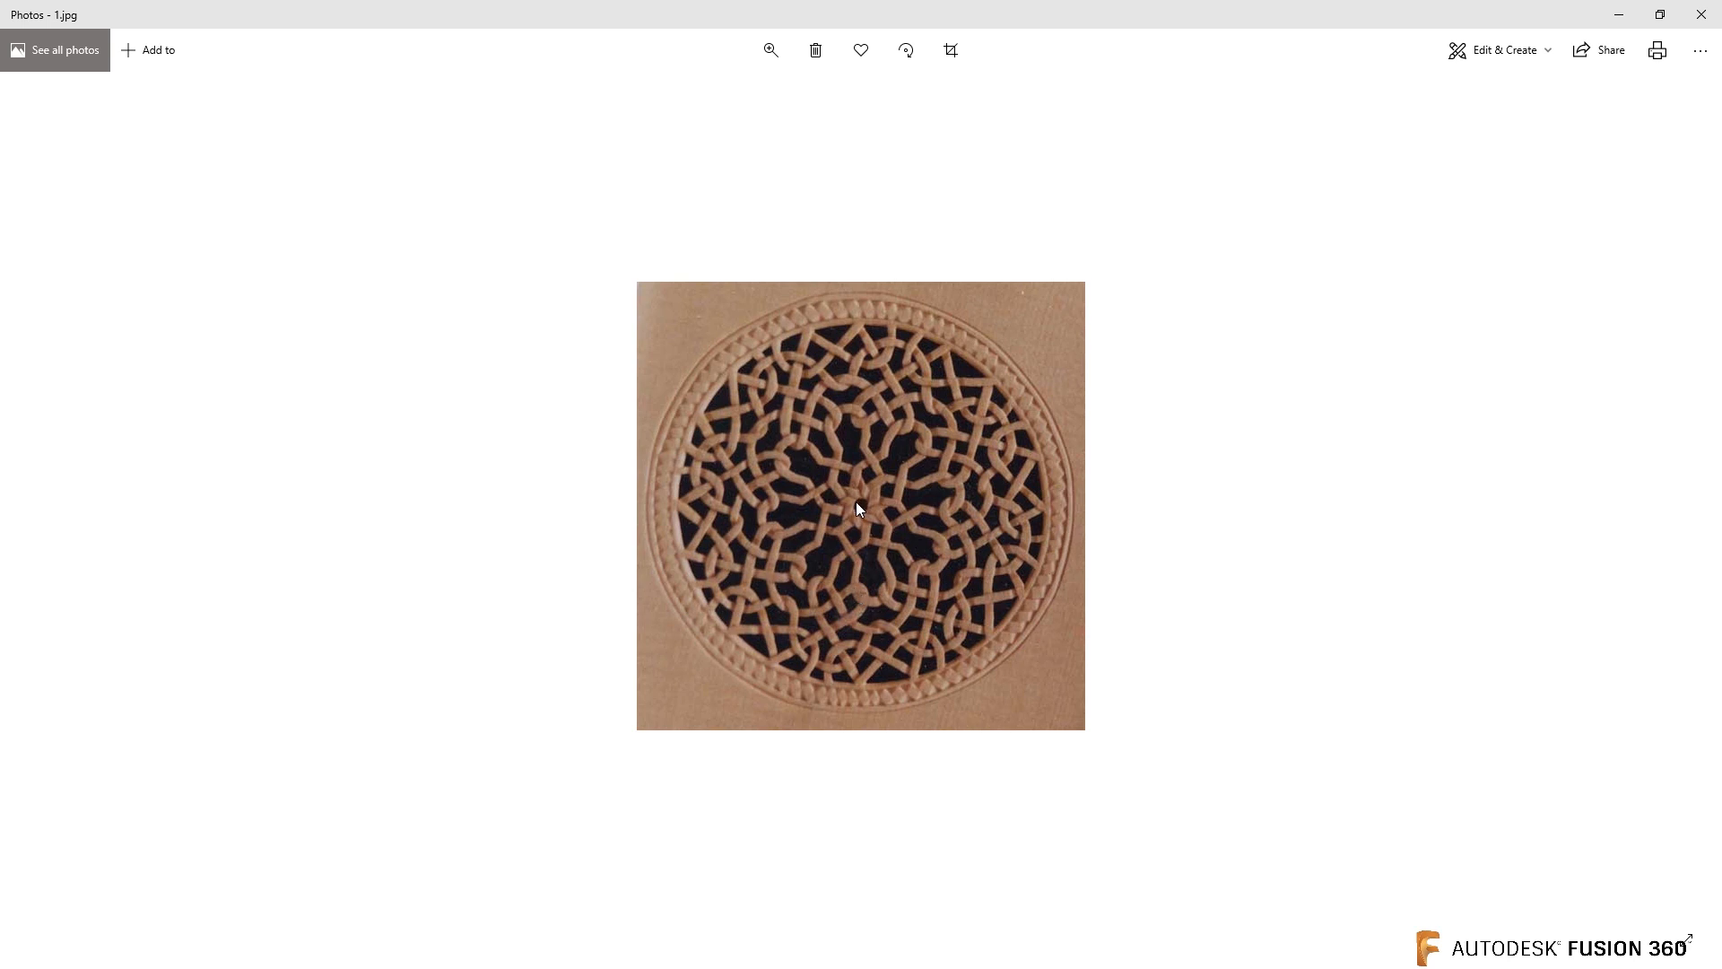
mouse_move(820, 605)
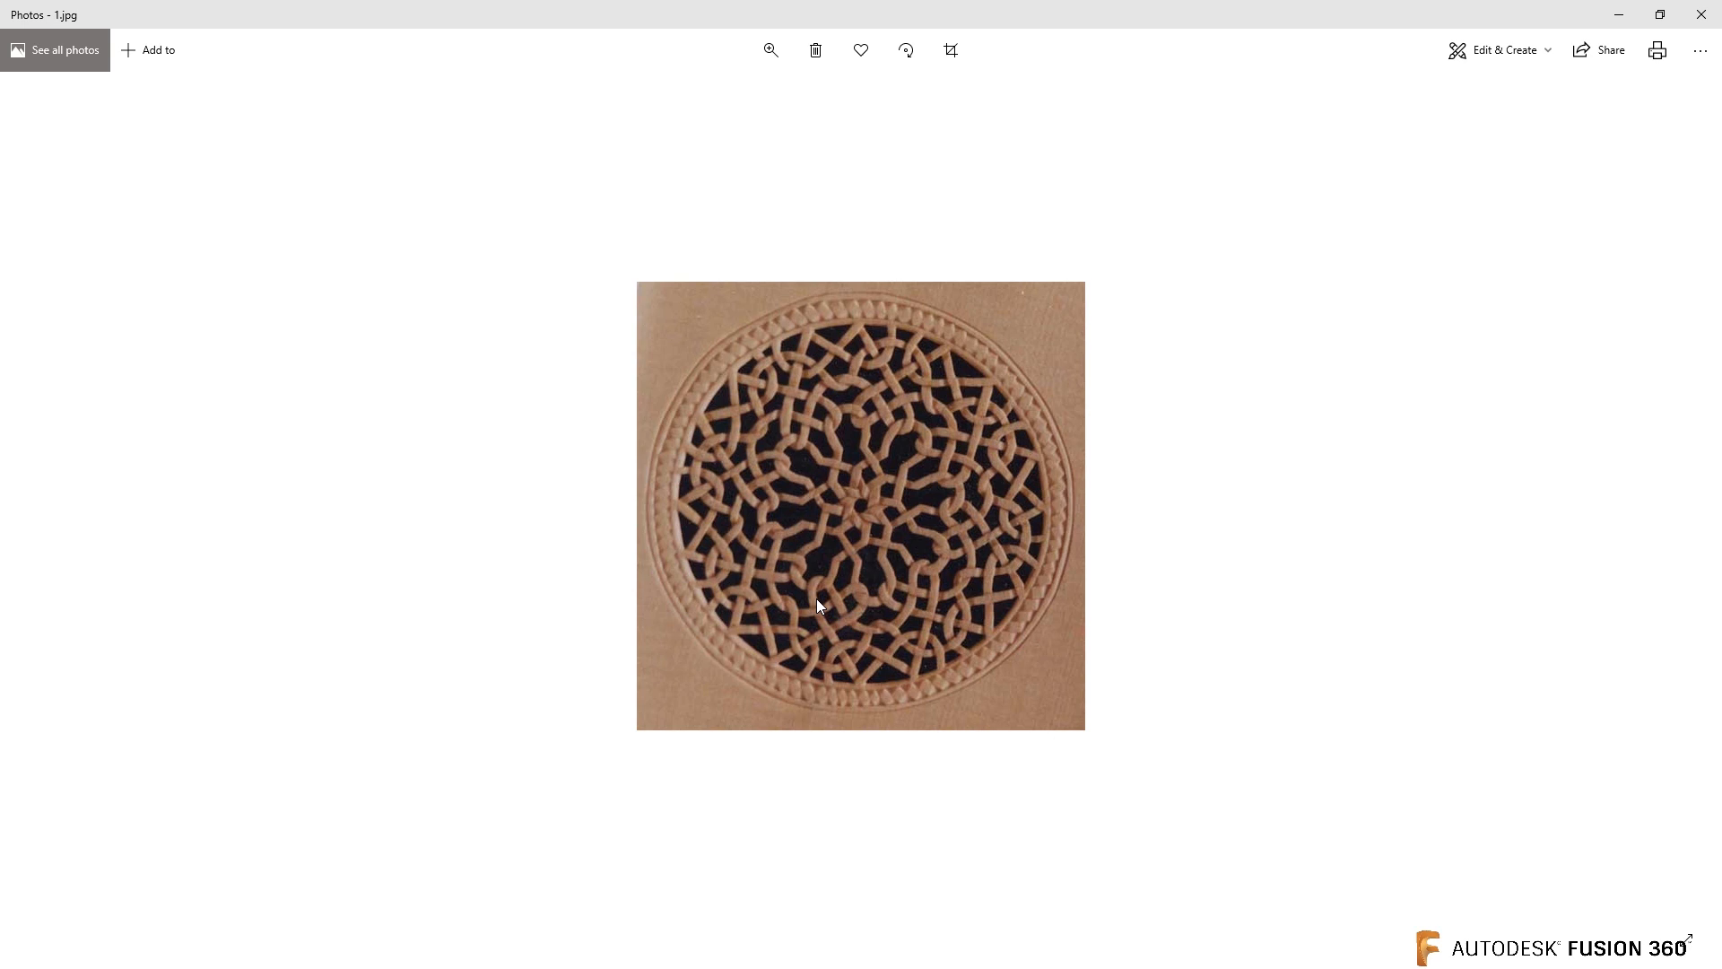
mouse_move(246, 556)
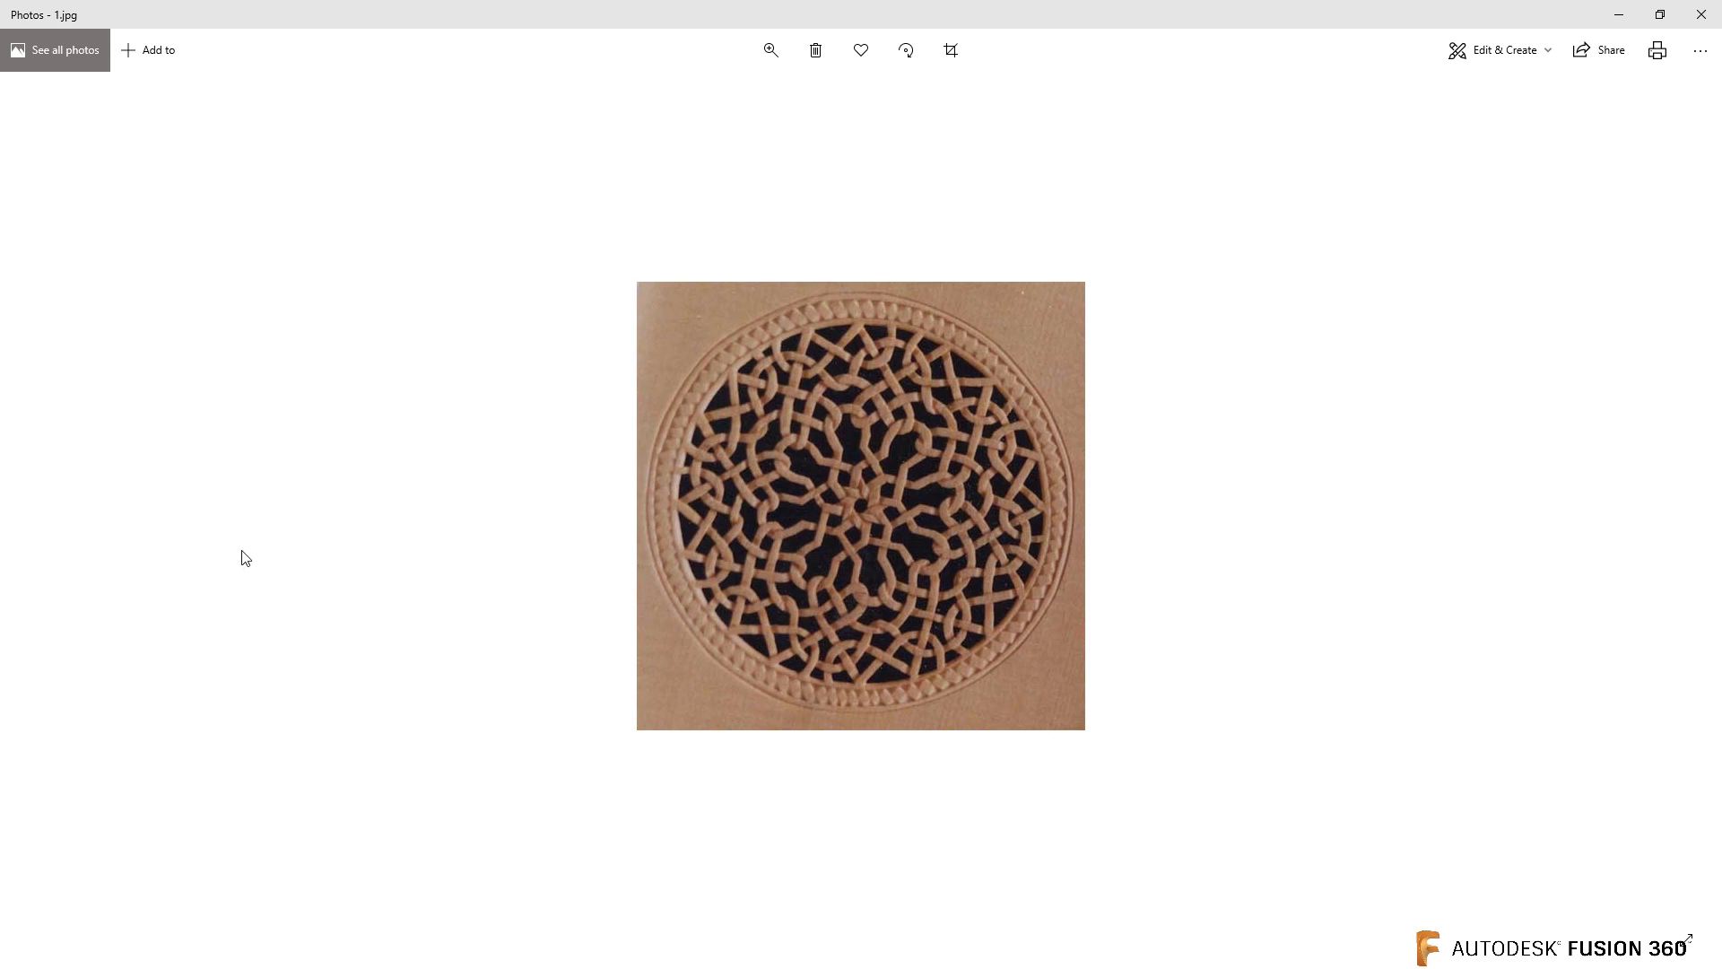
mouse_move(192, 463)
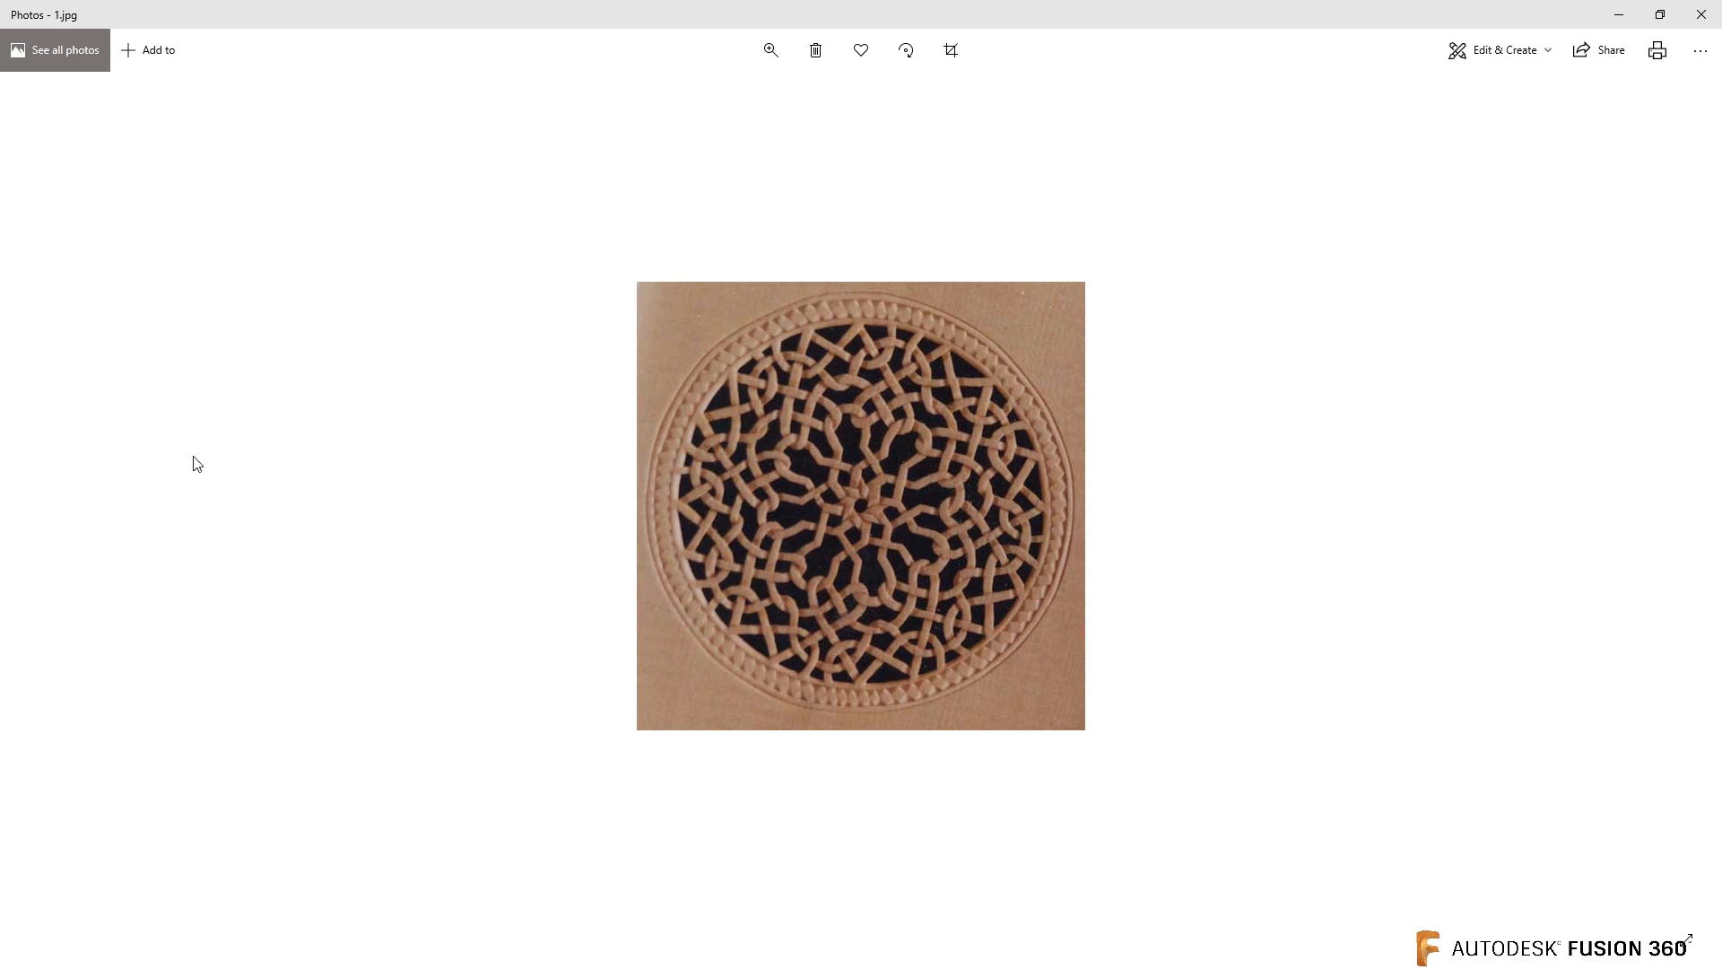